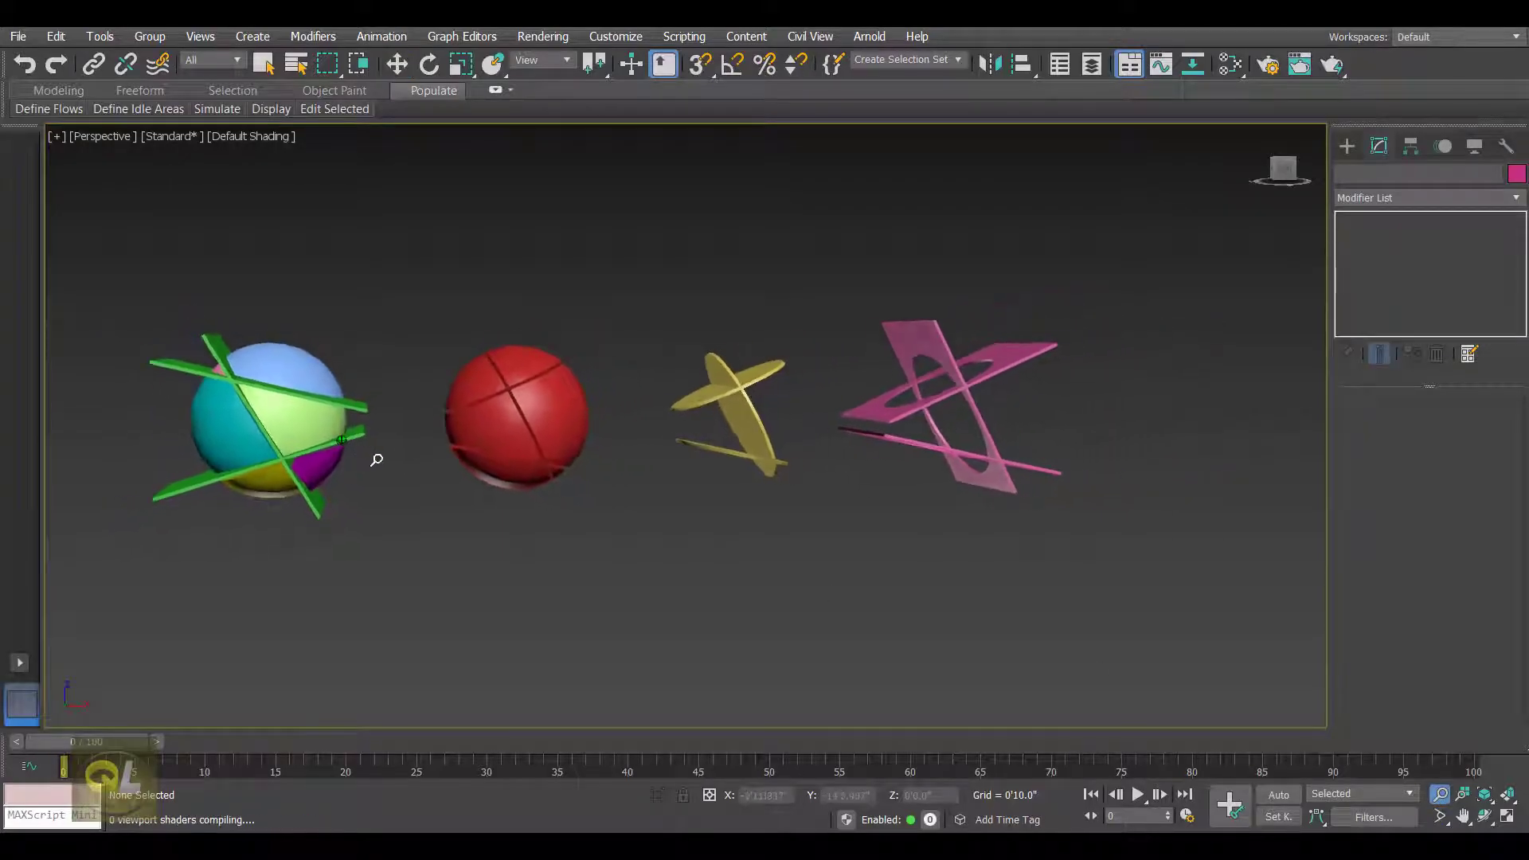
Create a sphere and a thin flat box slab in the scene
left_click_drag(375, 459, 408, 406)
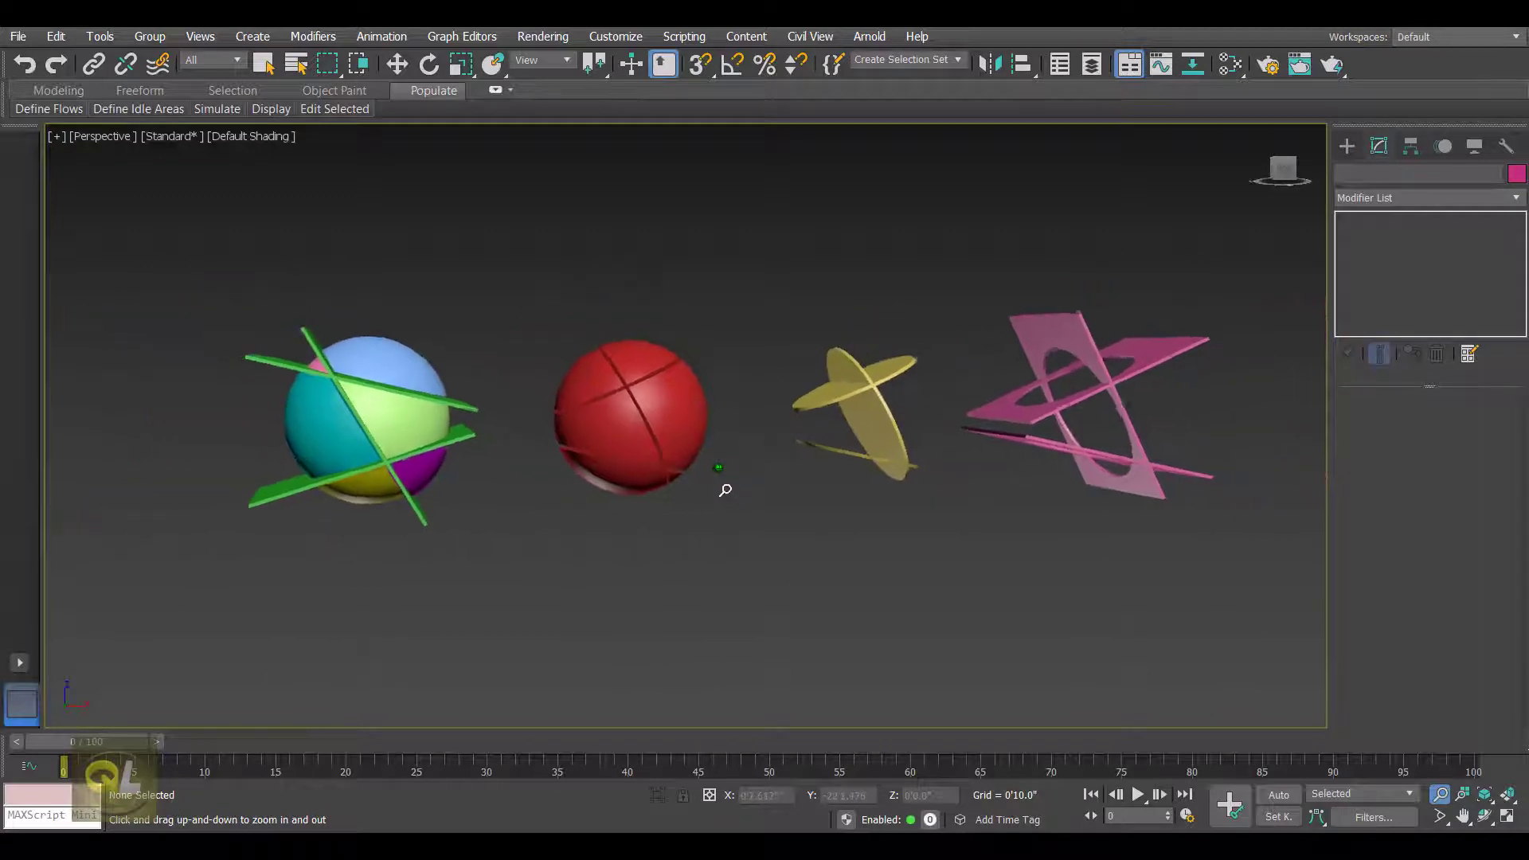
left_click_drag(722, 489, 720, 484)
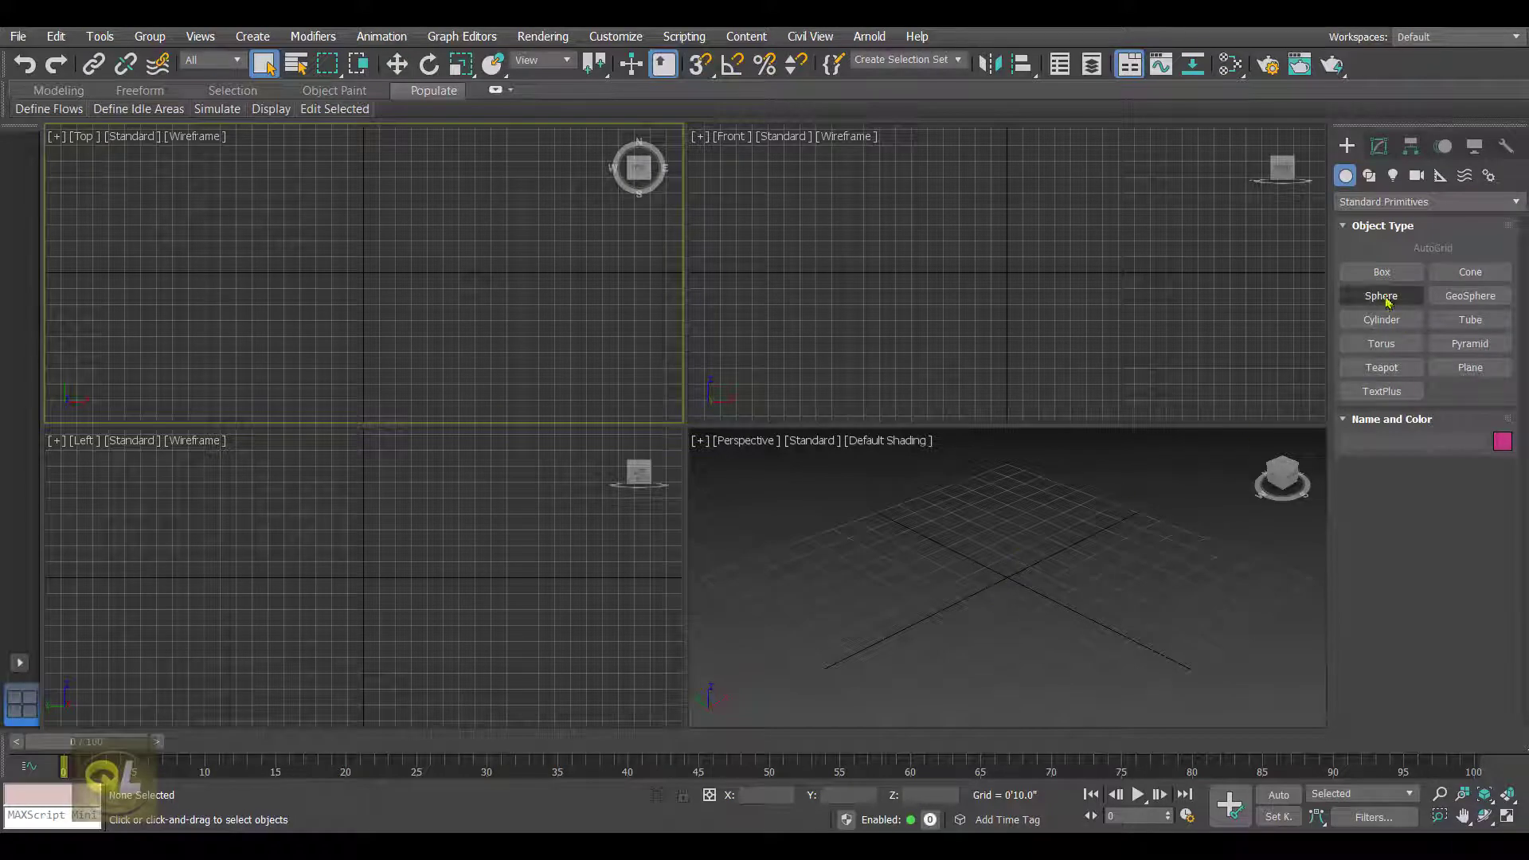
left_click(1381, 296)
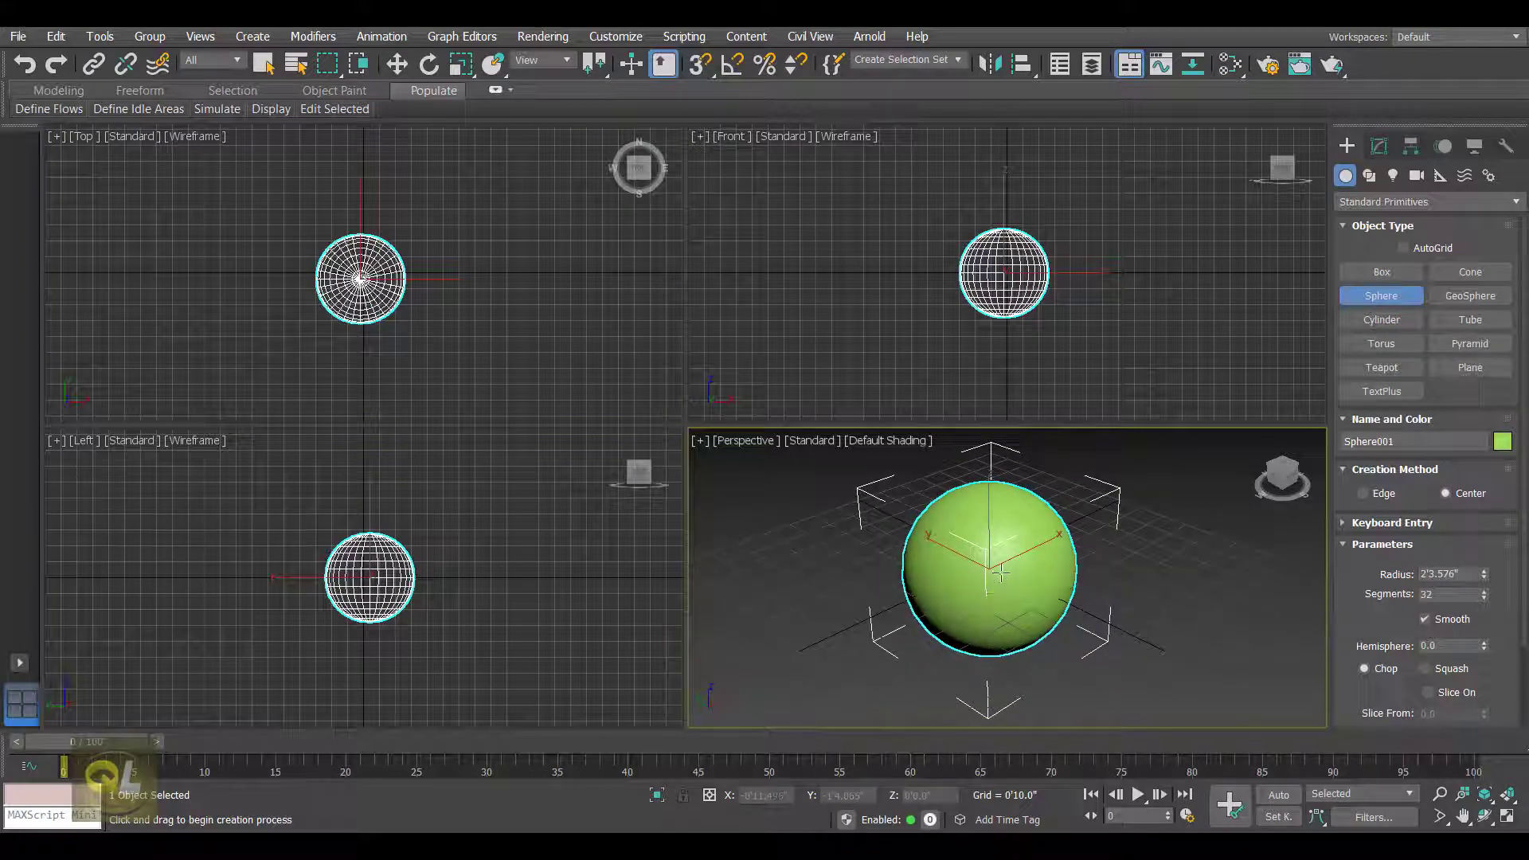
left_click(1381, 270)
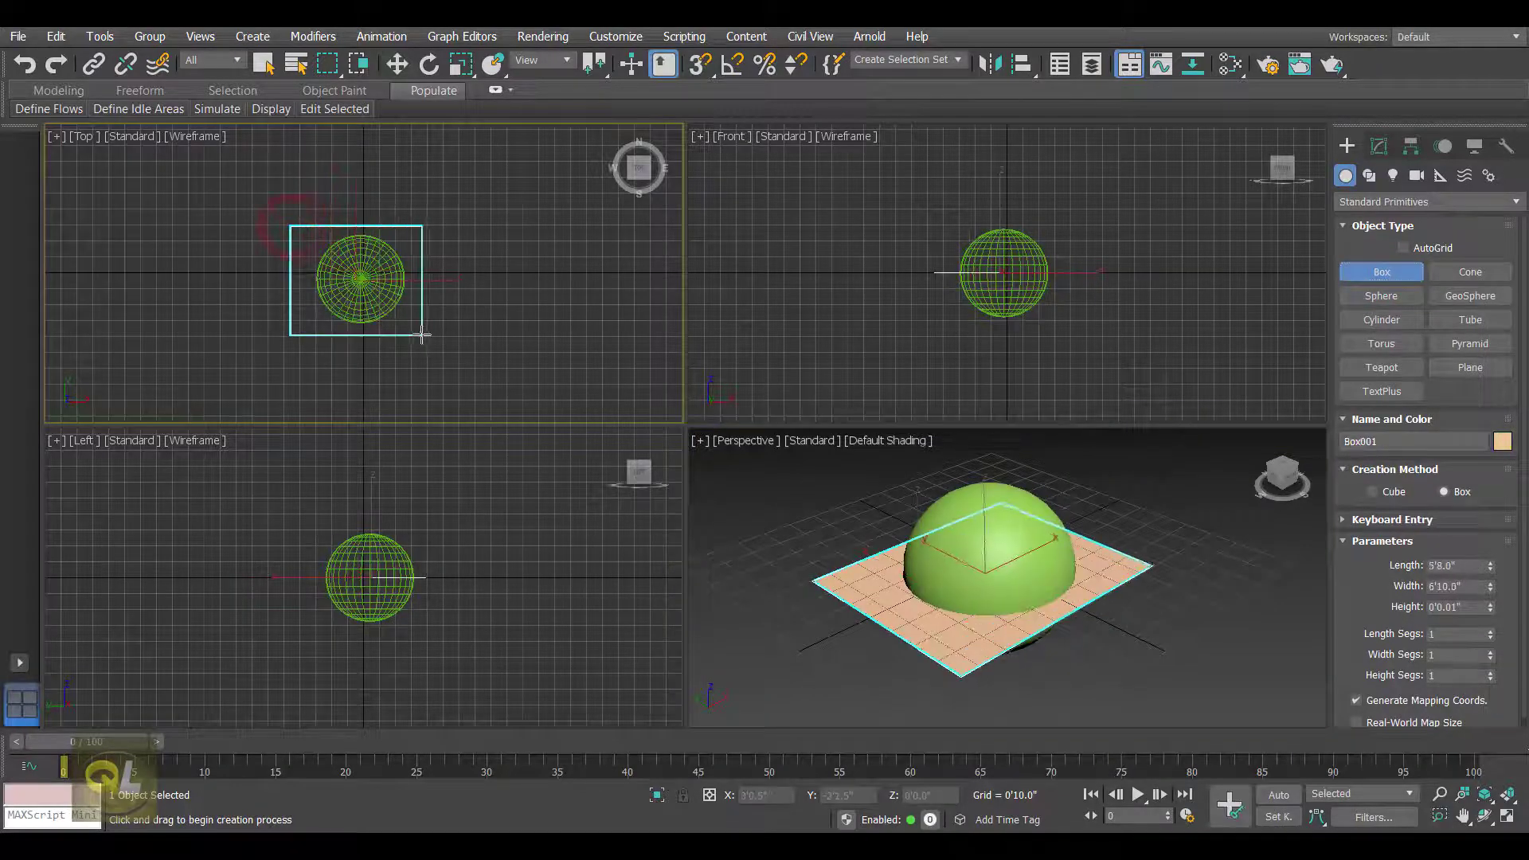
left_click(398, 62)
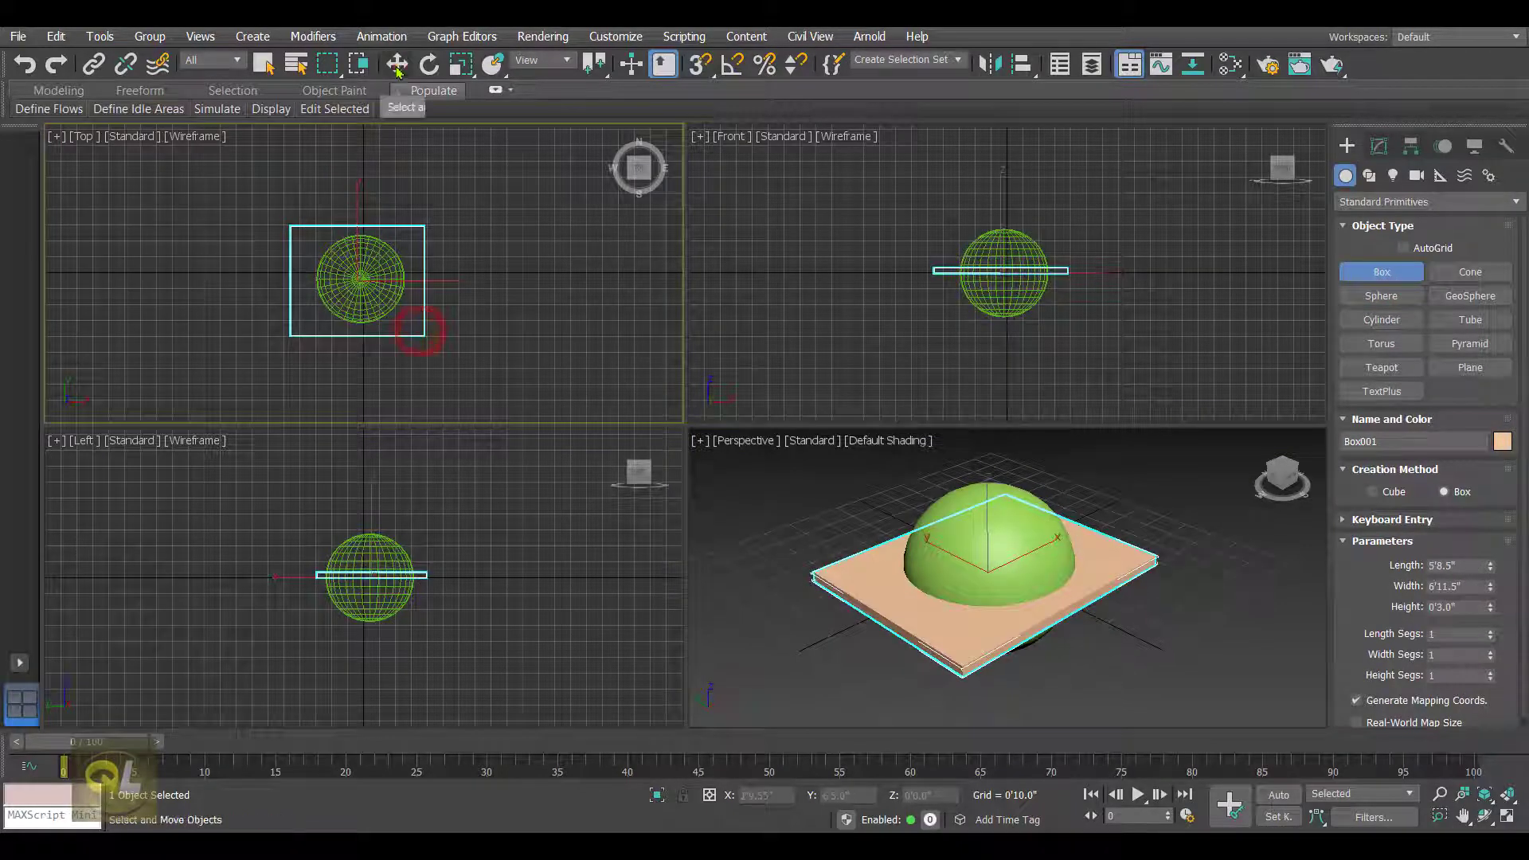
Move the slab below the sphere and Shift-drag it upward to start cloning 2 copies
left_click(398, 61)
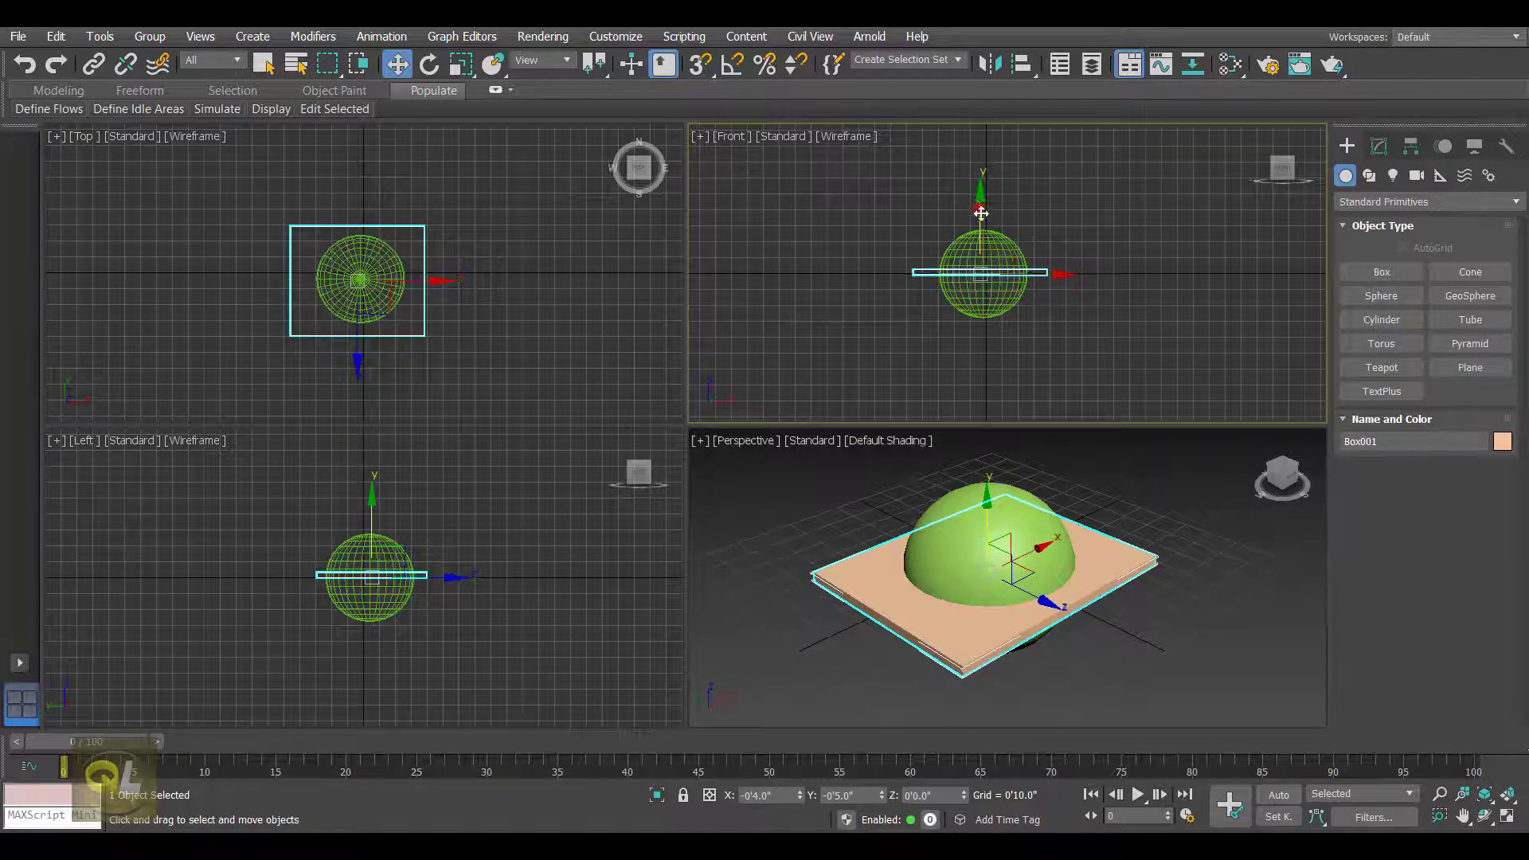
left_click_drag(981, 212, 981, 241)
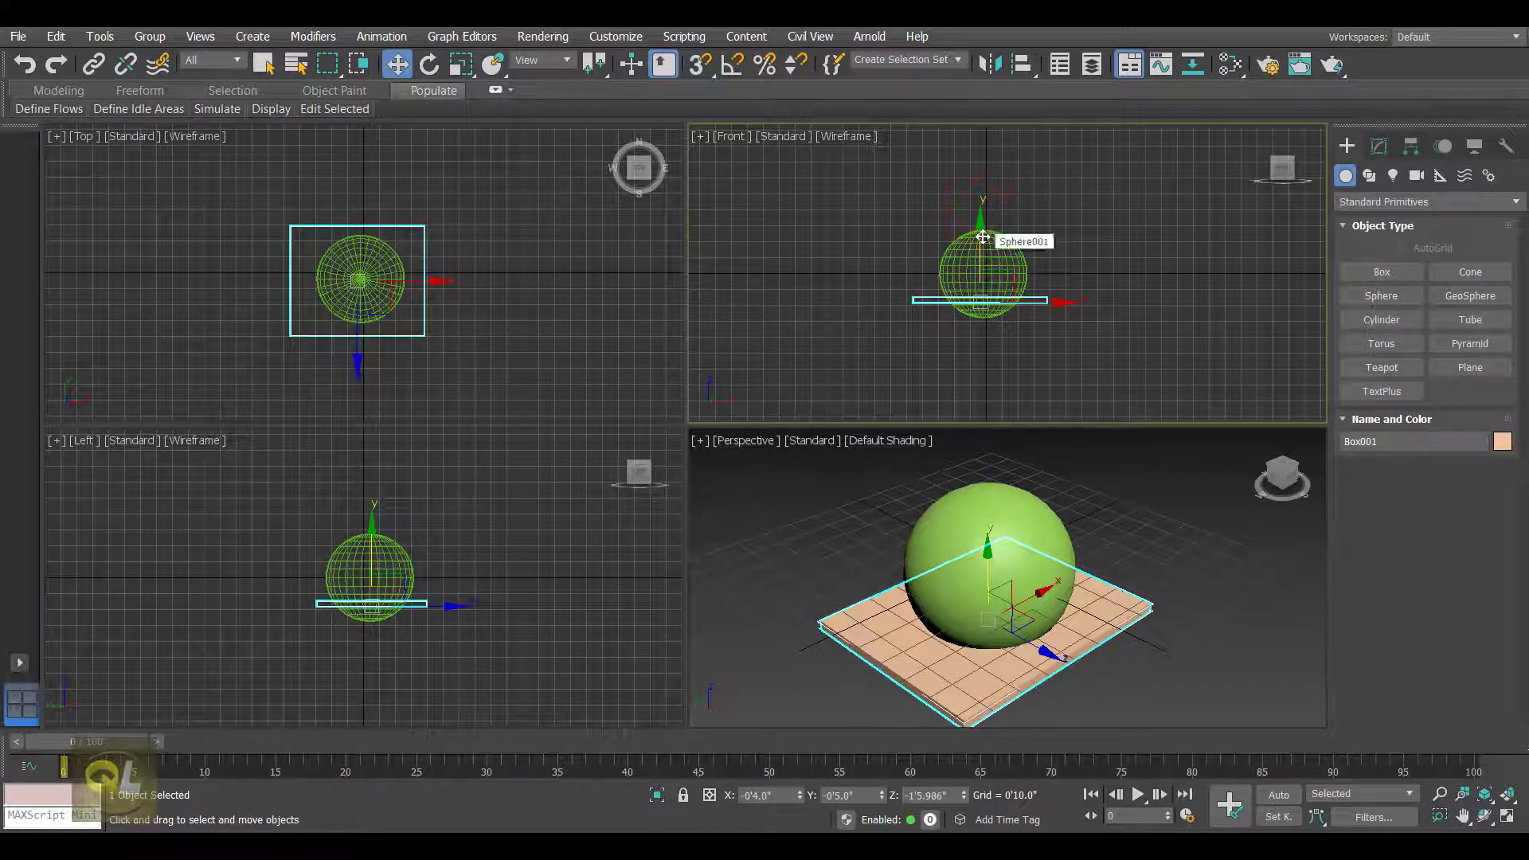
left_click_drag(979, 239, 979, 267)
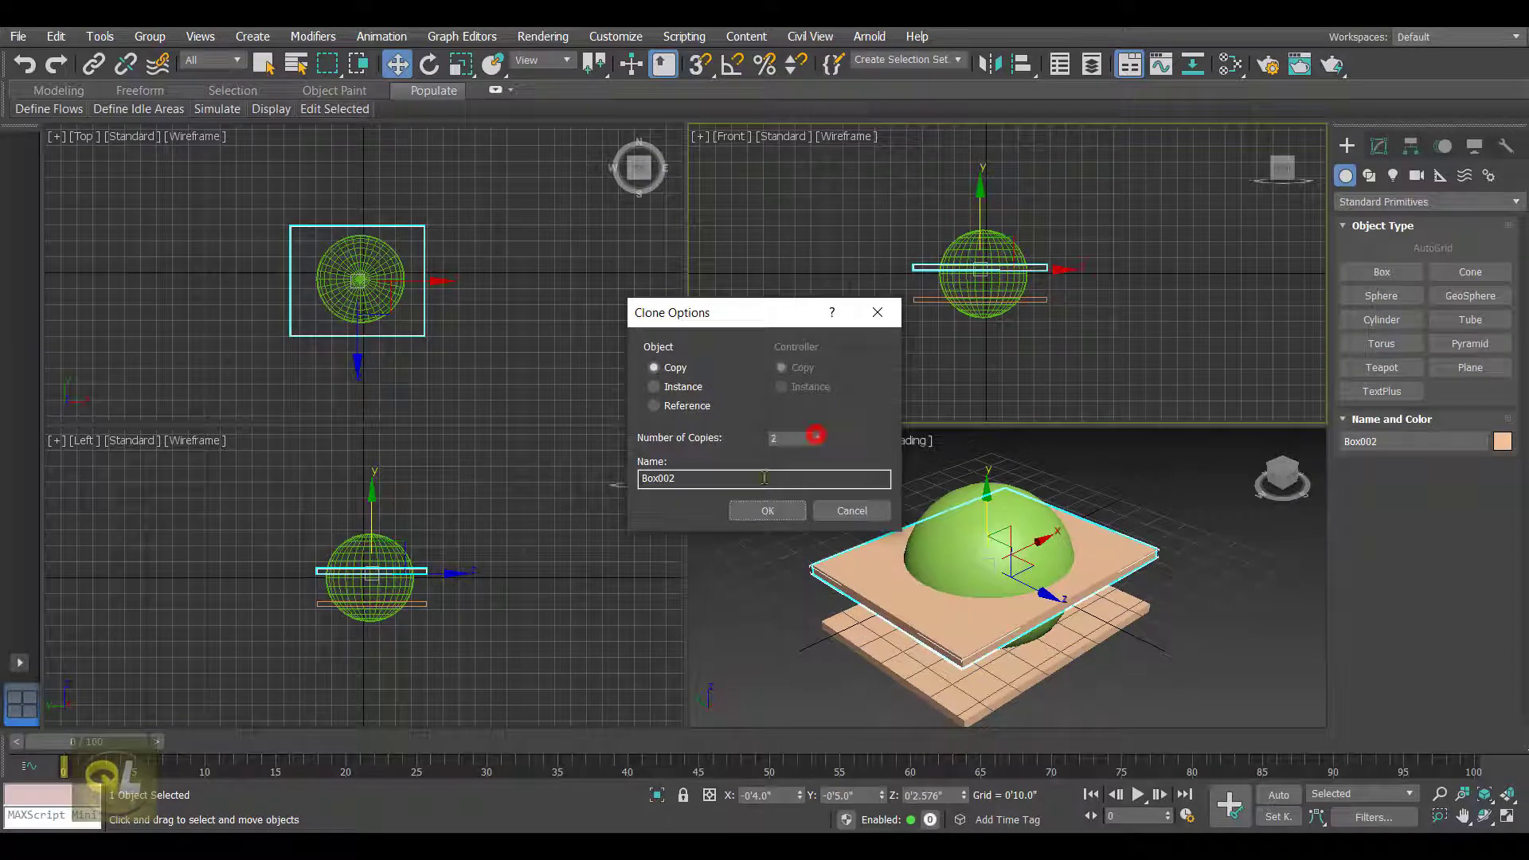
Confirm the two slab copies, maximize Perspective, and tilt and lower the slabs through the sphere
left_click(766, 510)
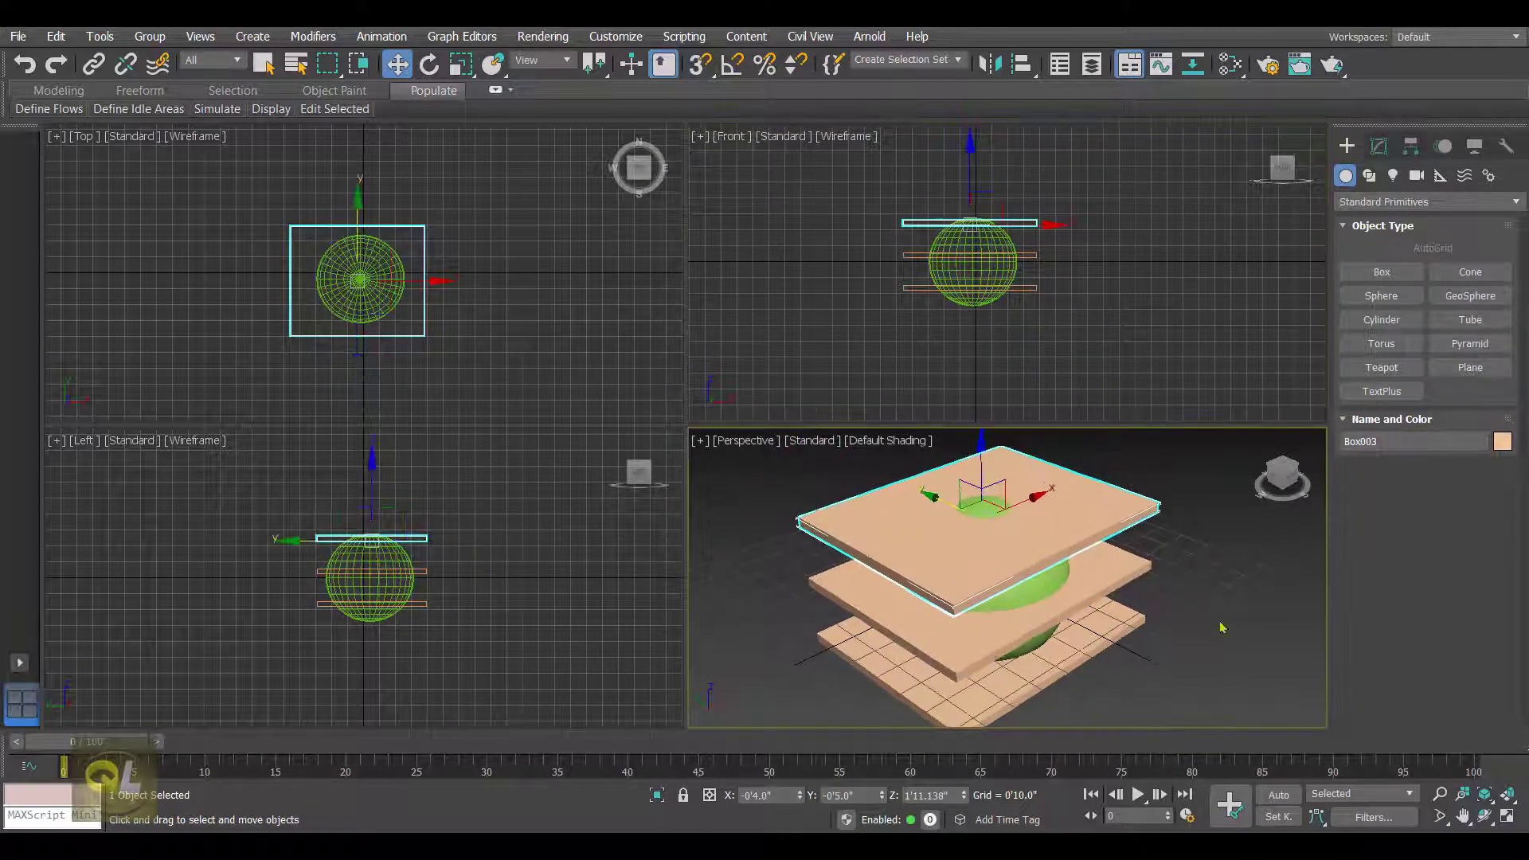
key("Alt+W")
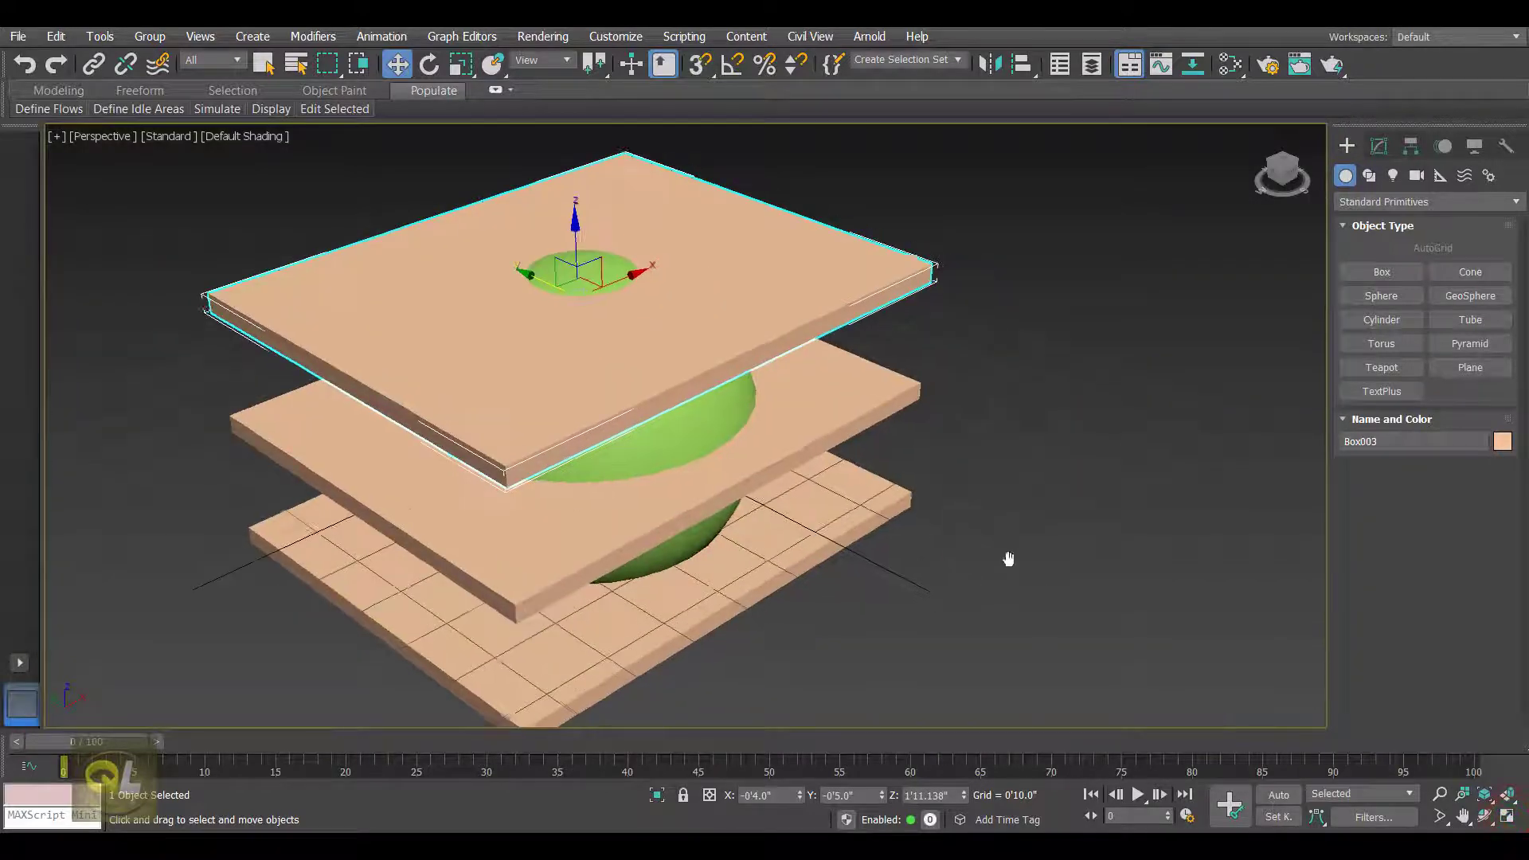
left_click(429, 64)
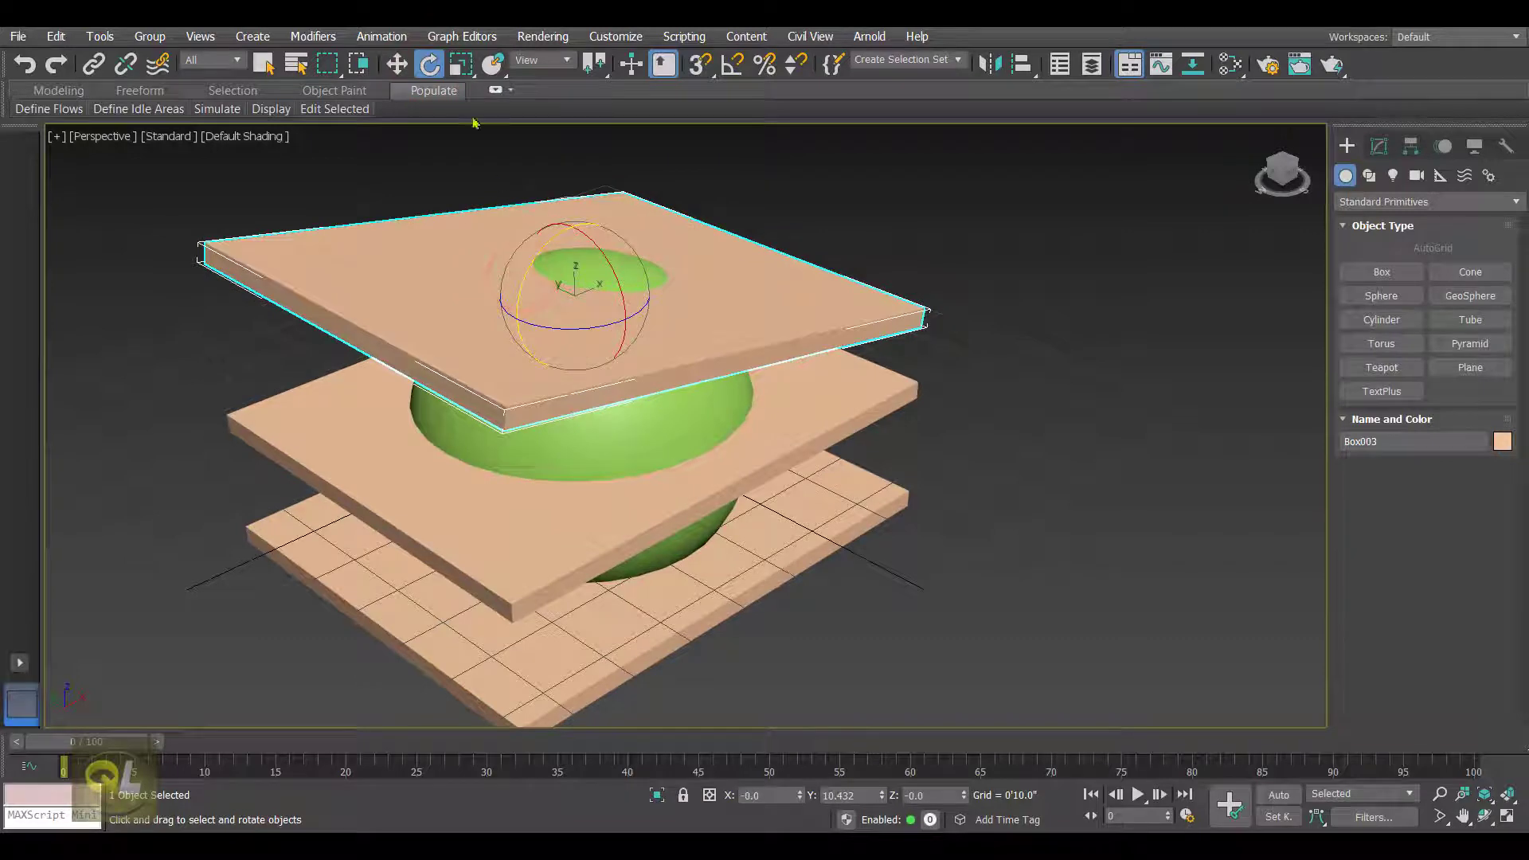
left_click(395, 62)
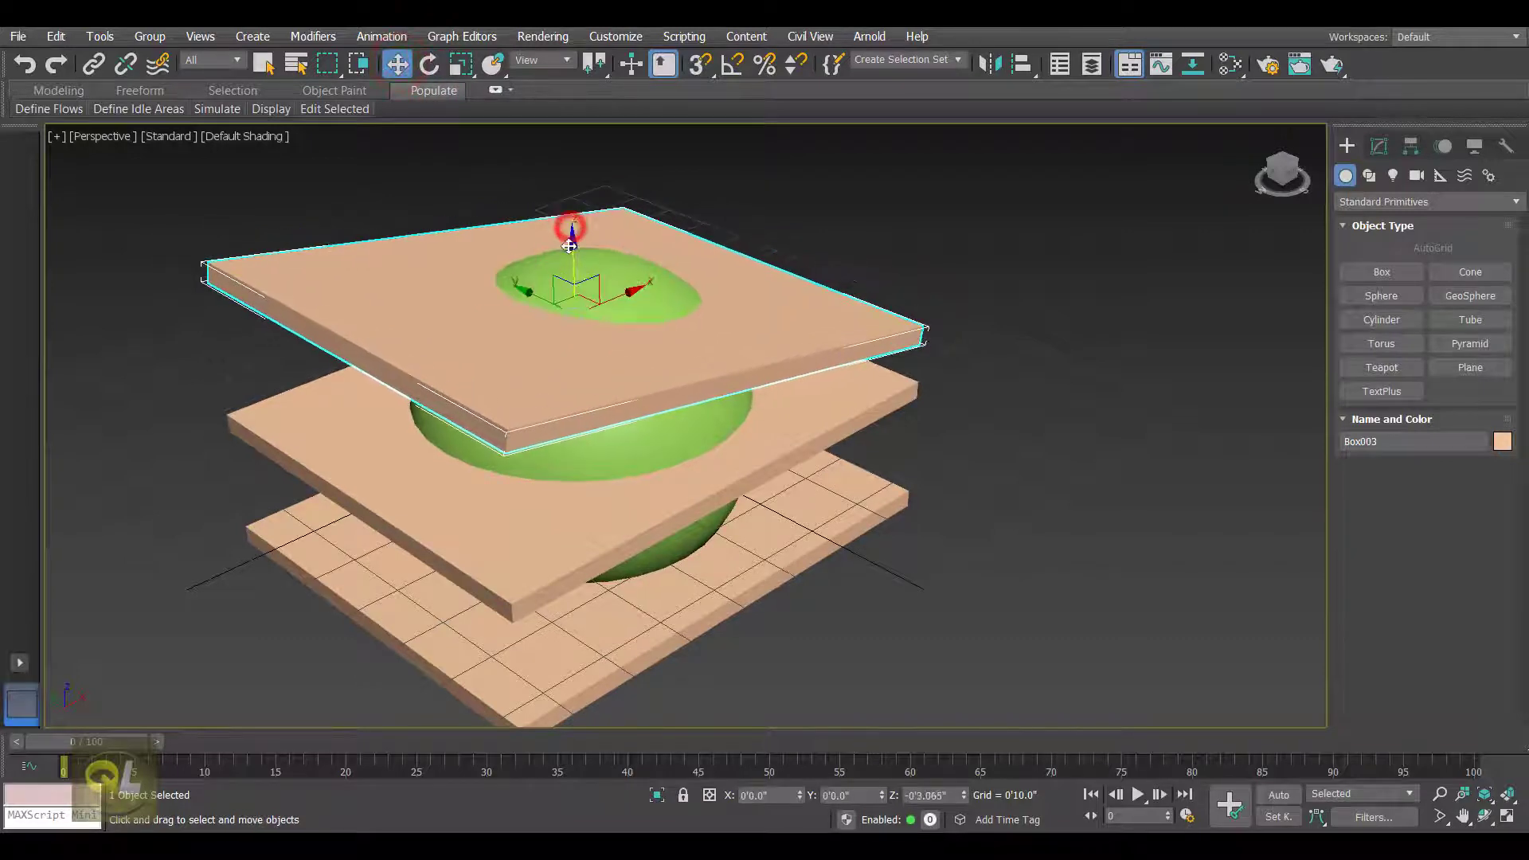
left_click_drag(571, 234, 570, 243)
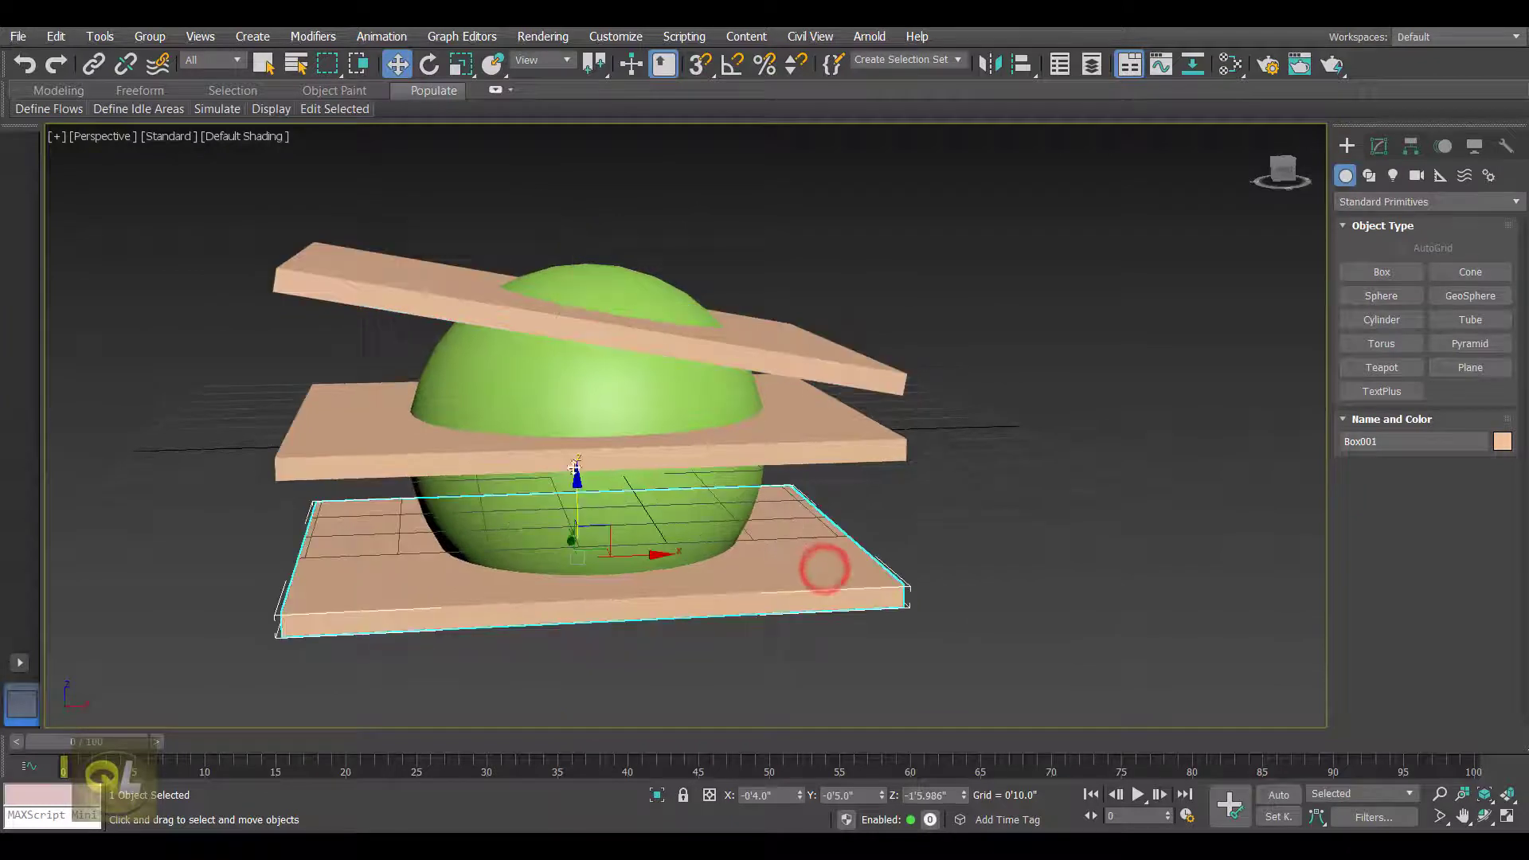
left_click(429, 64)
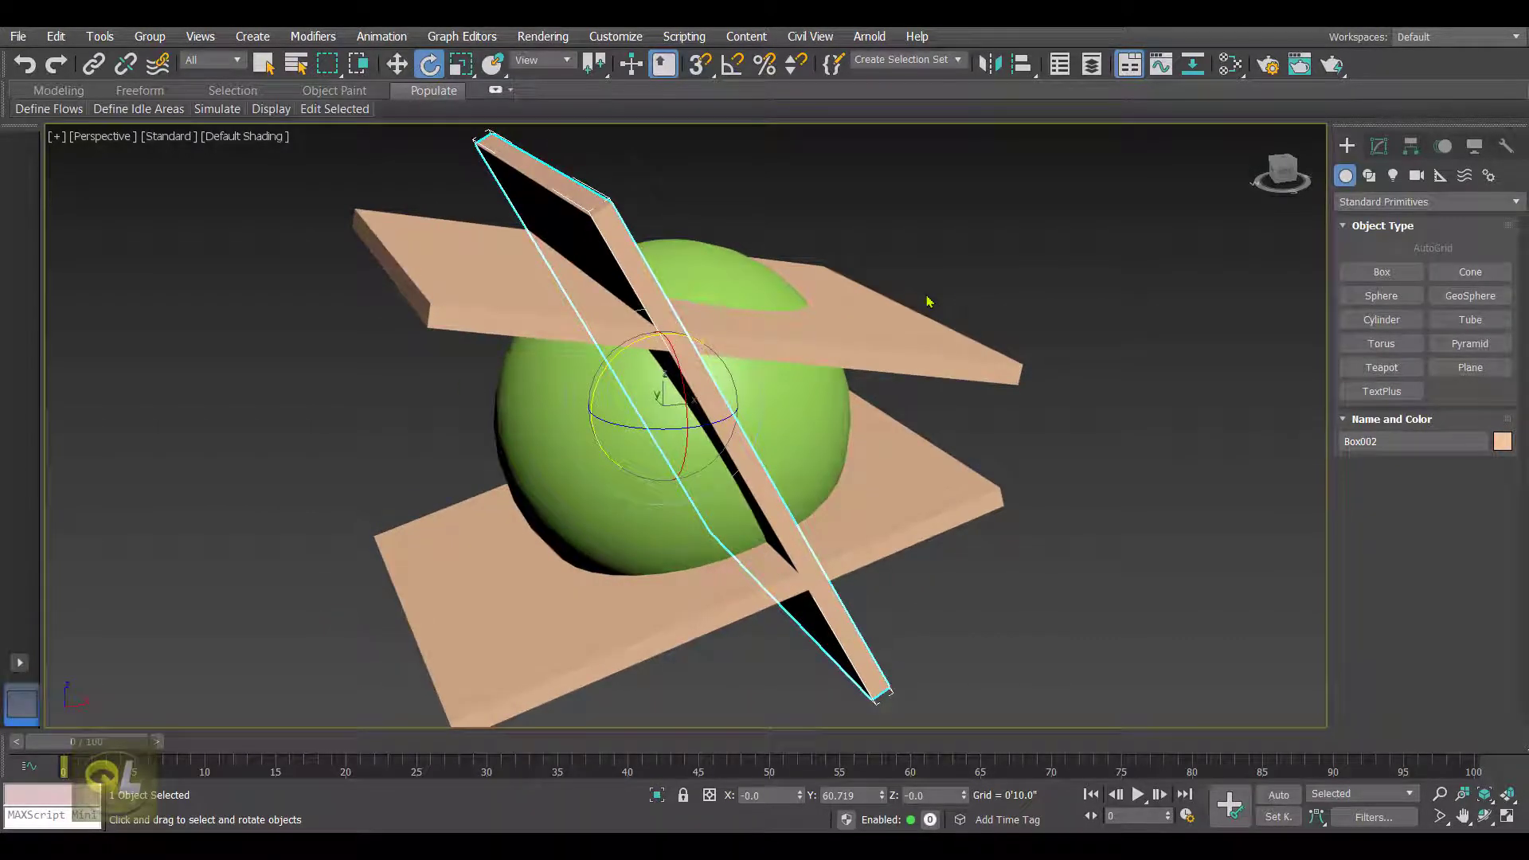
mouse_move(969, 299)
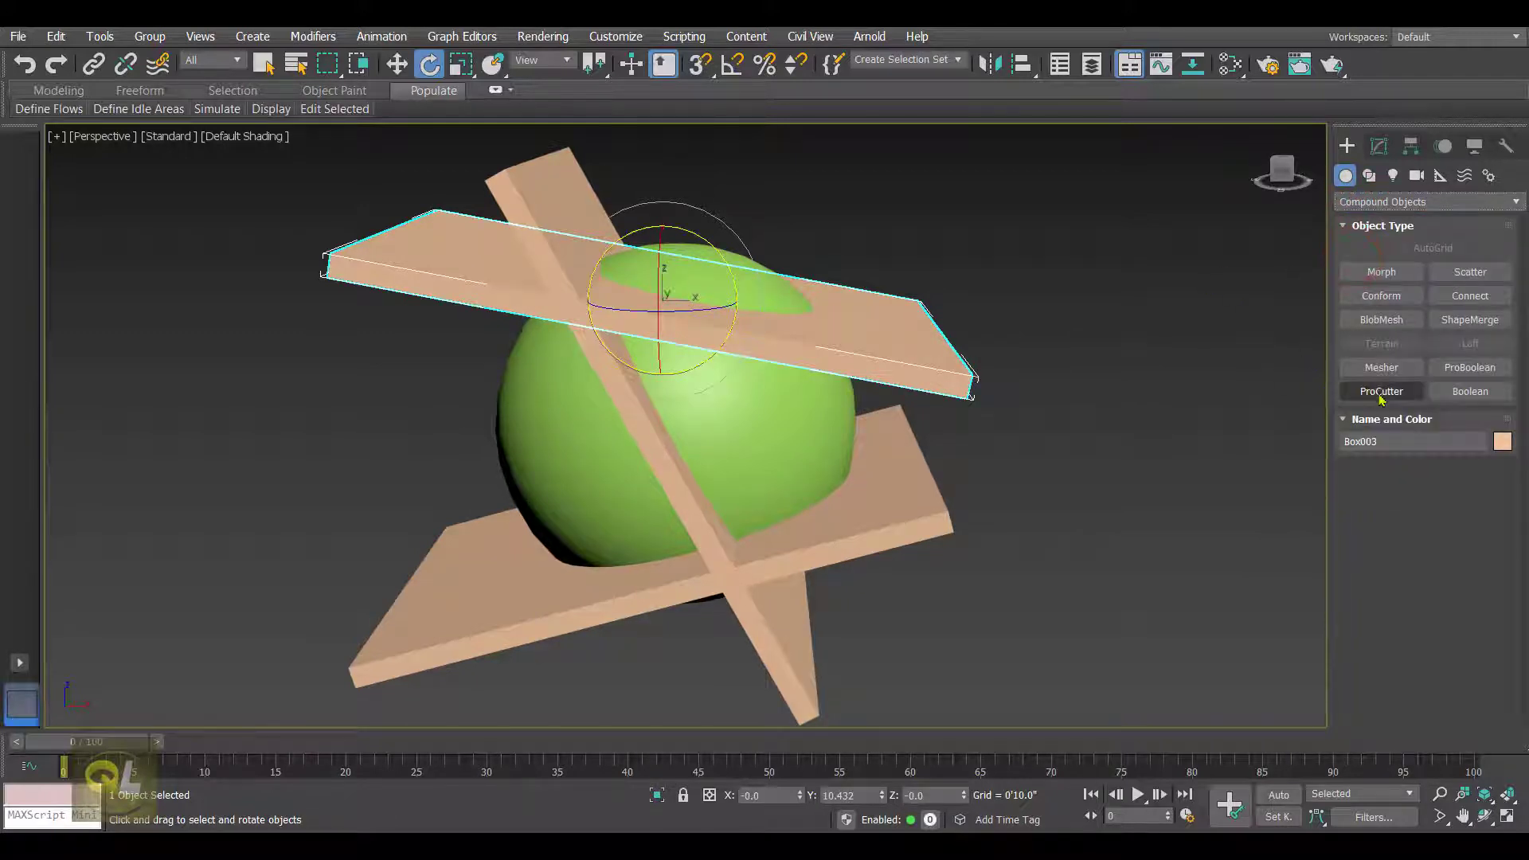
Make Box003 a ProCutter compound and add Box002 and Box001 as cutter objects
left_click(1380, 392)
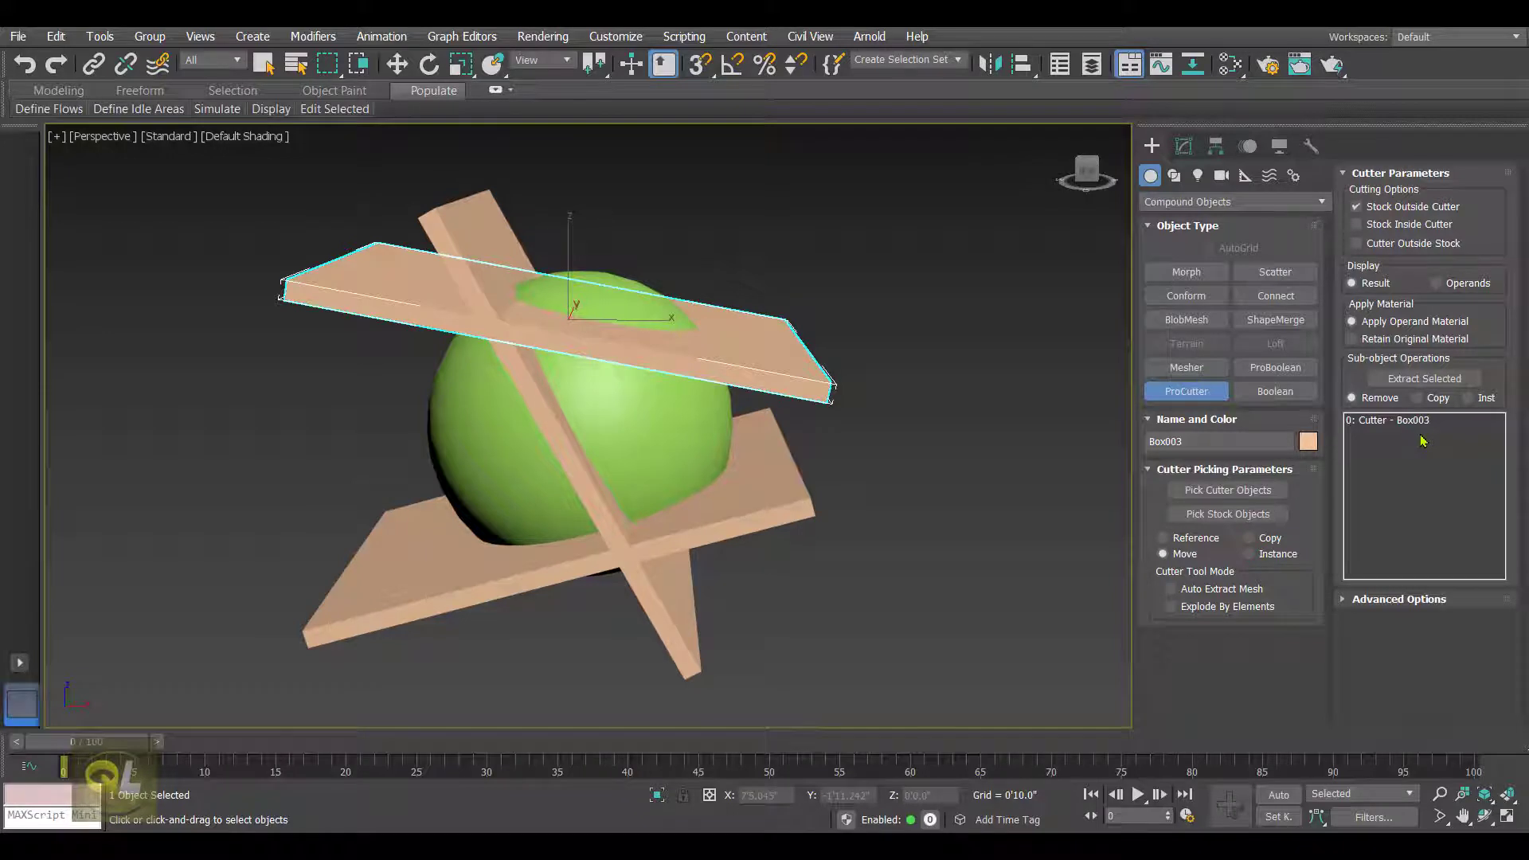
left_click(1226, 491)
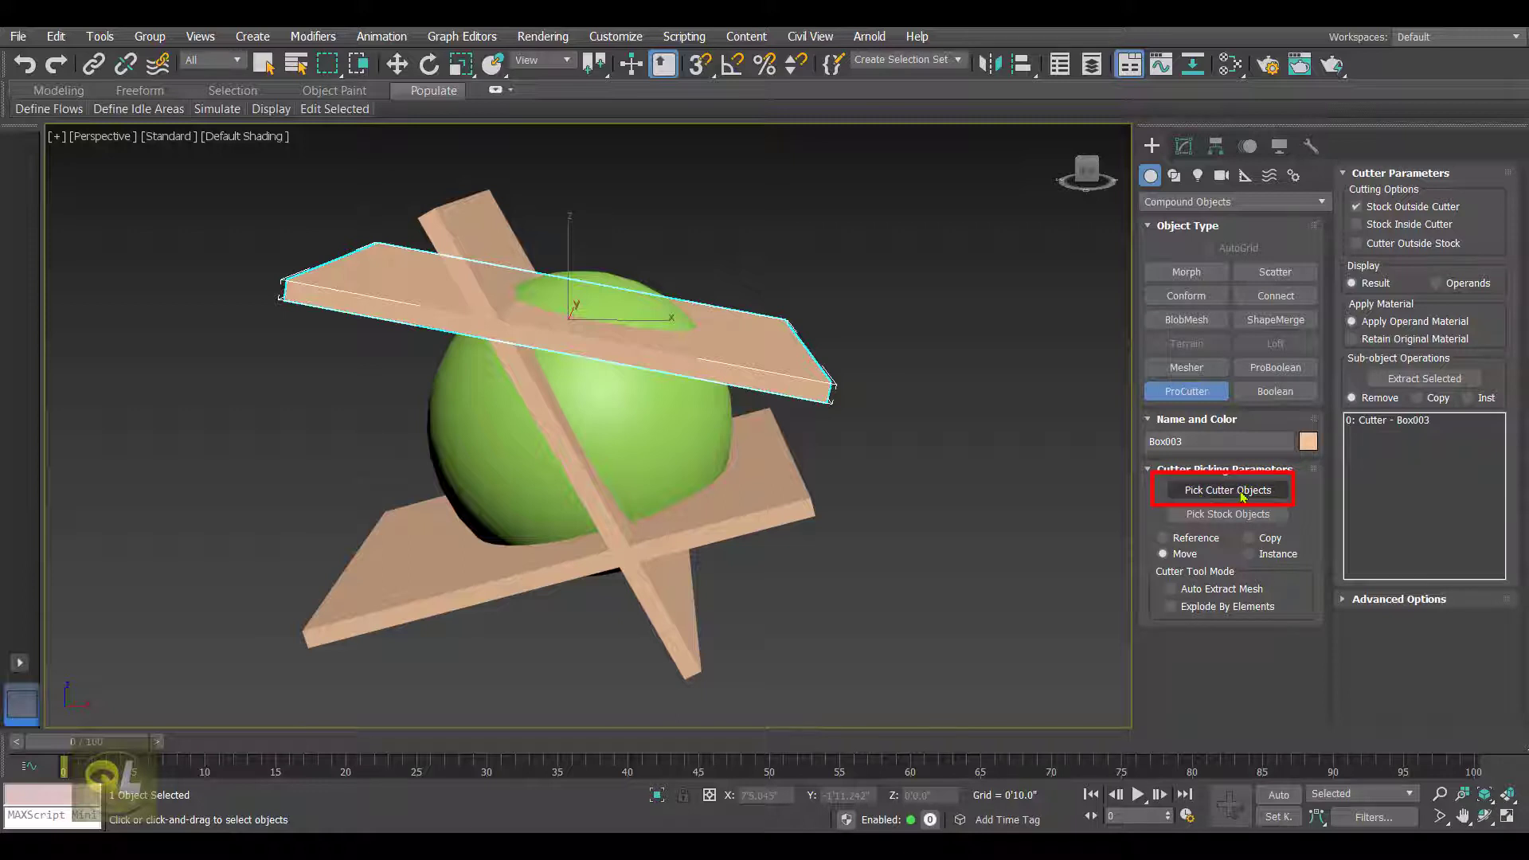
left_click(1226, 491)
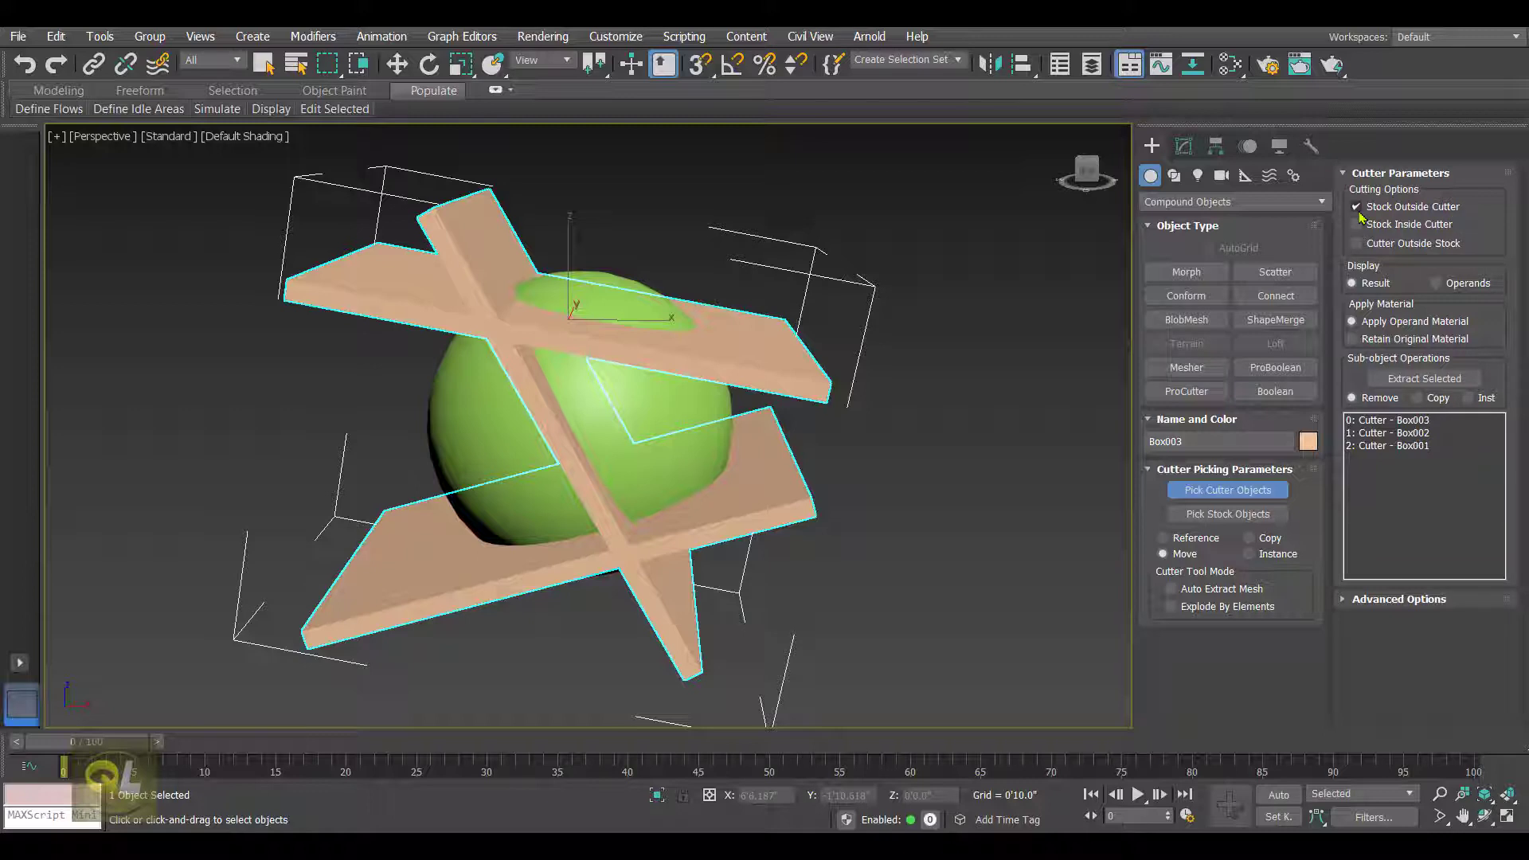
Pick Sphere001 as the ProCutter stock so the slabs slice it into pieces
left_click(1228, 513)
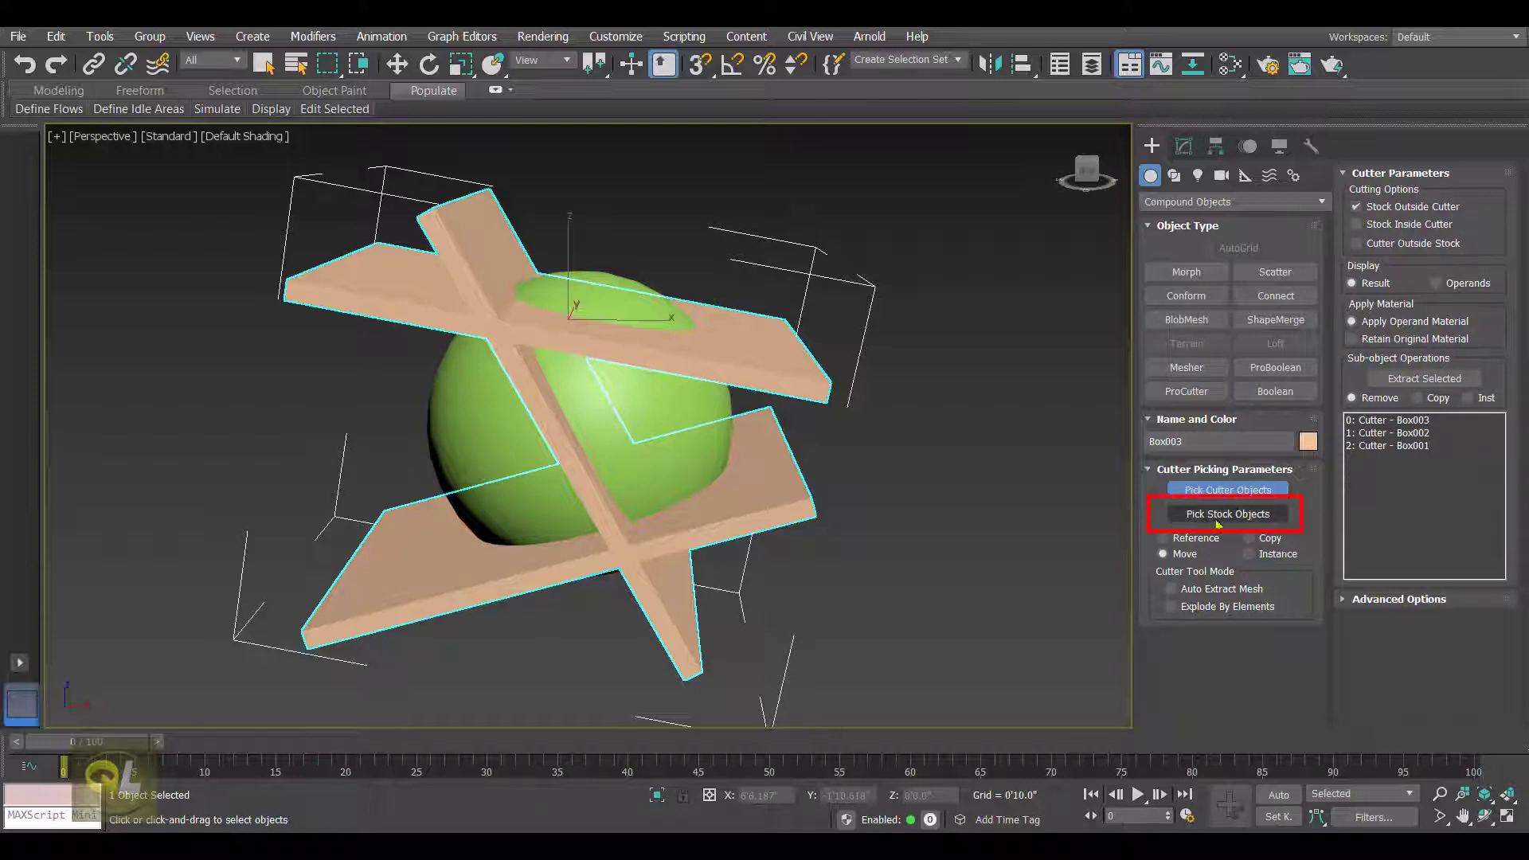
left_click(1228, 513)
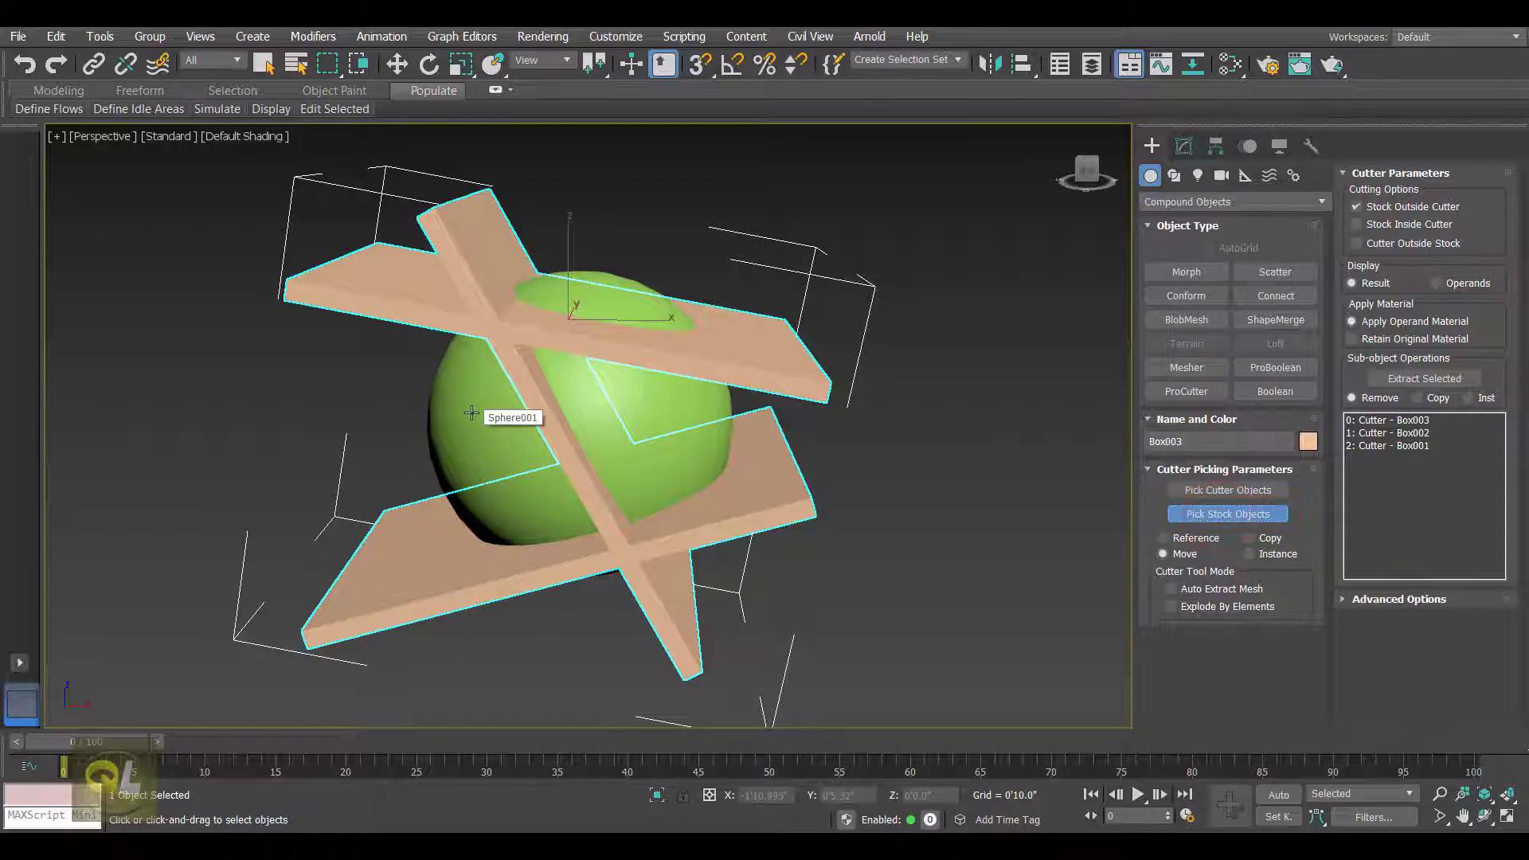
left_click(471, 417)
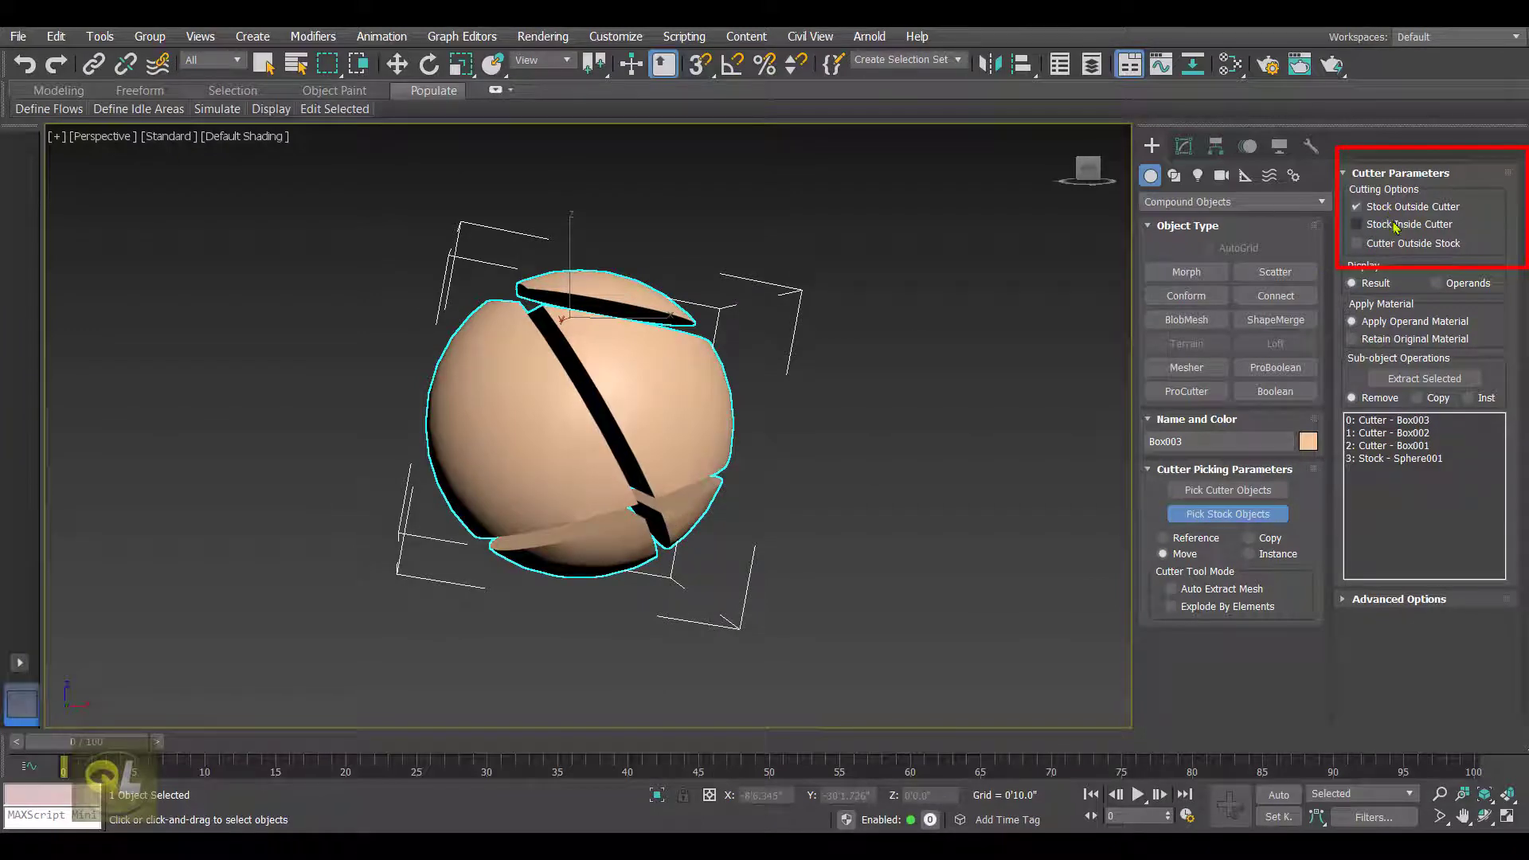
Turn off Stock Outside Cutter, try Stock Inside Cutter, then turn it off too
left_click(1357, 205)
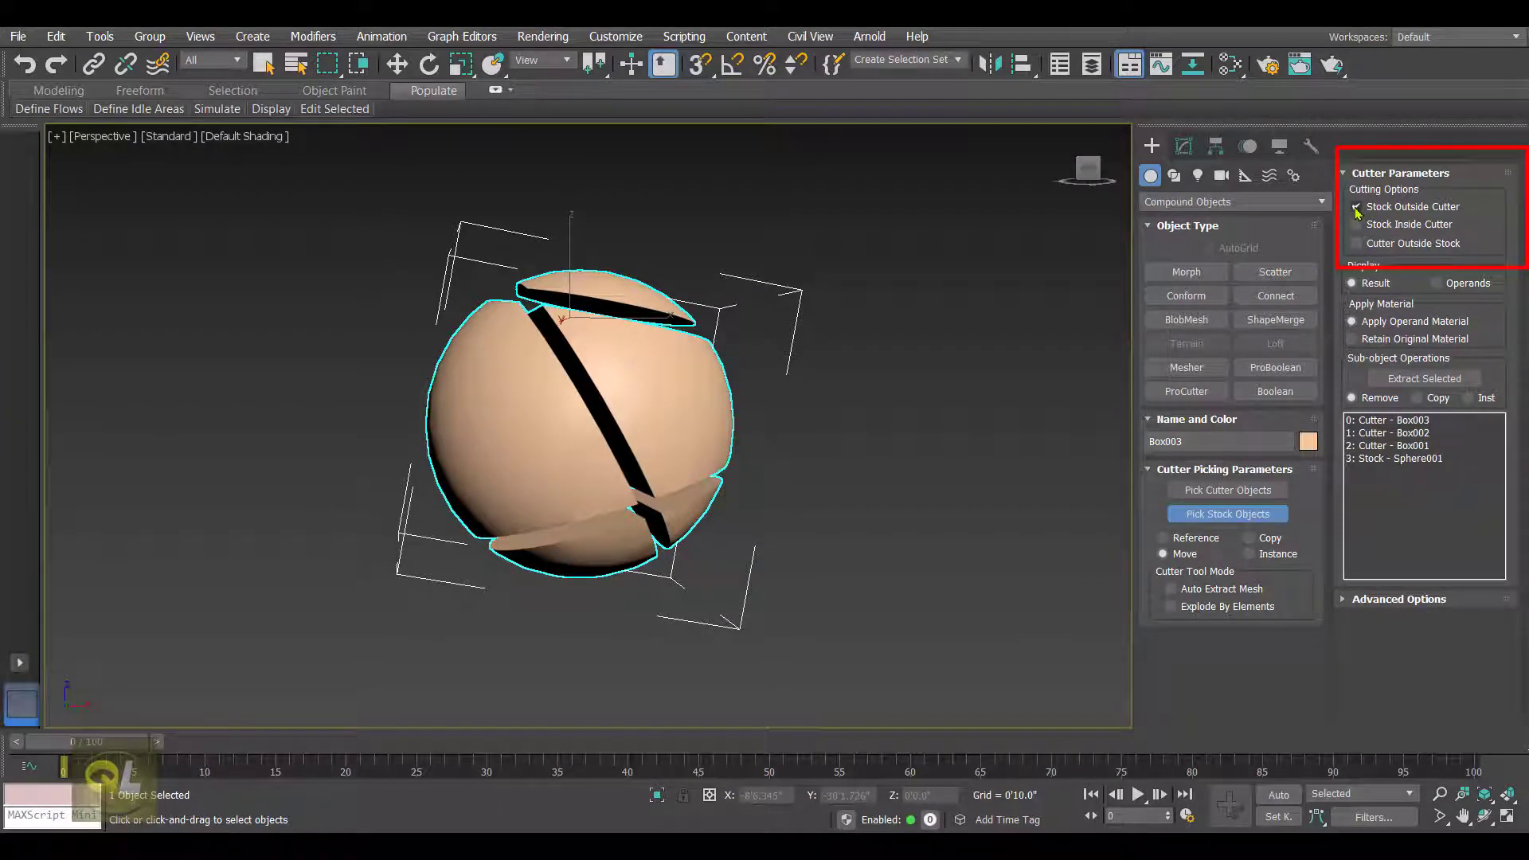
left_click(1357, 207)
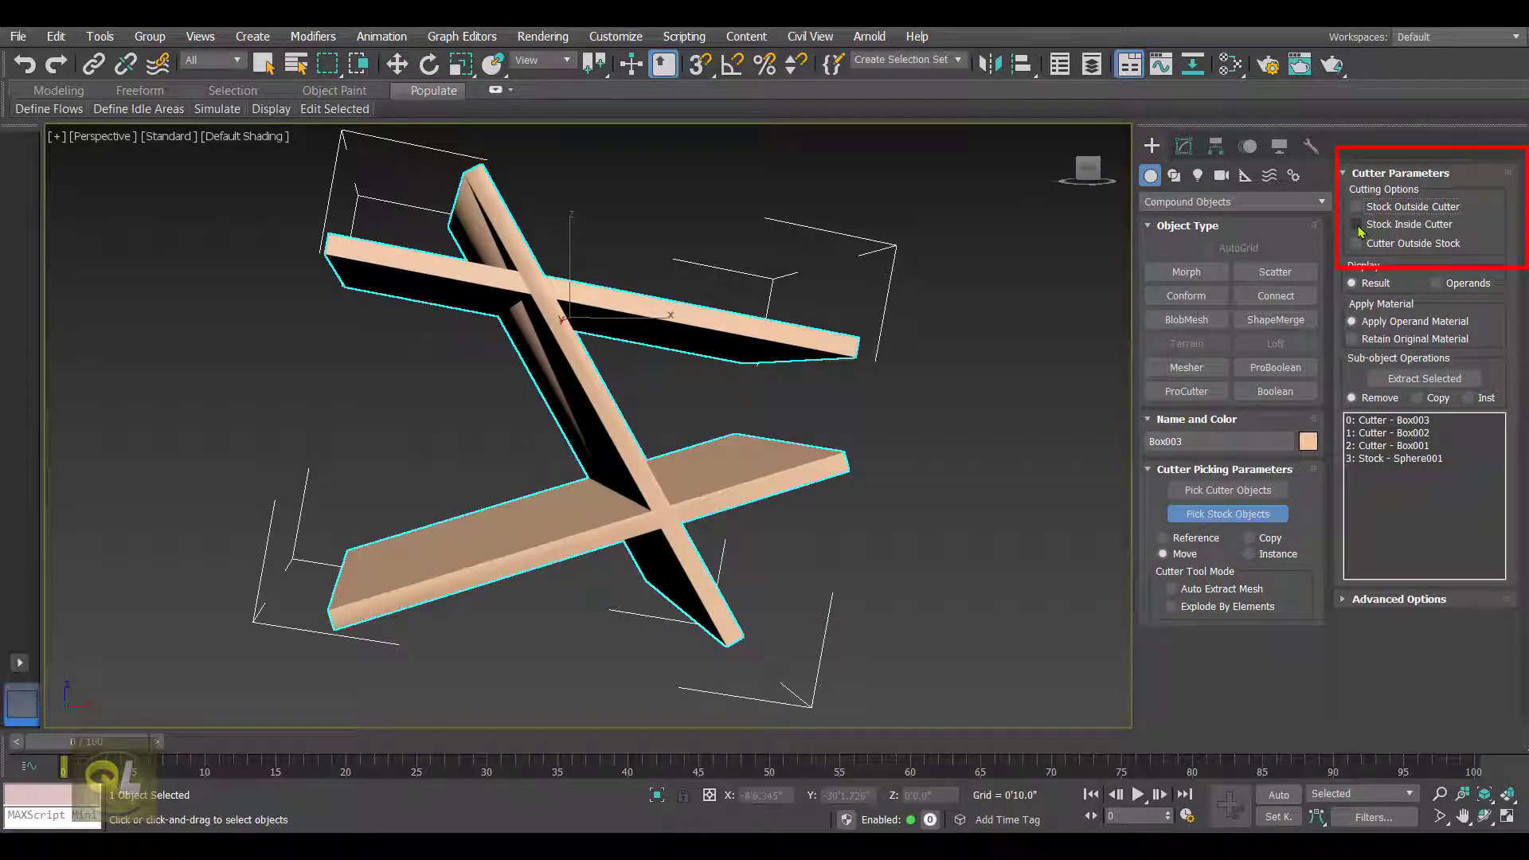
left_click(1356, 225)
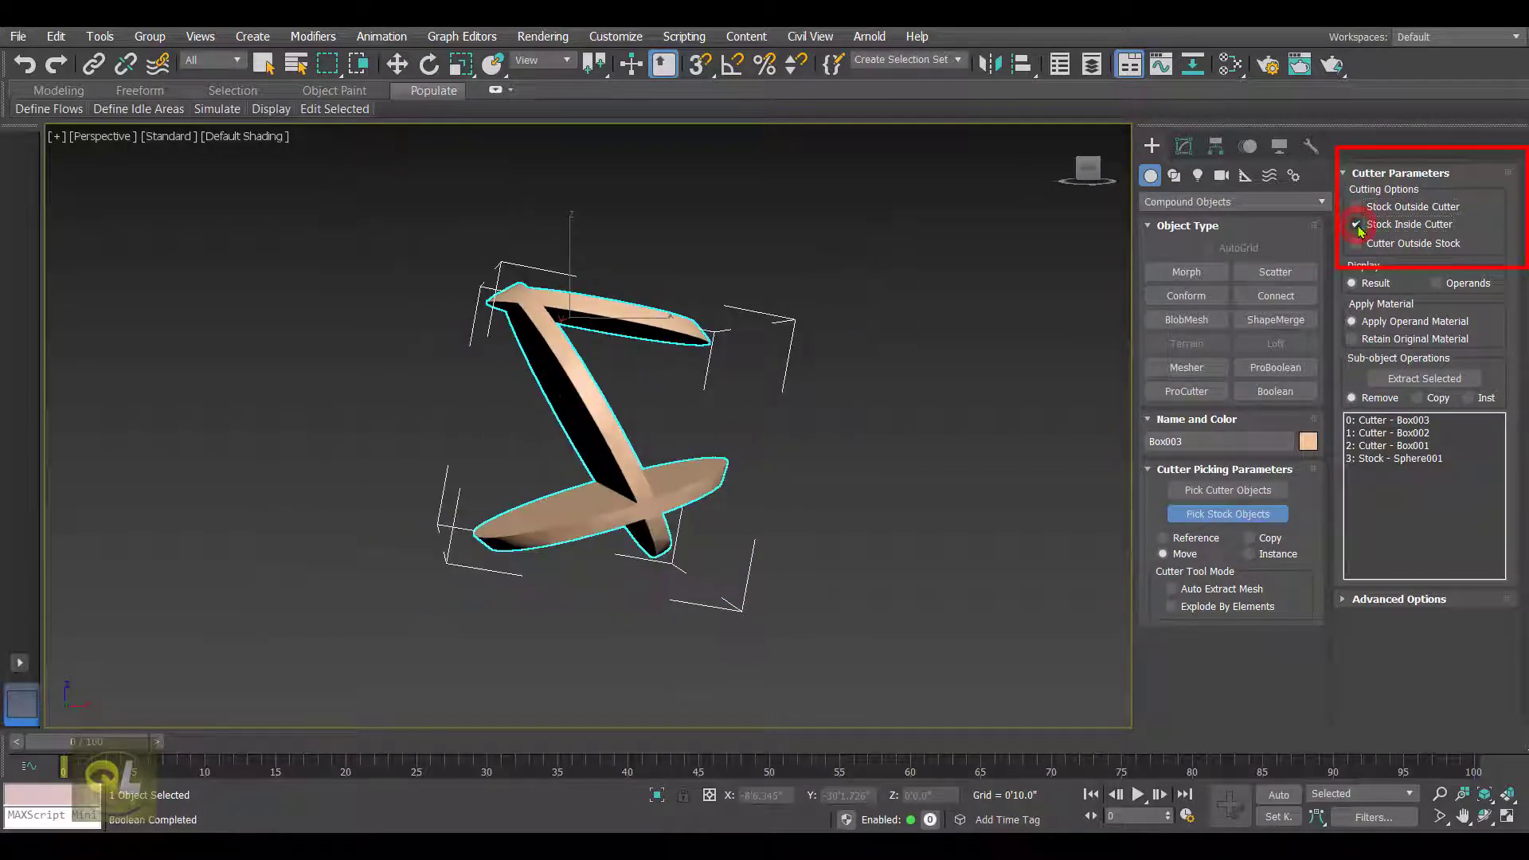
left_click(1357, 225)
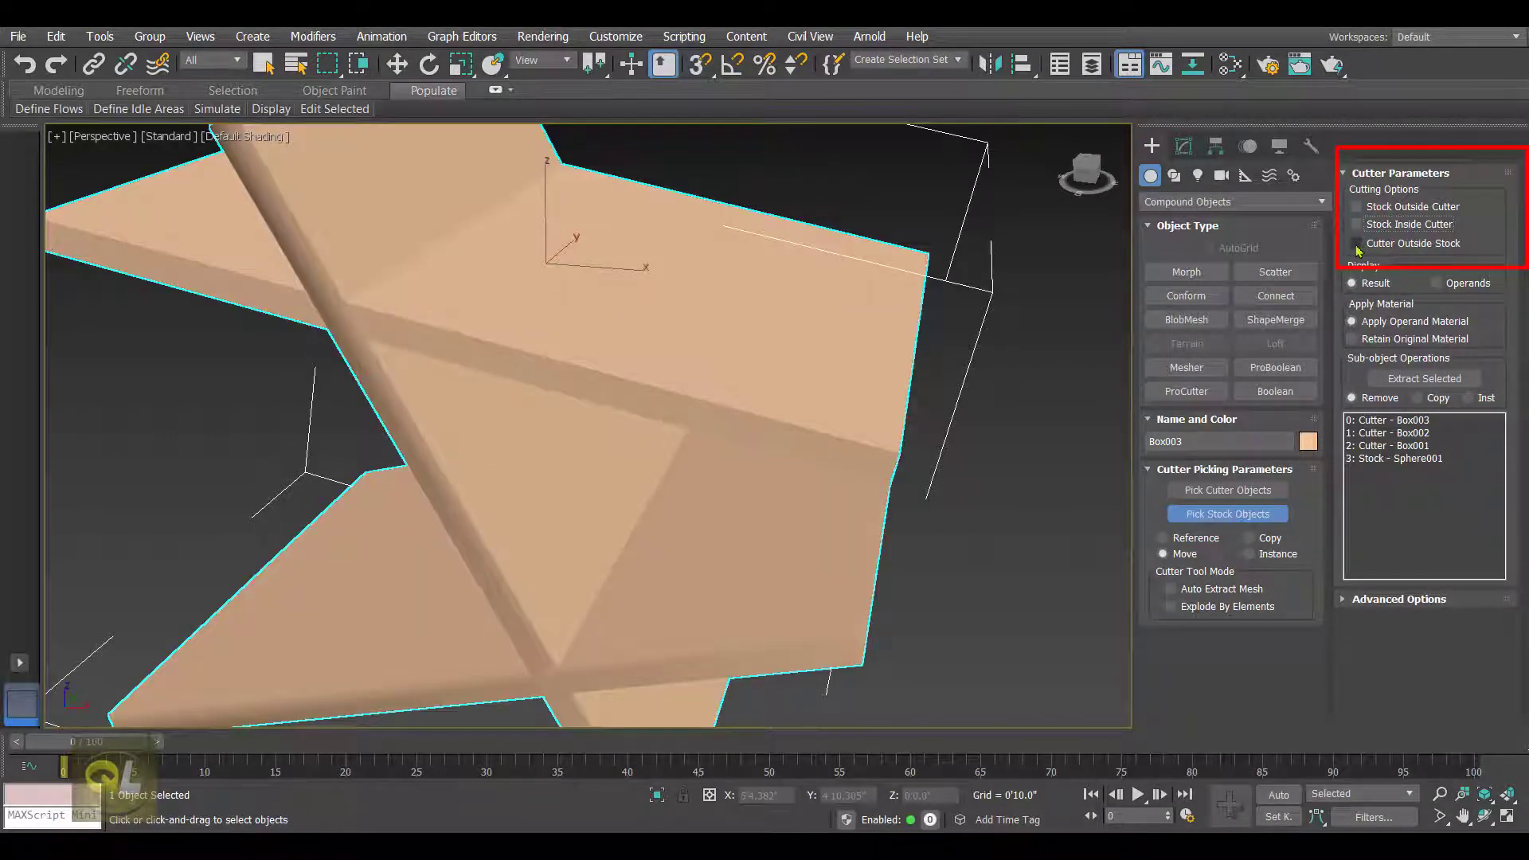
Enable Cutter Outside Stock so the slabs keep sphere-shaped holes
left_click(1357, 243)
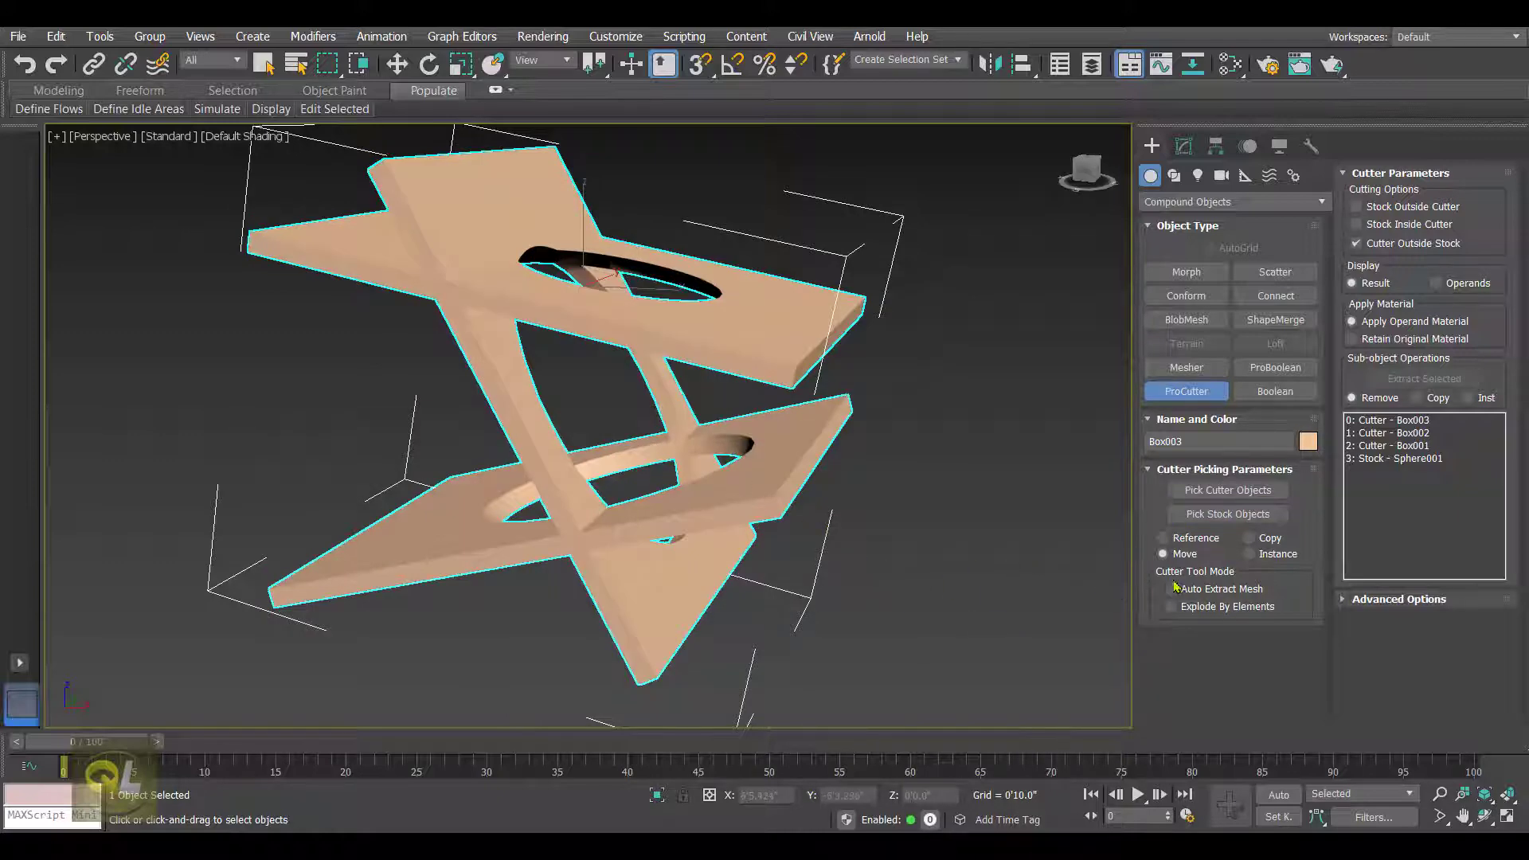
mouse_move(892, 572)
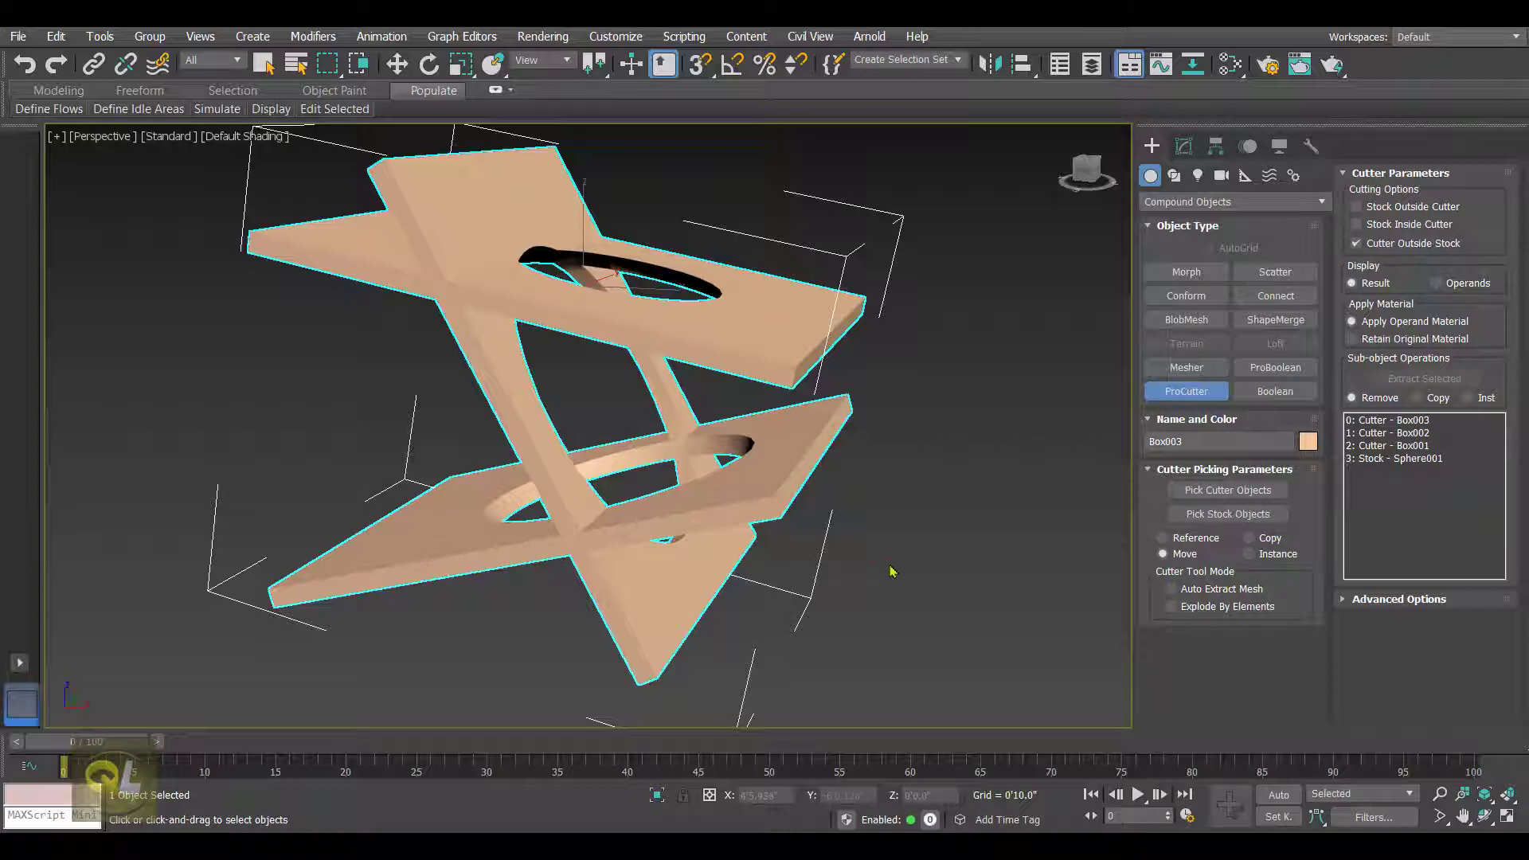
mouse_move(669, 341)
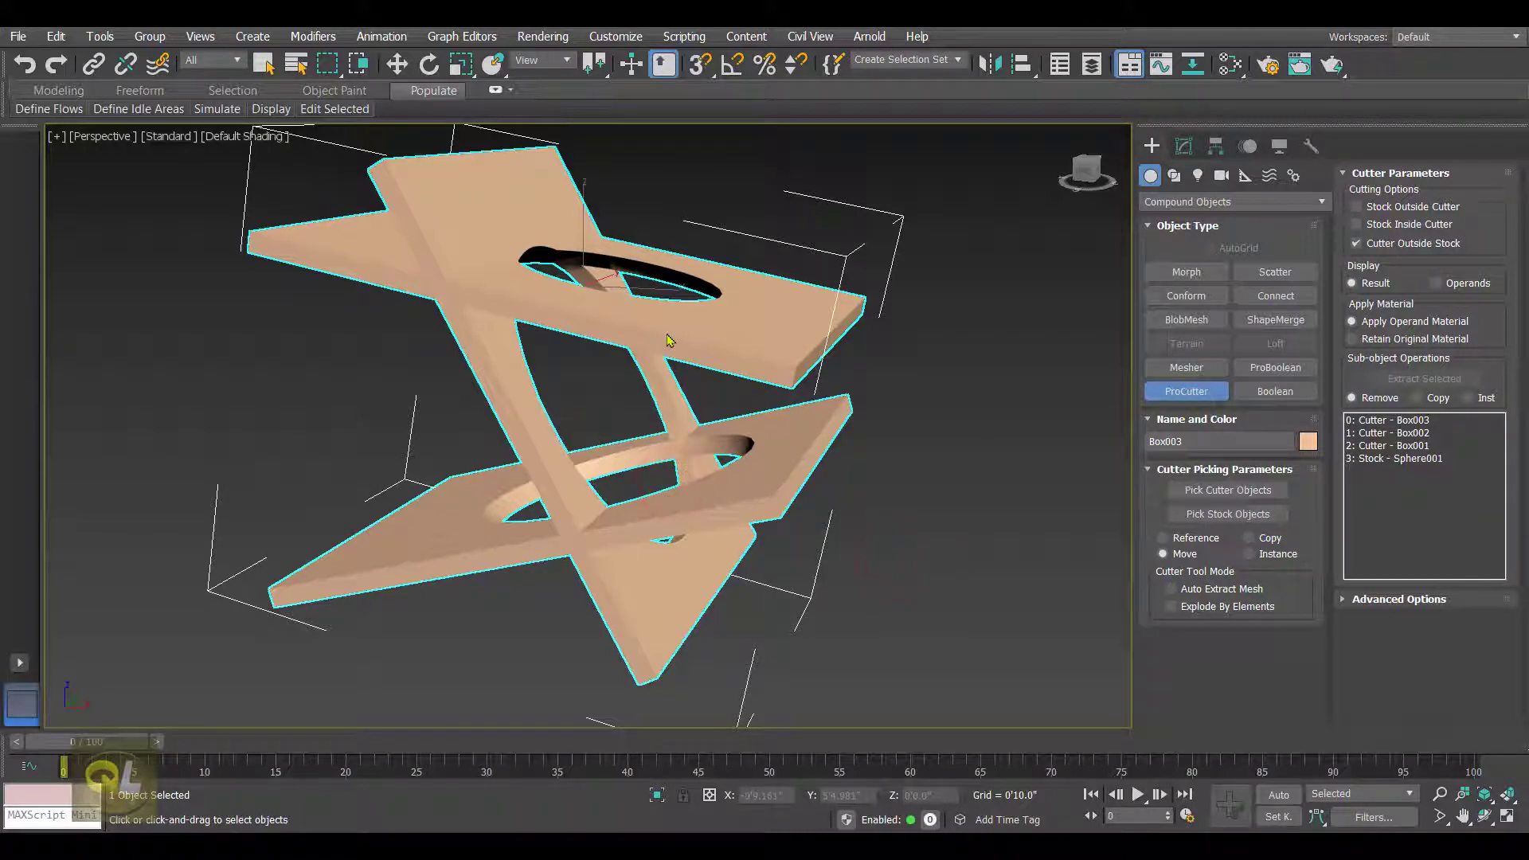
Draw a thin Standard Primitives box over the sphere in Top view and place it through the sphere
left_click(1234, 203)
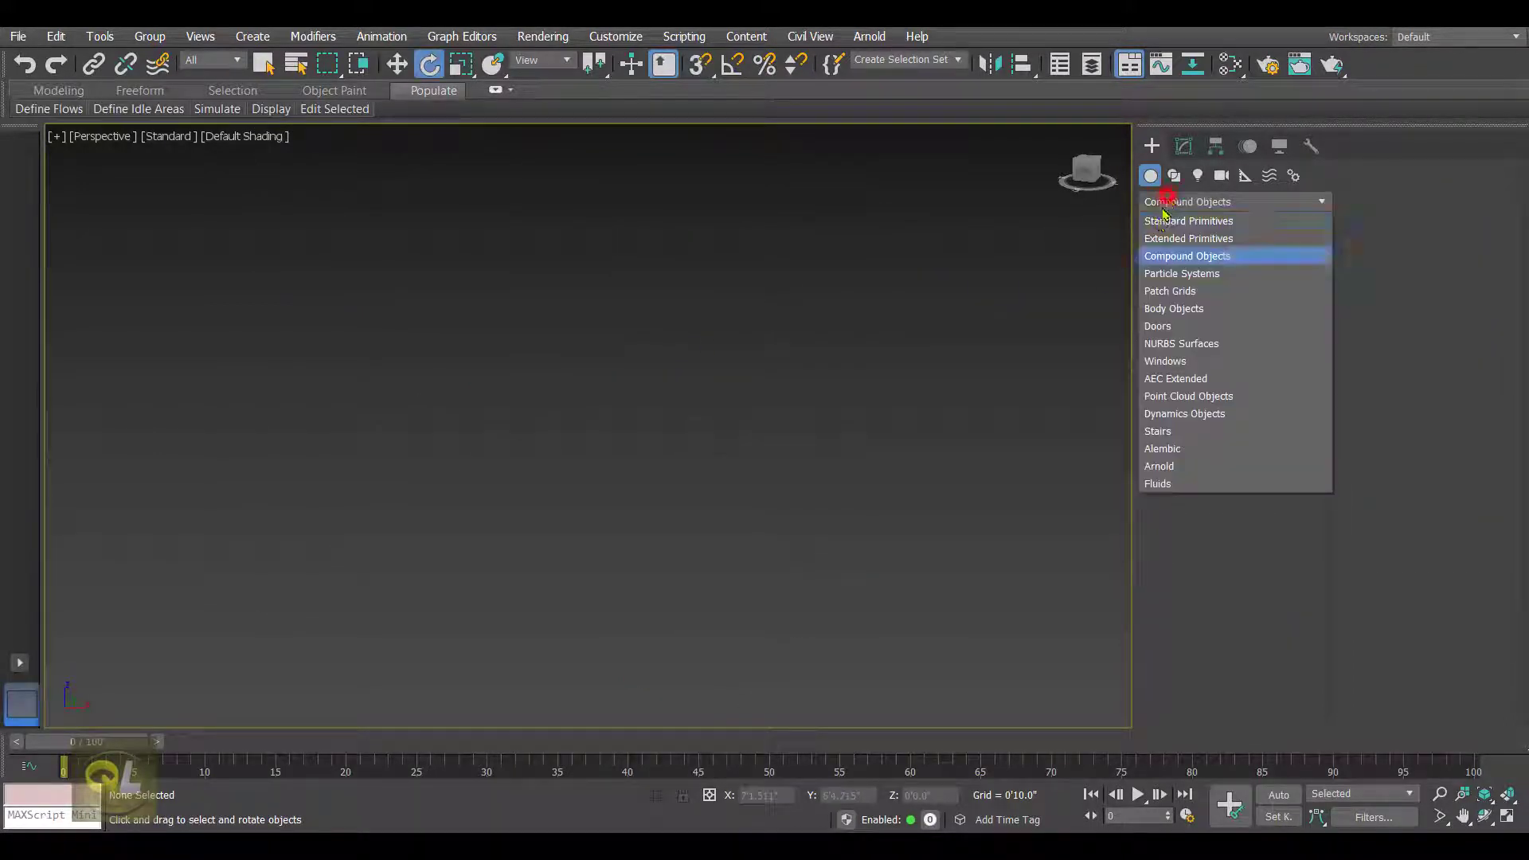
left_click(1188, 220)
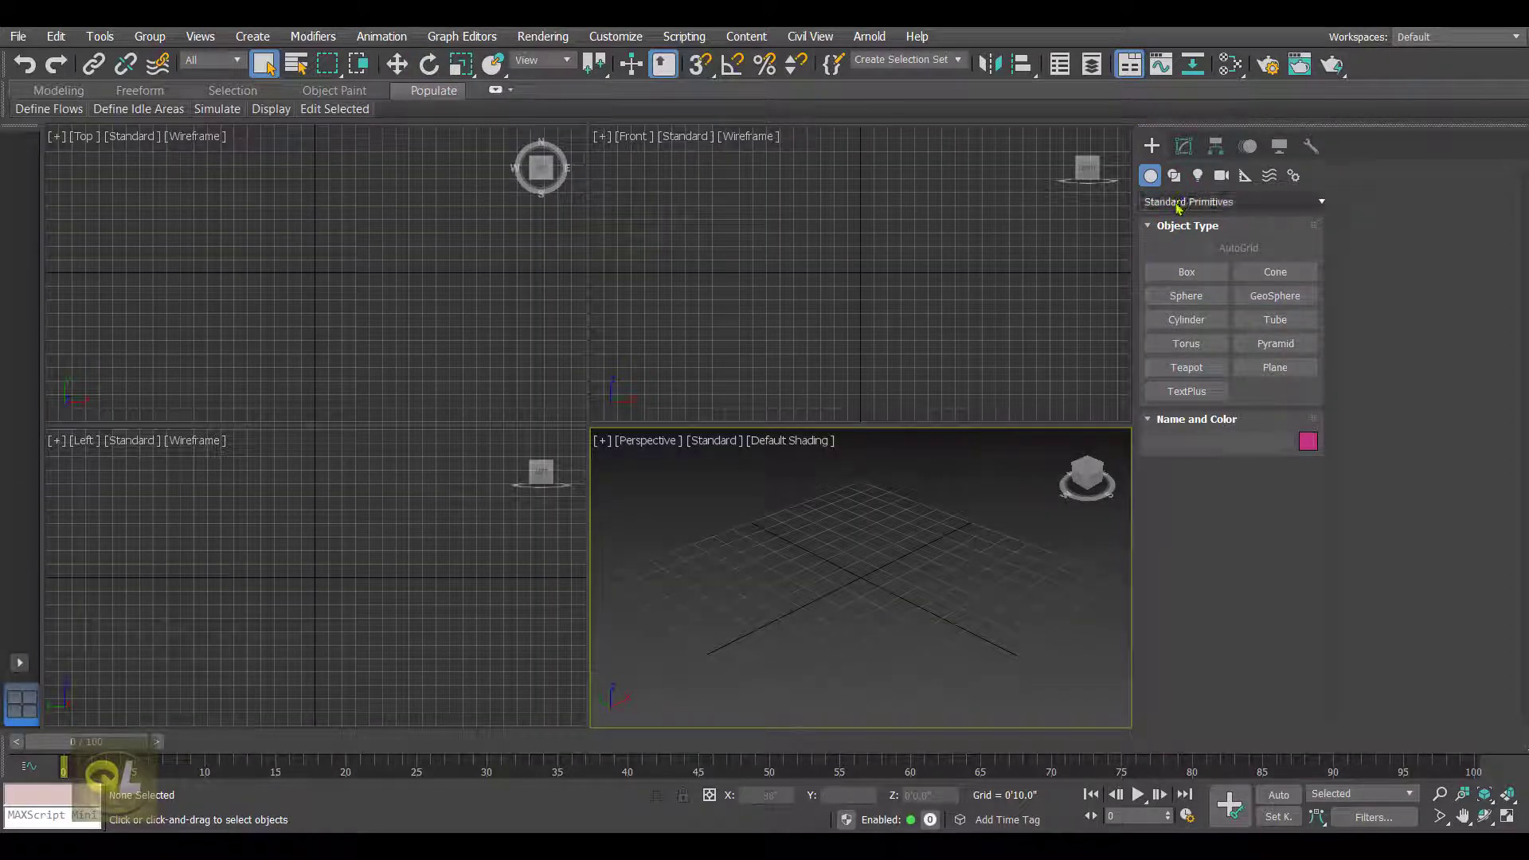
left_click(1185, 296)
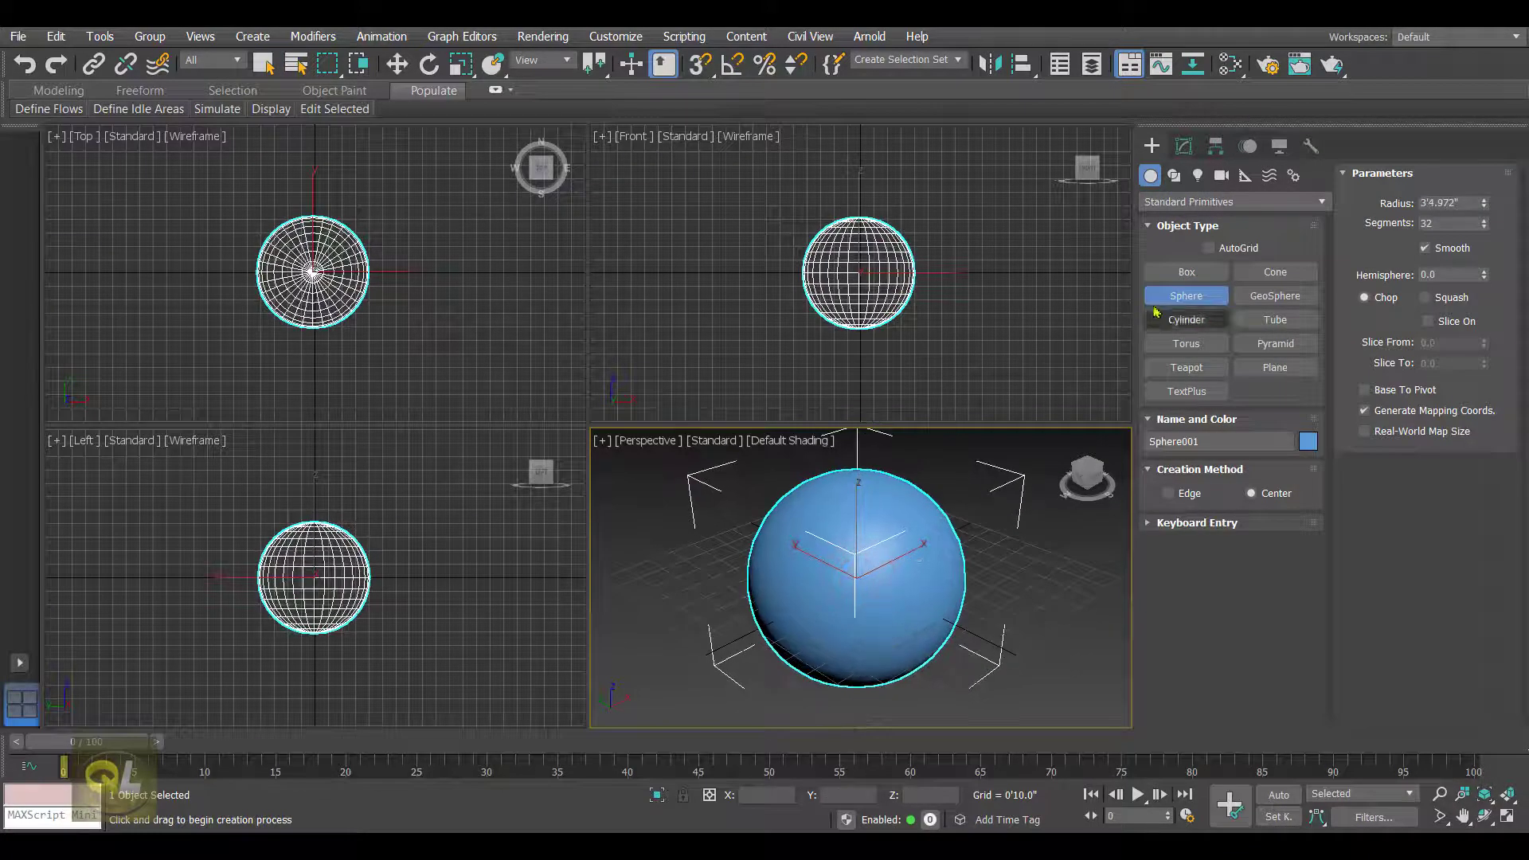
left_click(1185, 271)
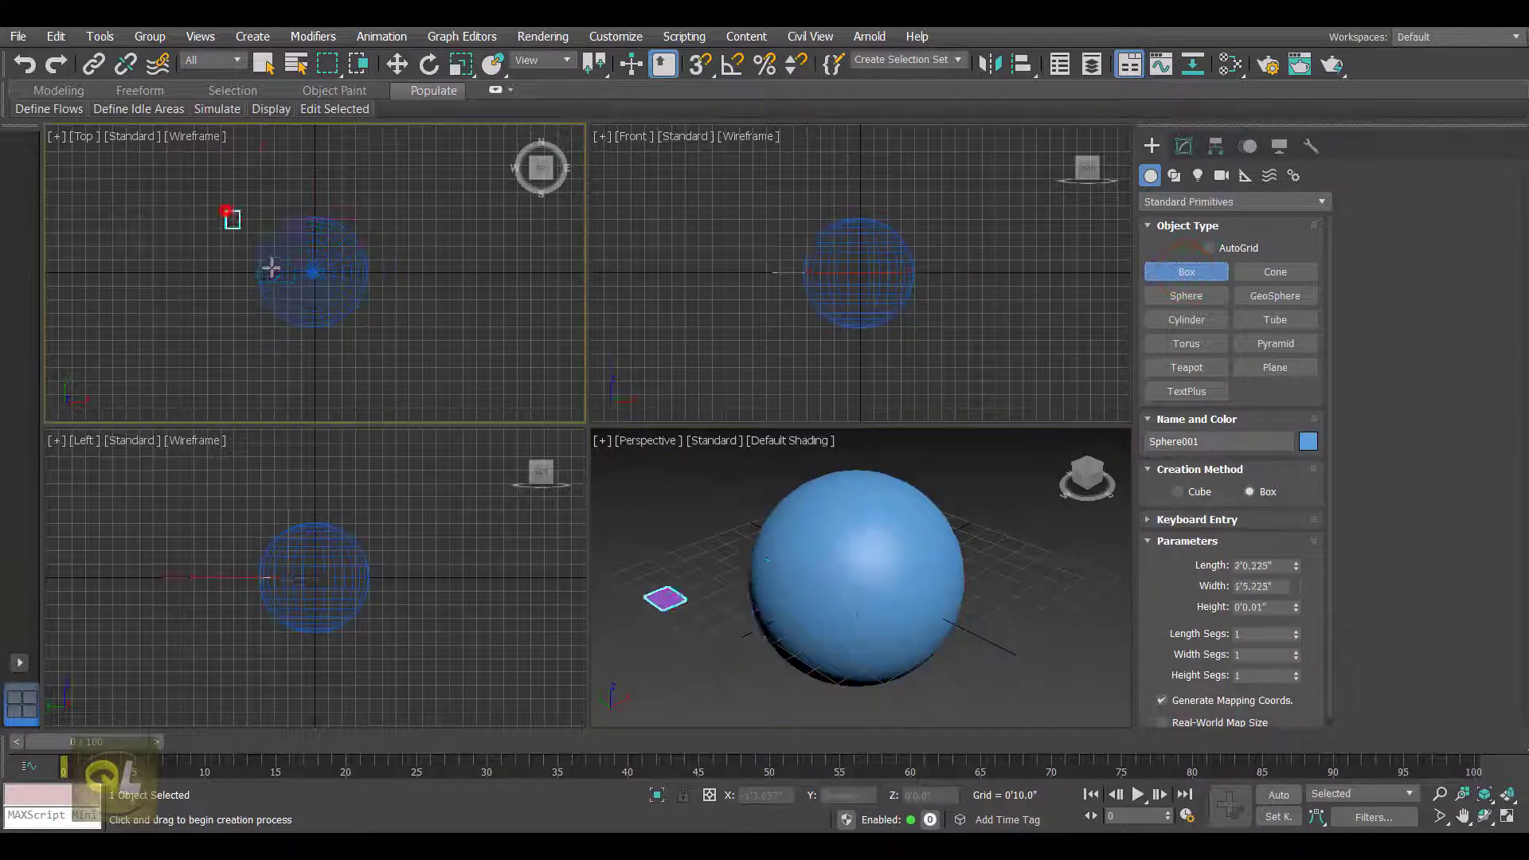
left_click_drag(233, 216, 388, 331)
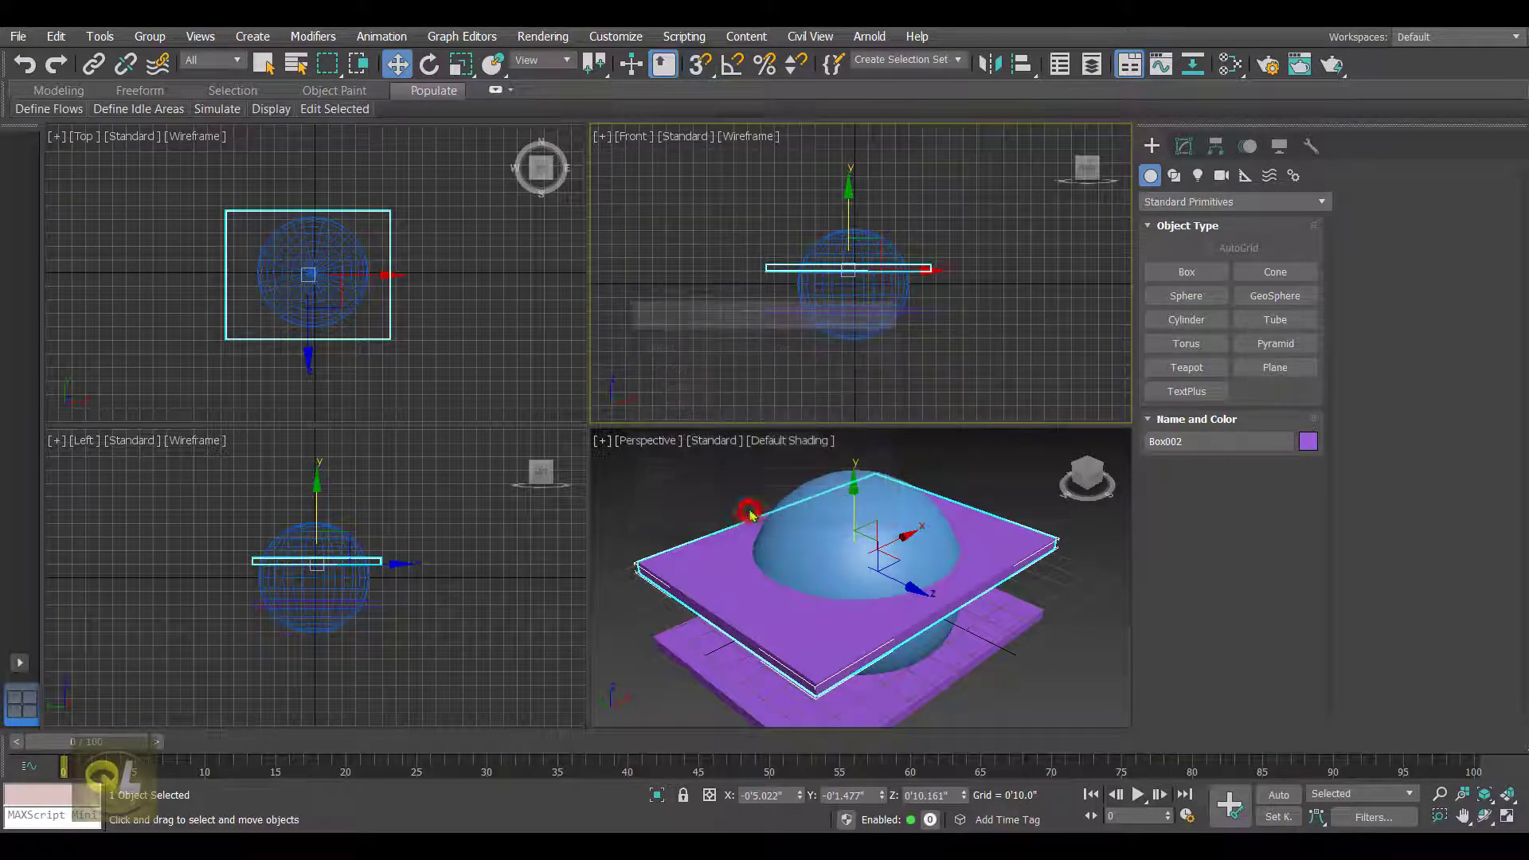
left_click(428, 64)
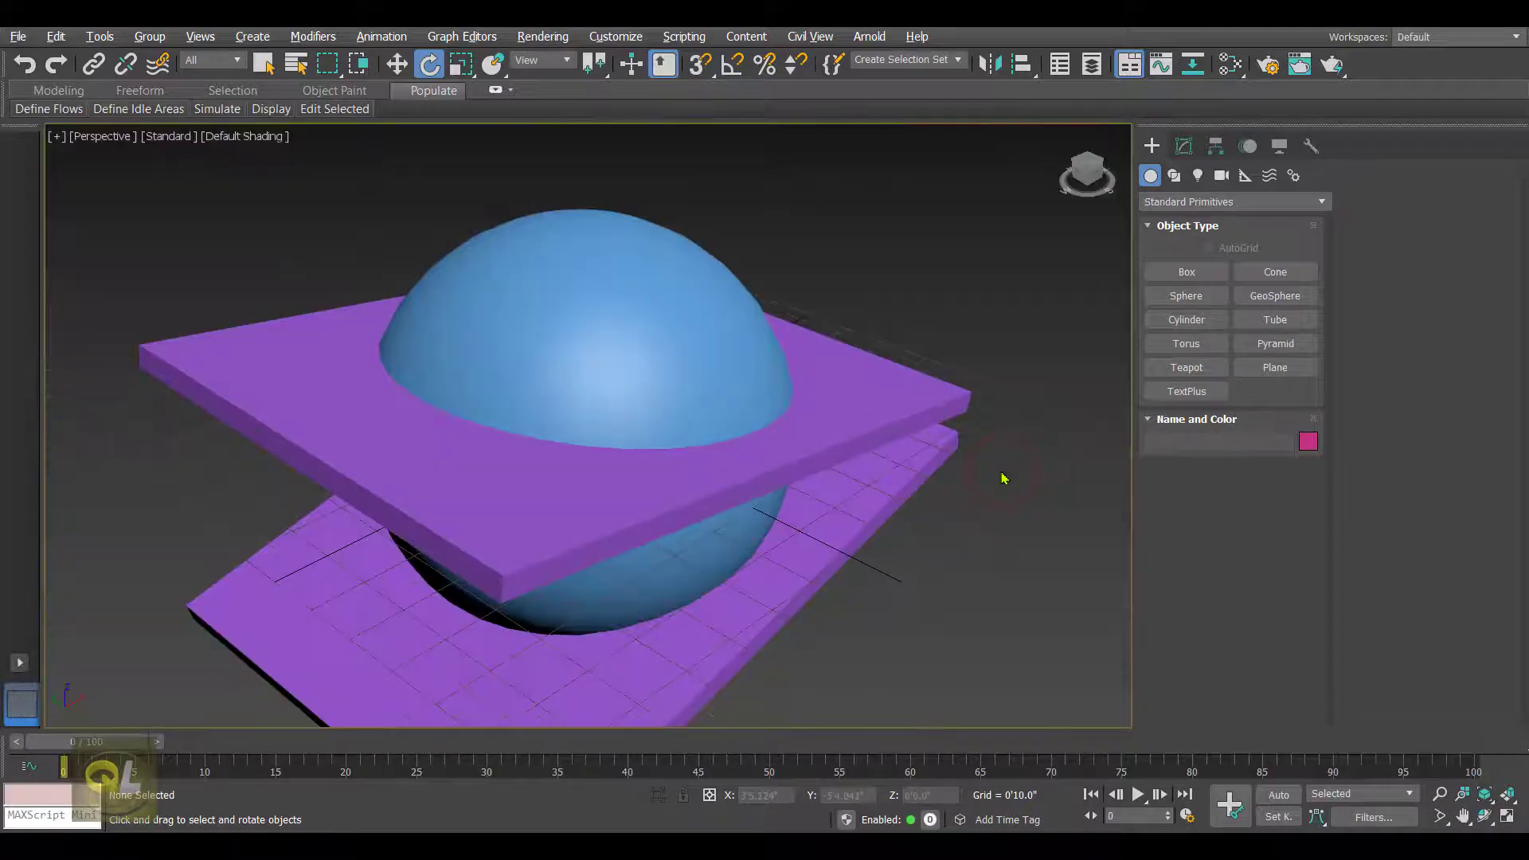
Rotate both flat boxes to angle across the sphere and select the upper one
left_click_drag(1005, 478, 884, 421)
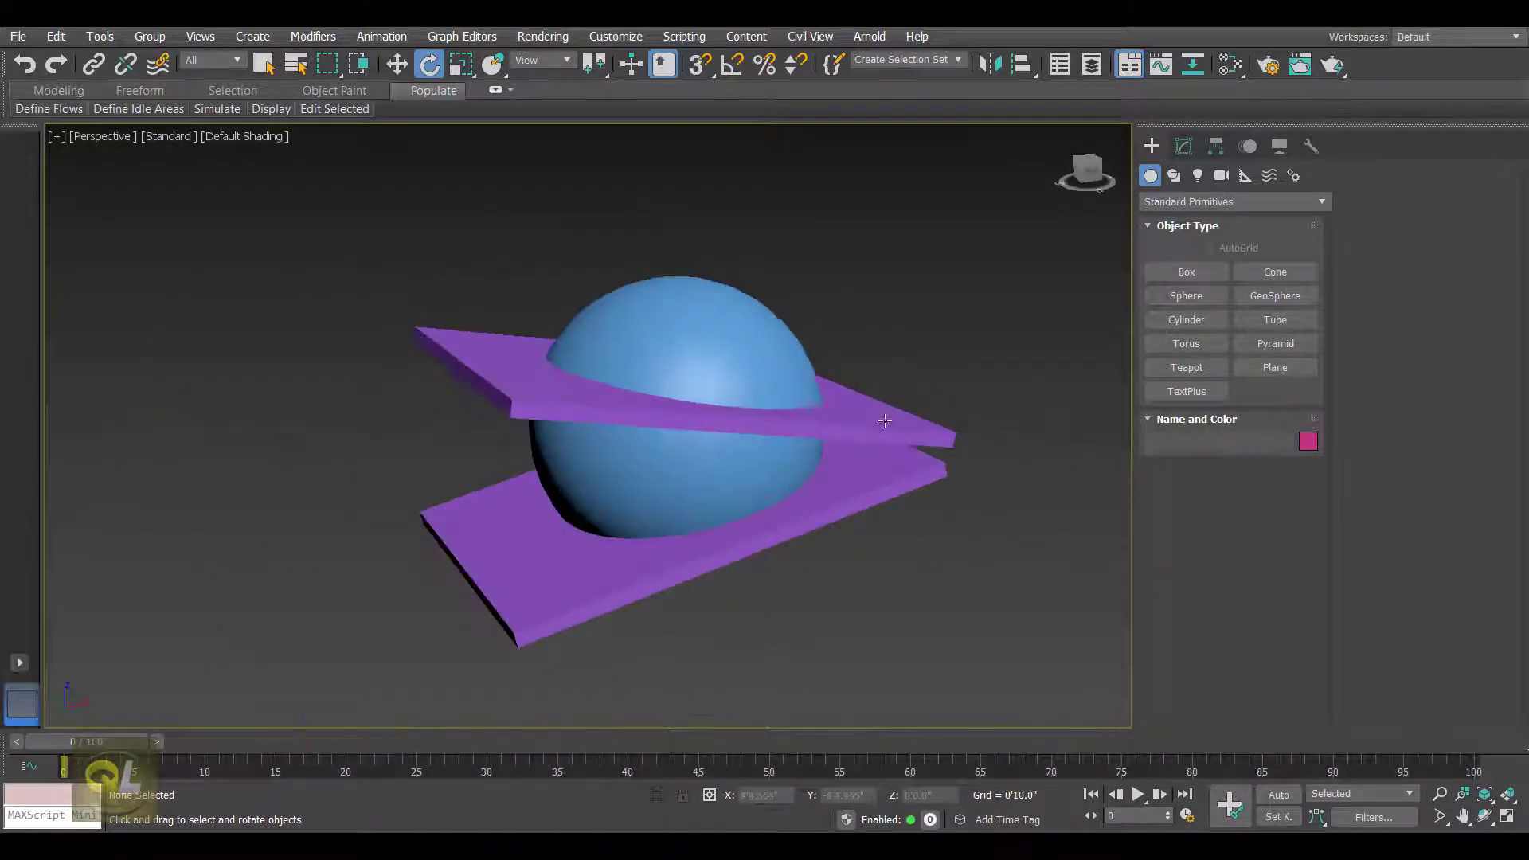
left_click_drag(878, 421, 473, 338)
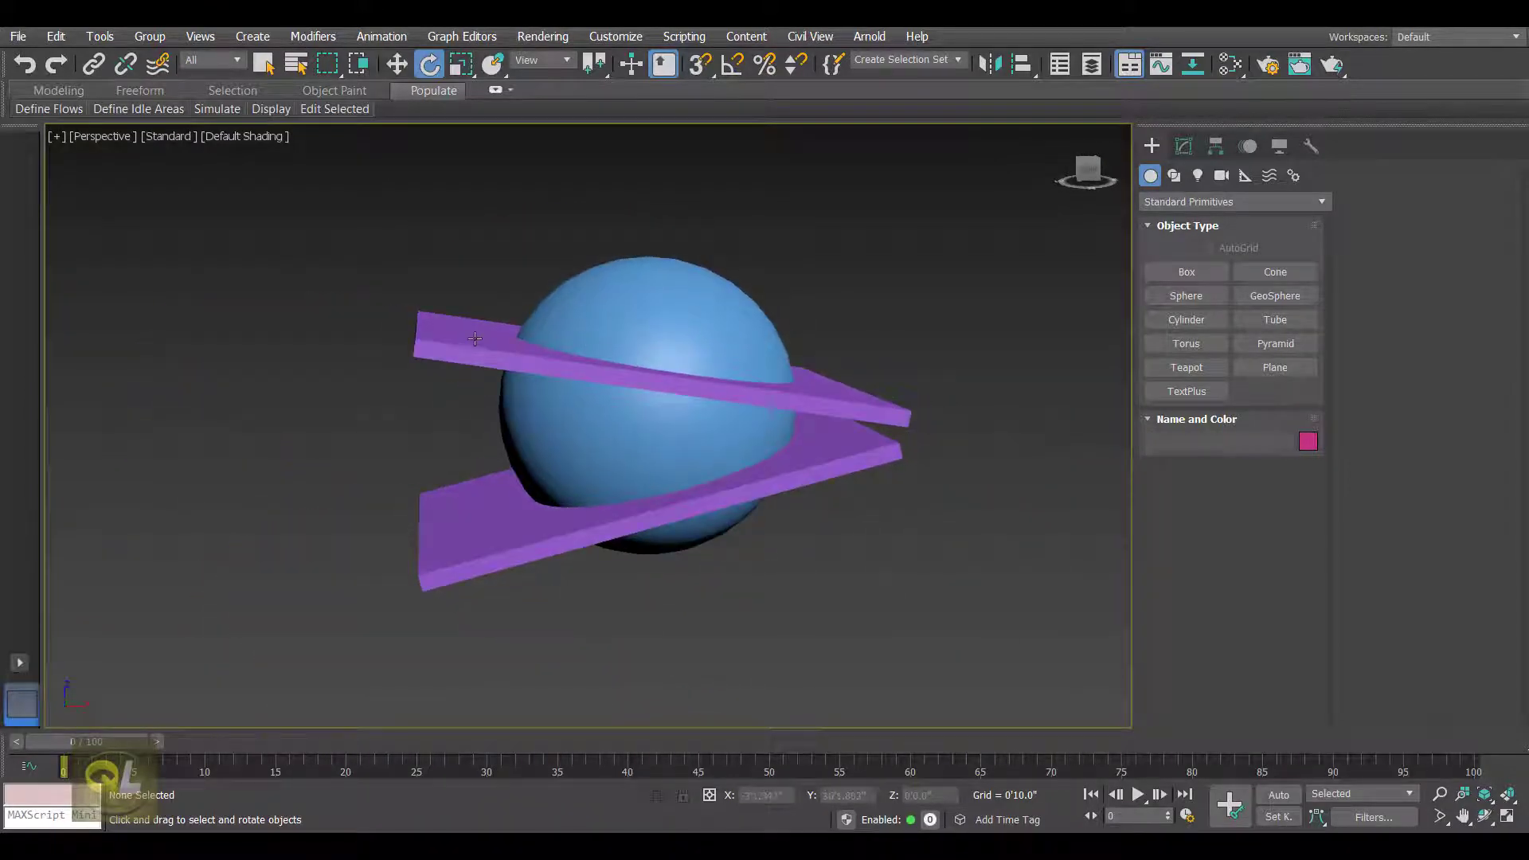
left_click(471, 344)
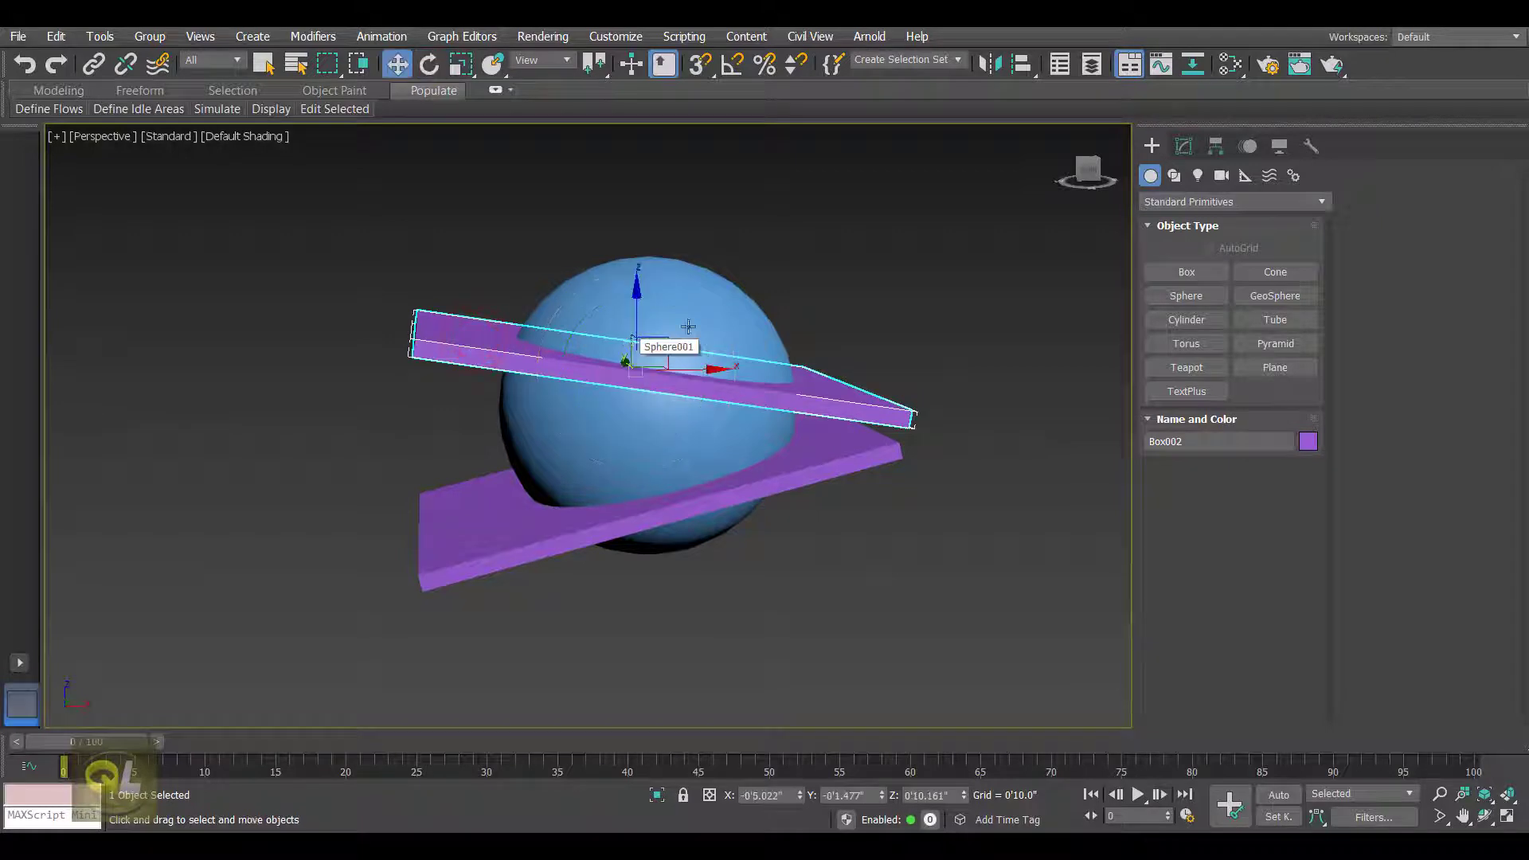
left_click(1234, 202)
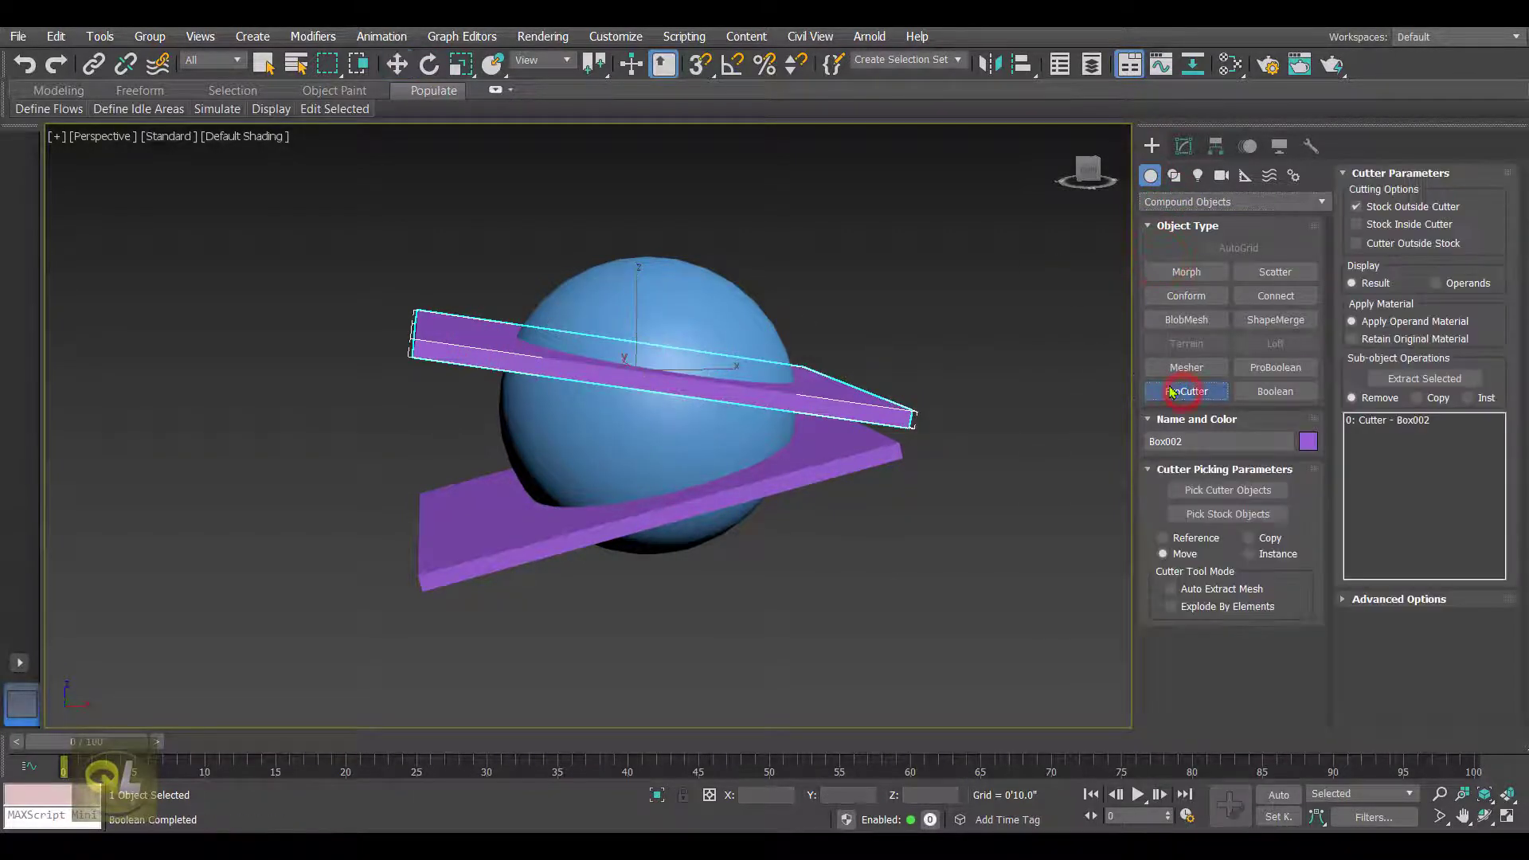
Make the upper box a ProCutter and add the lower box as a second cutter
left_click(1185, 392)
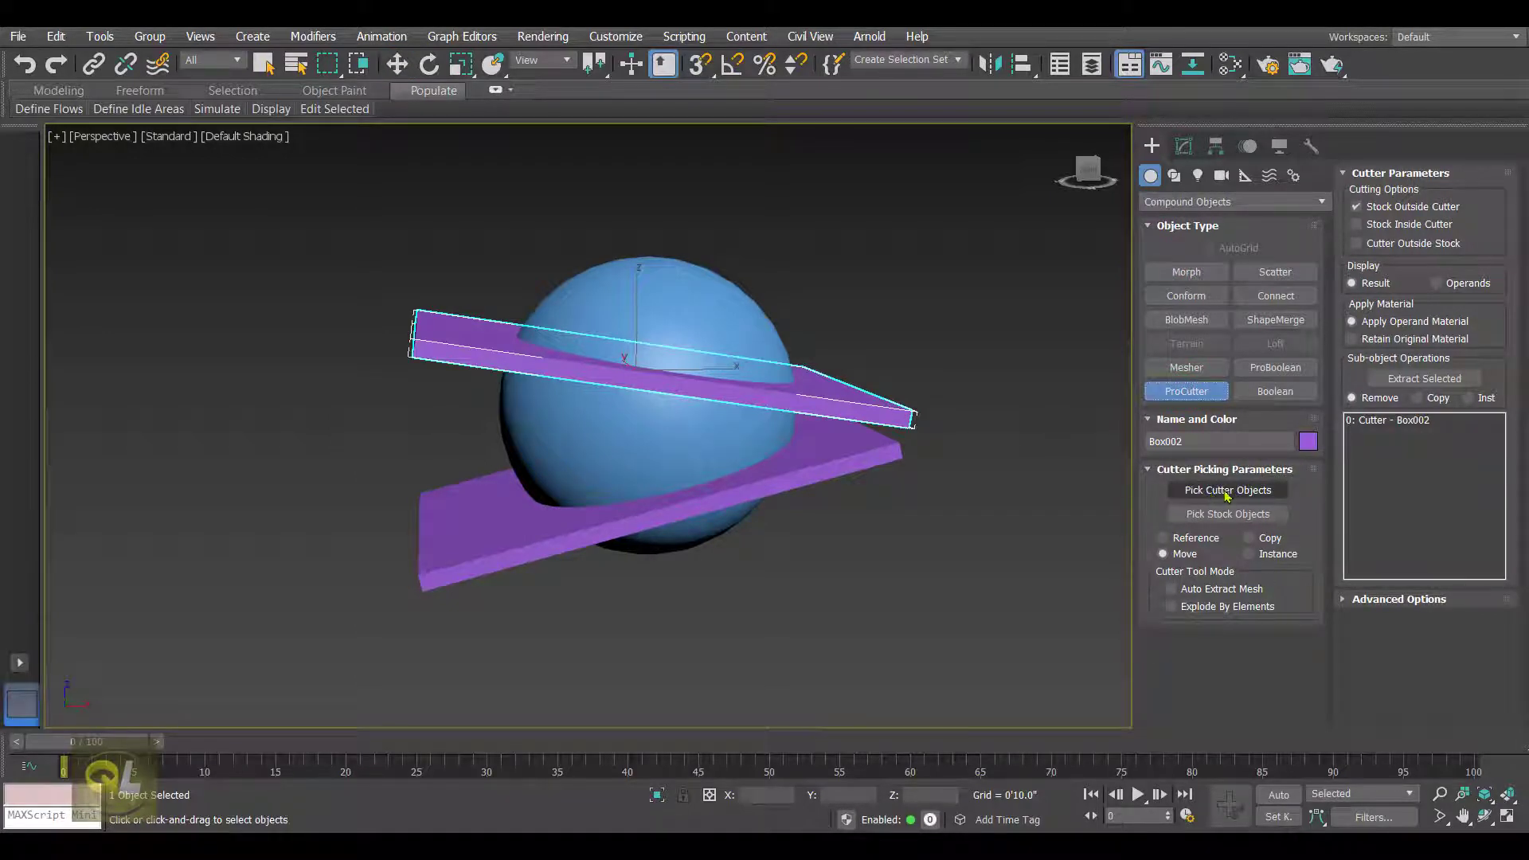
left_click(1226, 491)
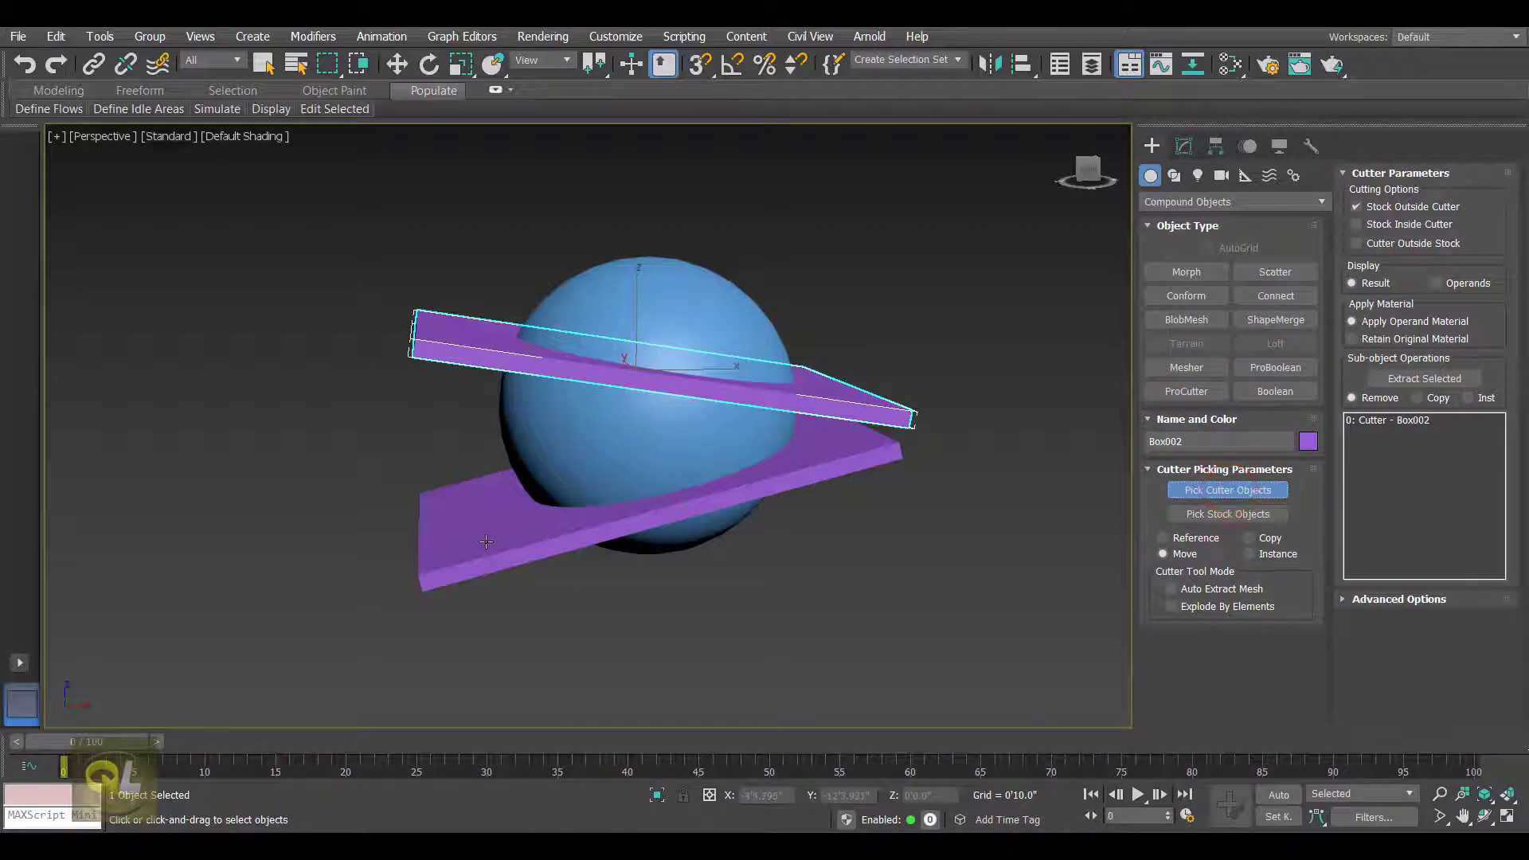
left_click(486, 541)
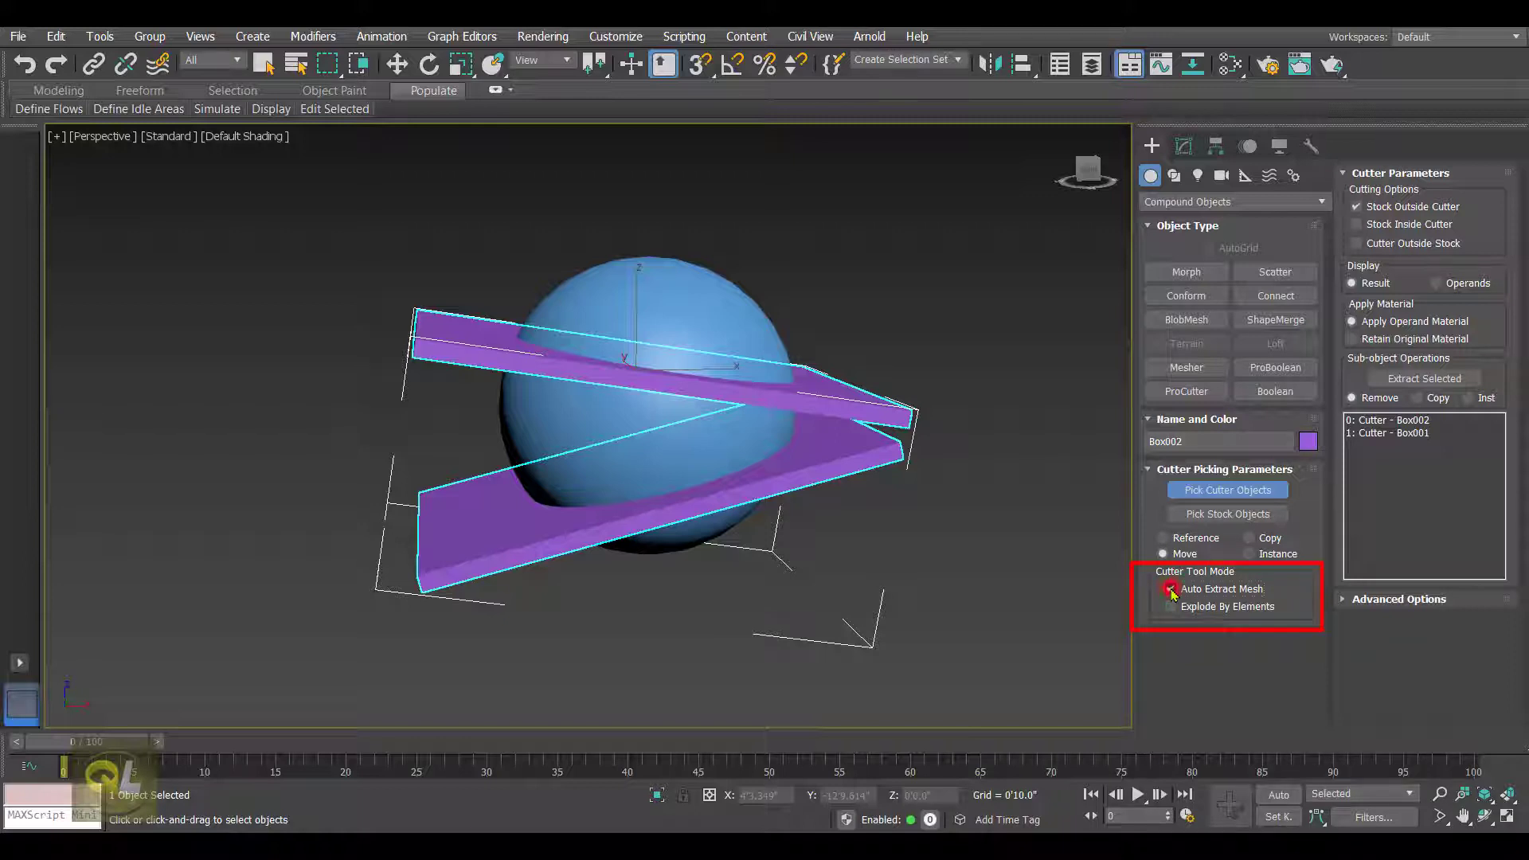
Enable Auto Extract Mesh and Explode By Elements, then start picking stock
left_click(1169, 589)
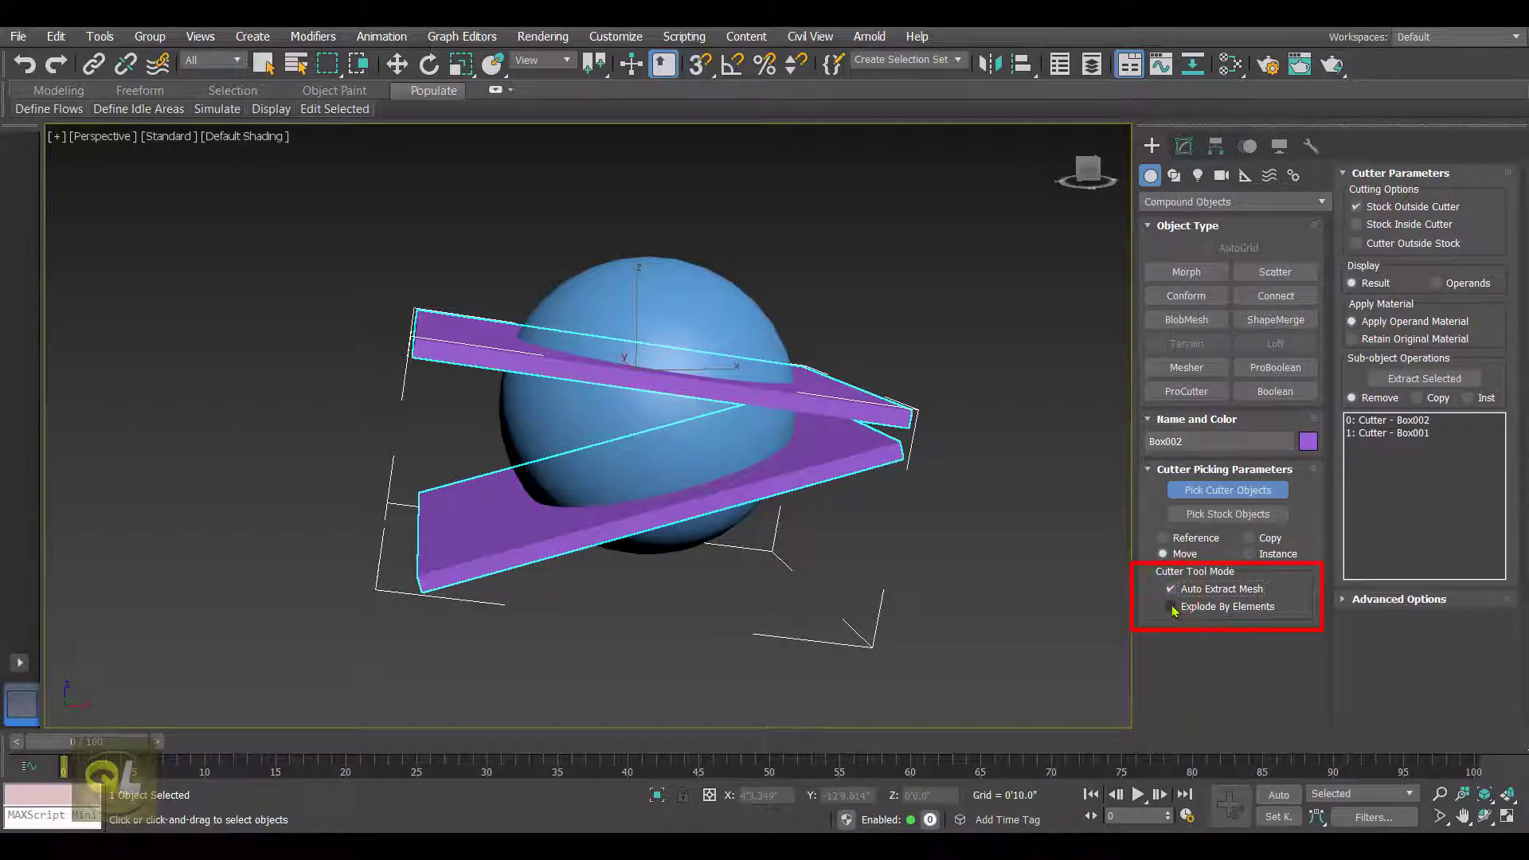
left_click(1169, 605)
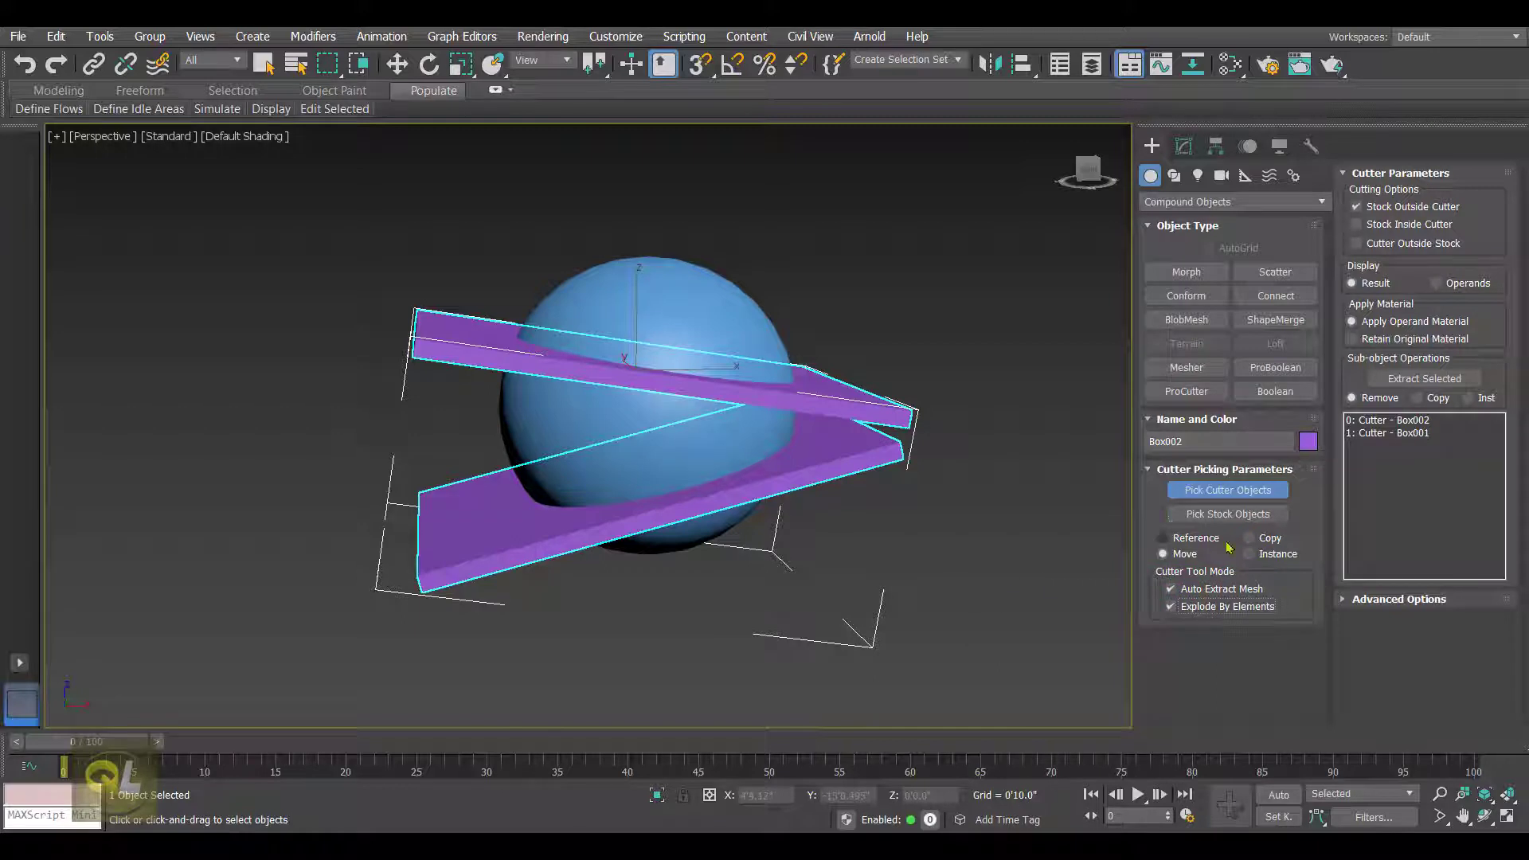
left_click(1226, 512)
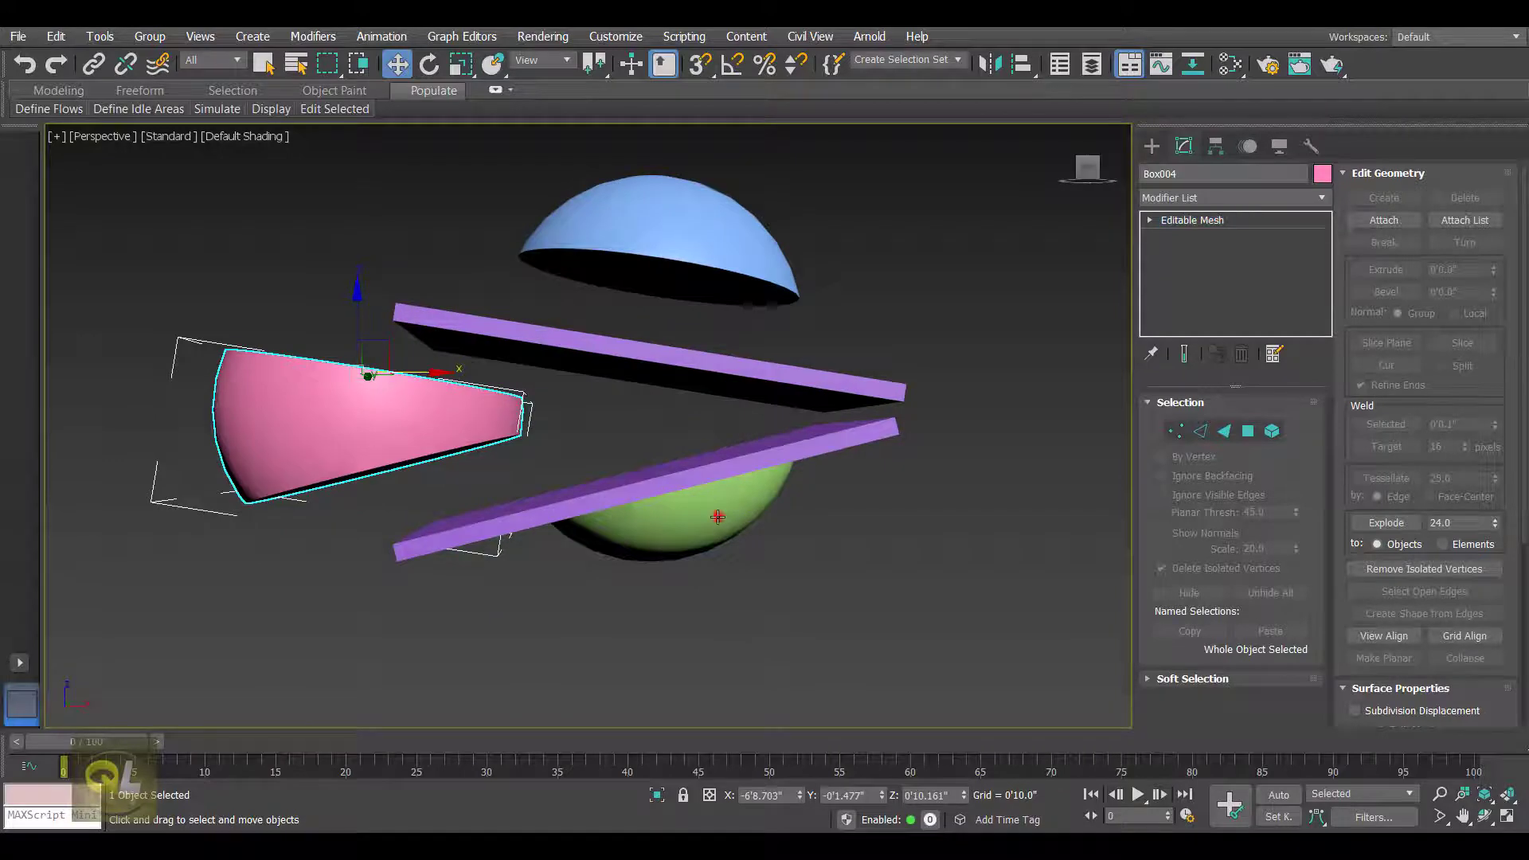
Cut the sphere into extracted pieces, then undo back to the uncut sphere with level boxes
left_click(714, 516)
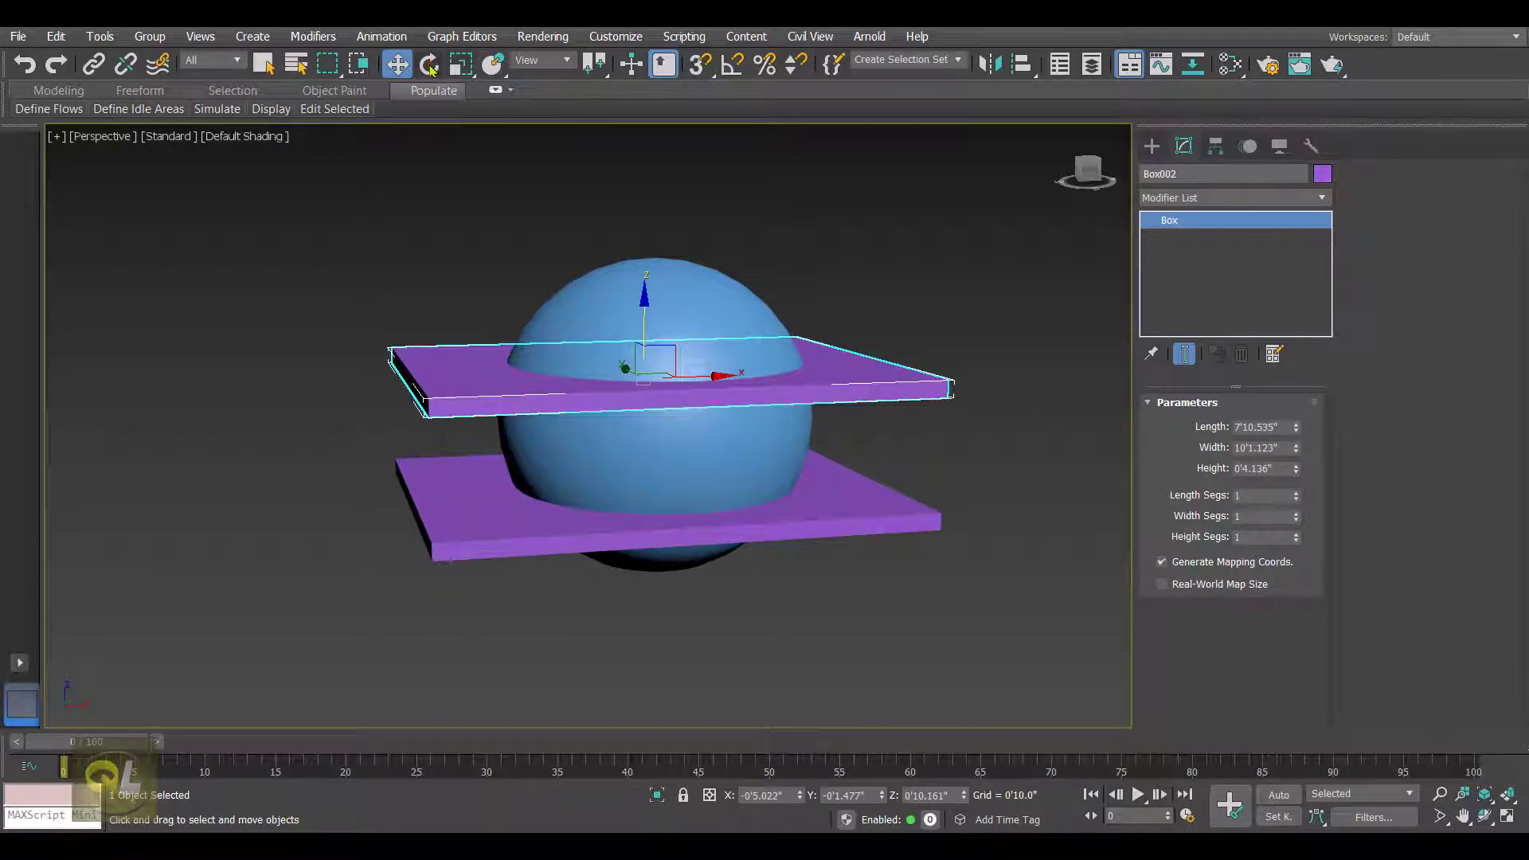
Tilt the boxes with Rotate and make the lower box a ProCutter cutter
left_click(428, 64)
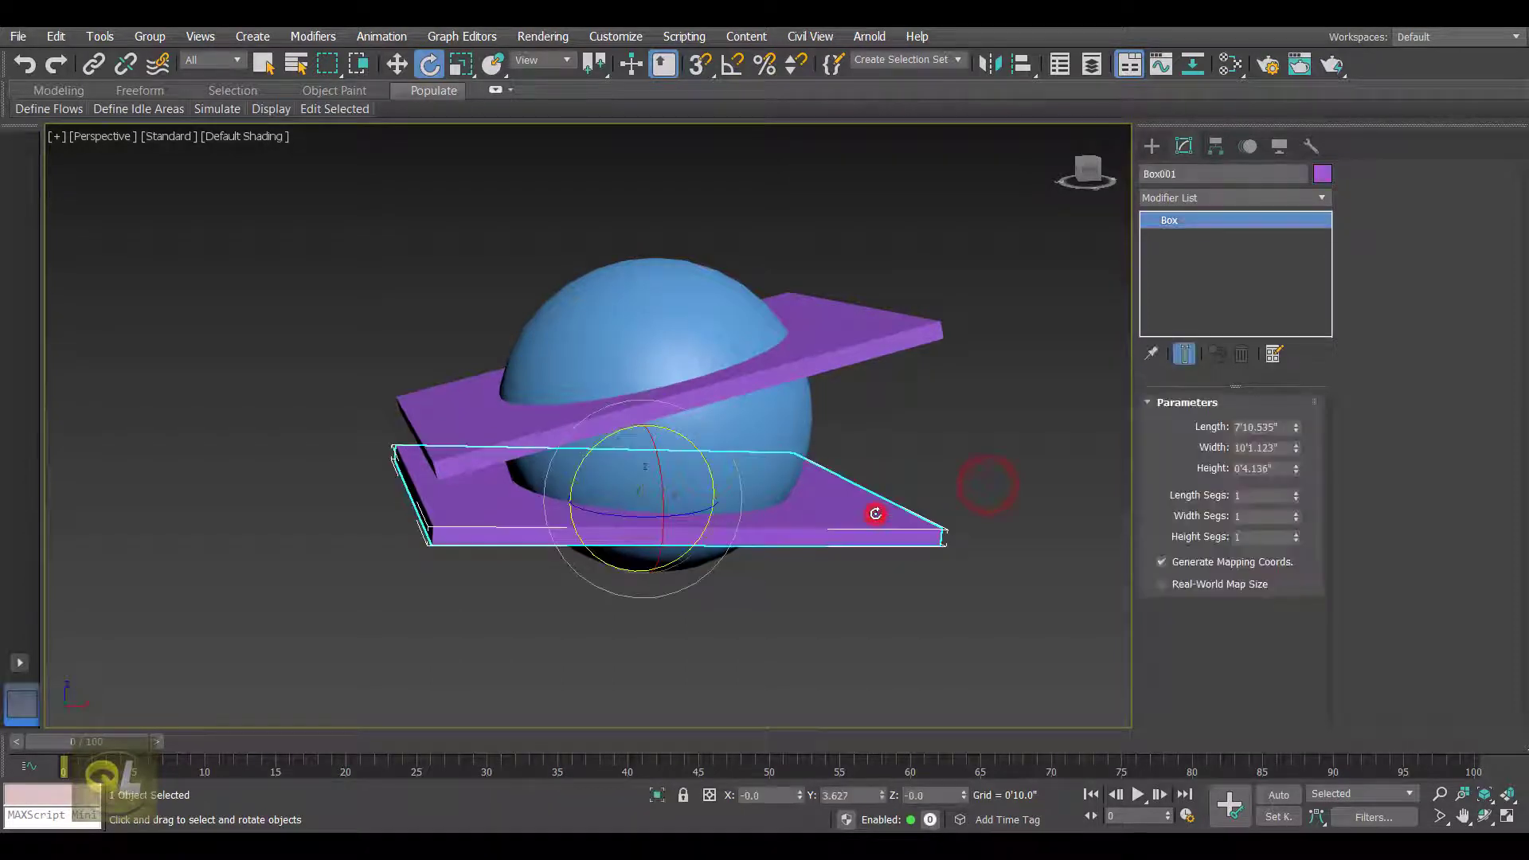
left_click(1152, 145)
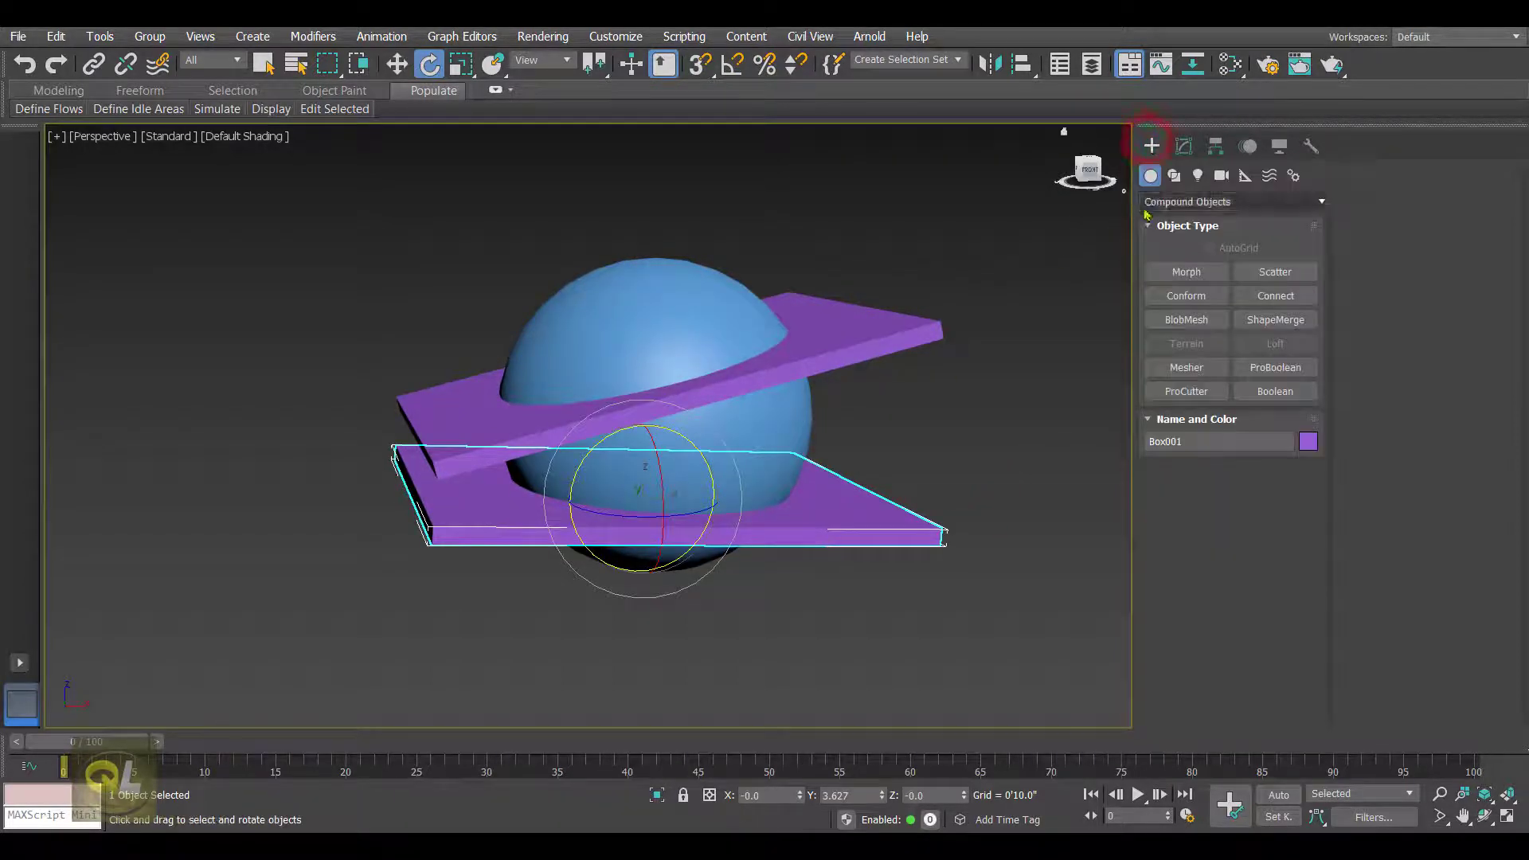
left_click(1184, 392)
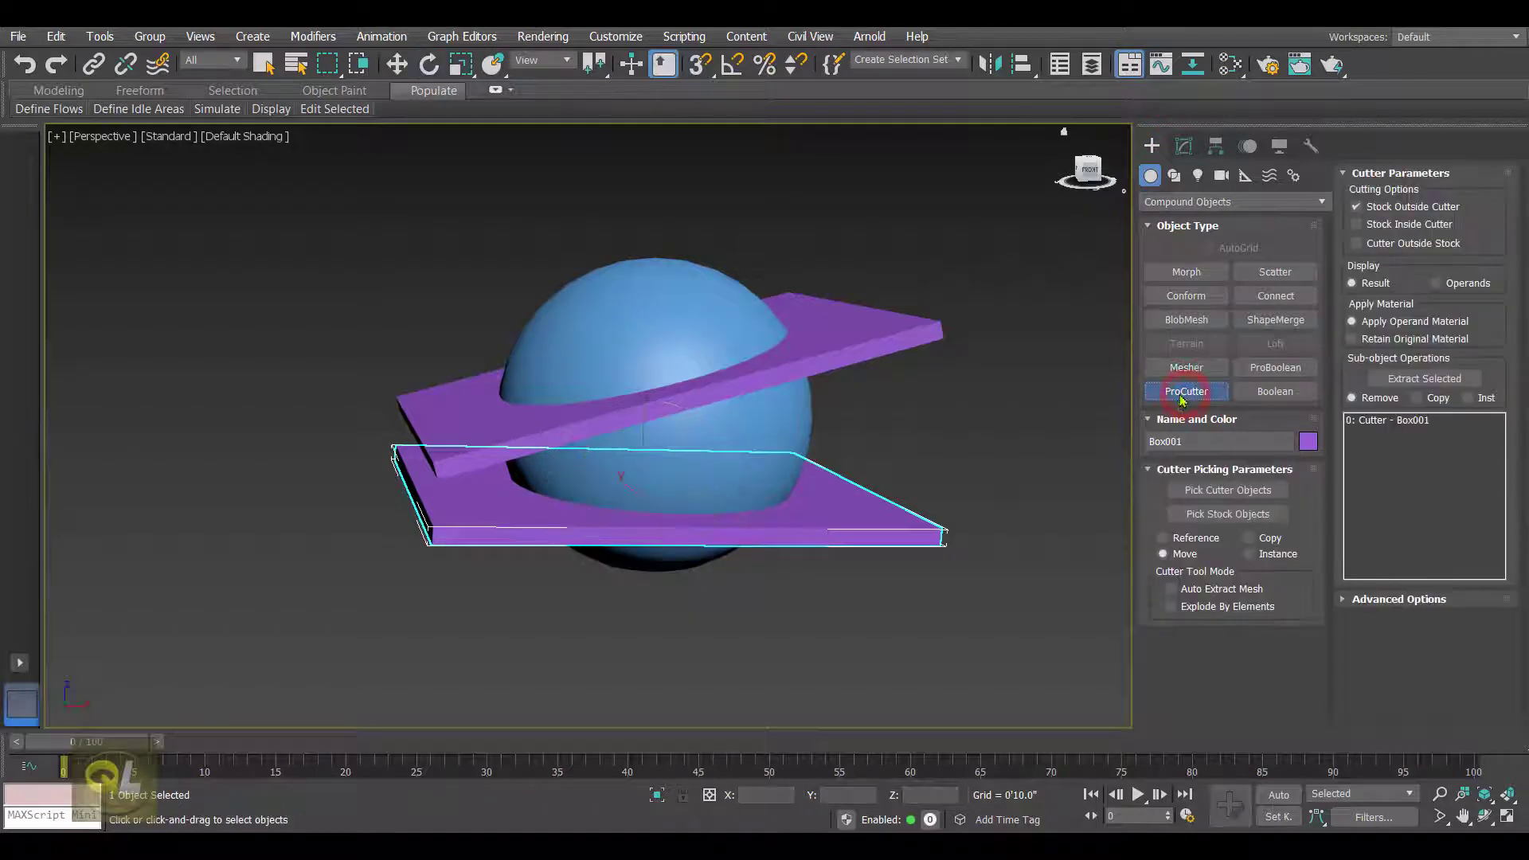
Add the upper box as a second cutter and enable Auto Extract Mesh
left_click(1226, 491)
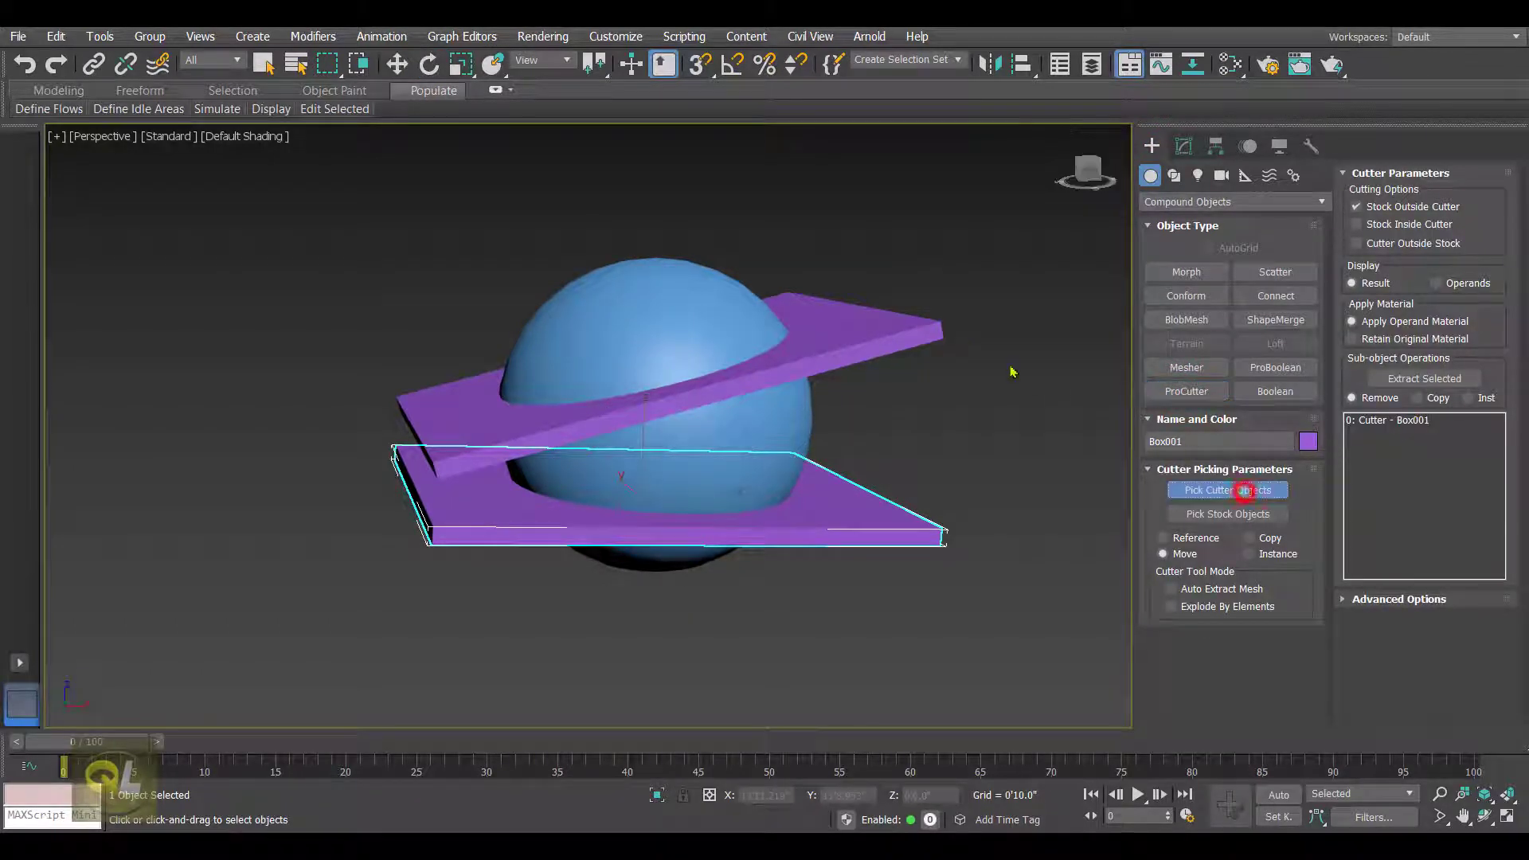
left_click(925, 328)
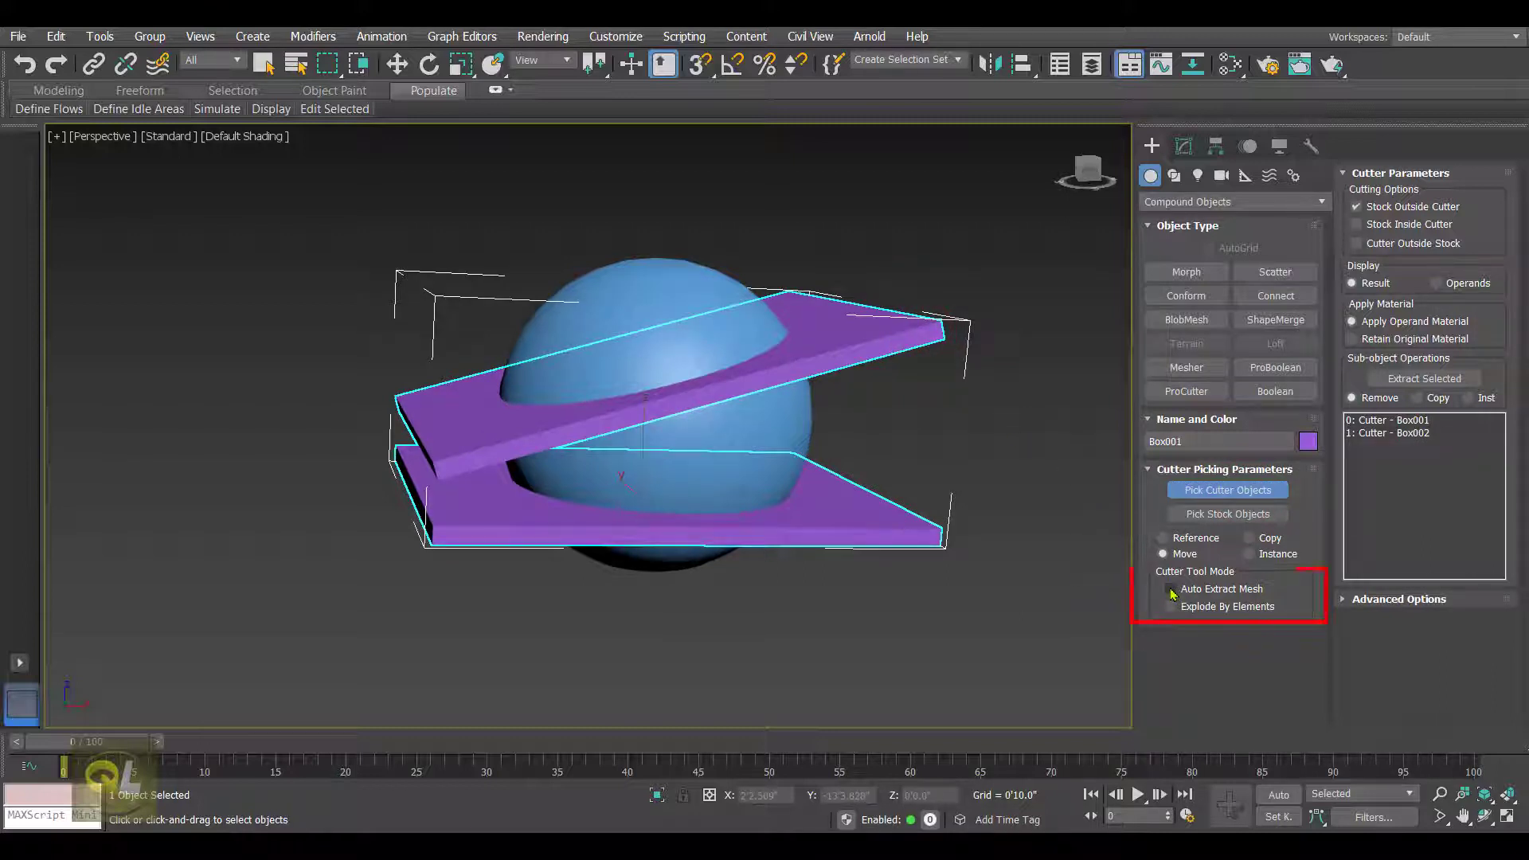
left_click(1169, 589)
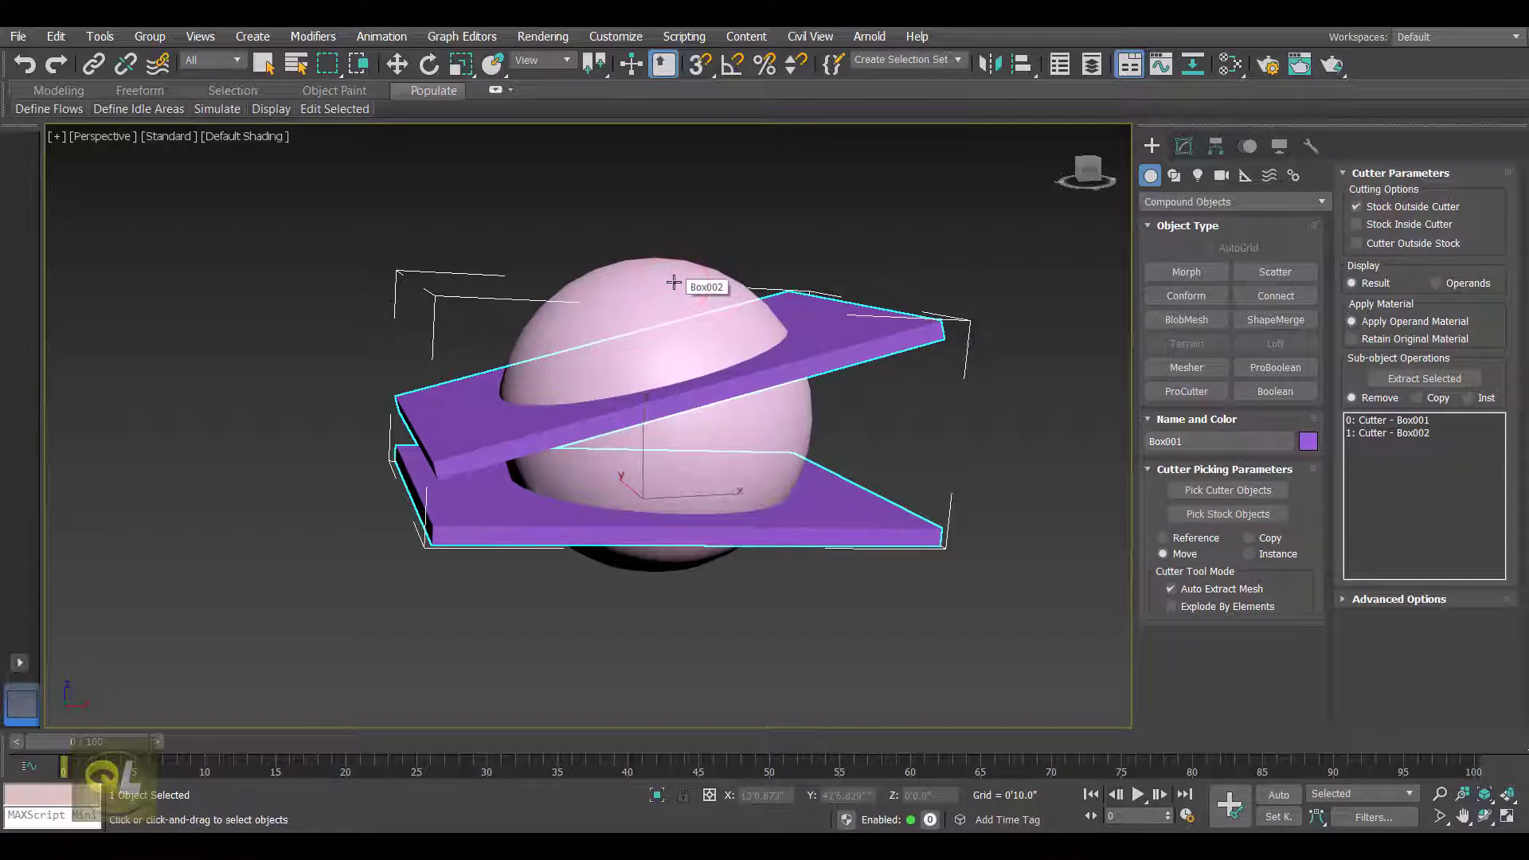
Pick the sphere as the stock object so both tilted boxes slice it
left_click(1182, 145)
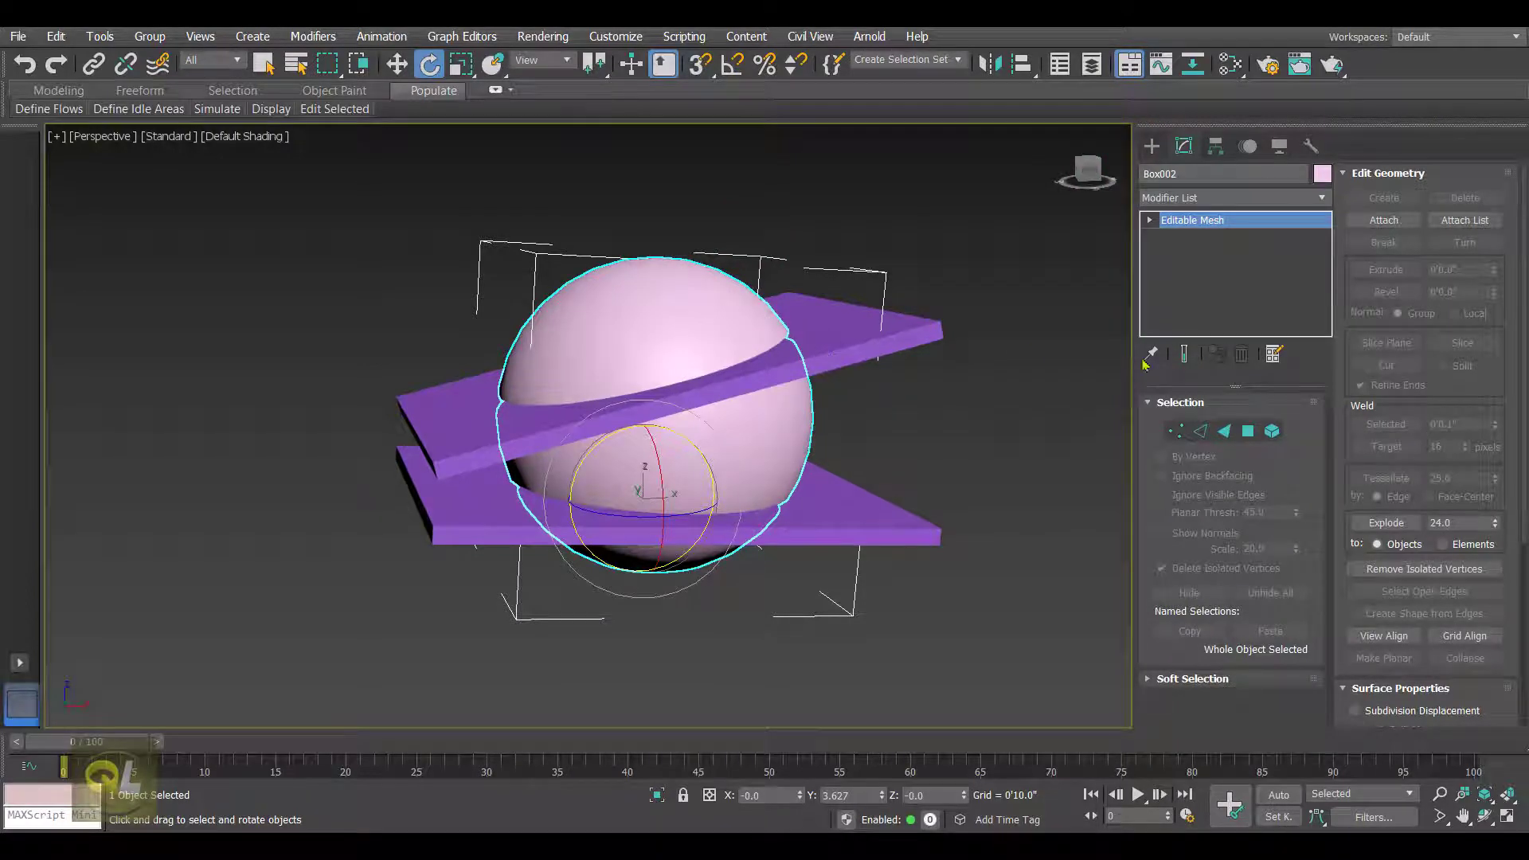
mouse_move(685, 452)
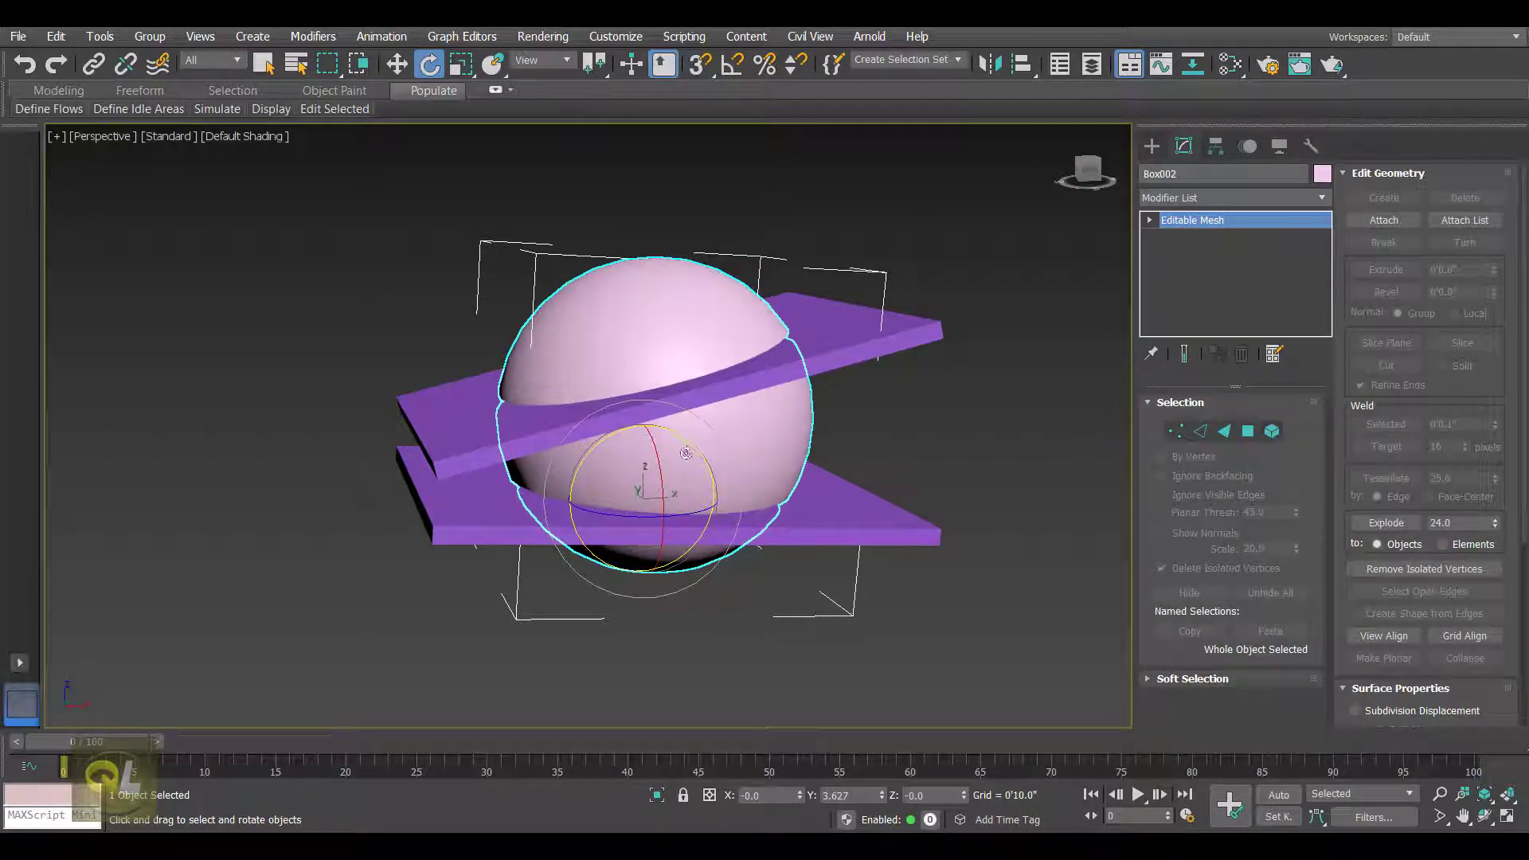
left_click(397, 60)
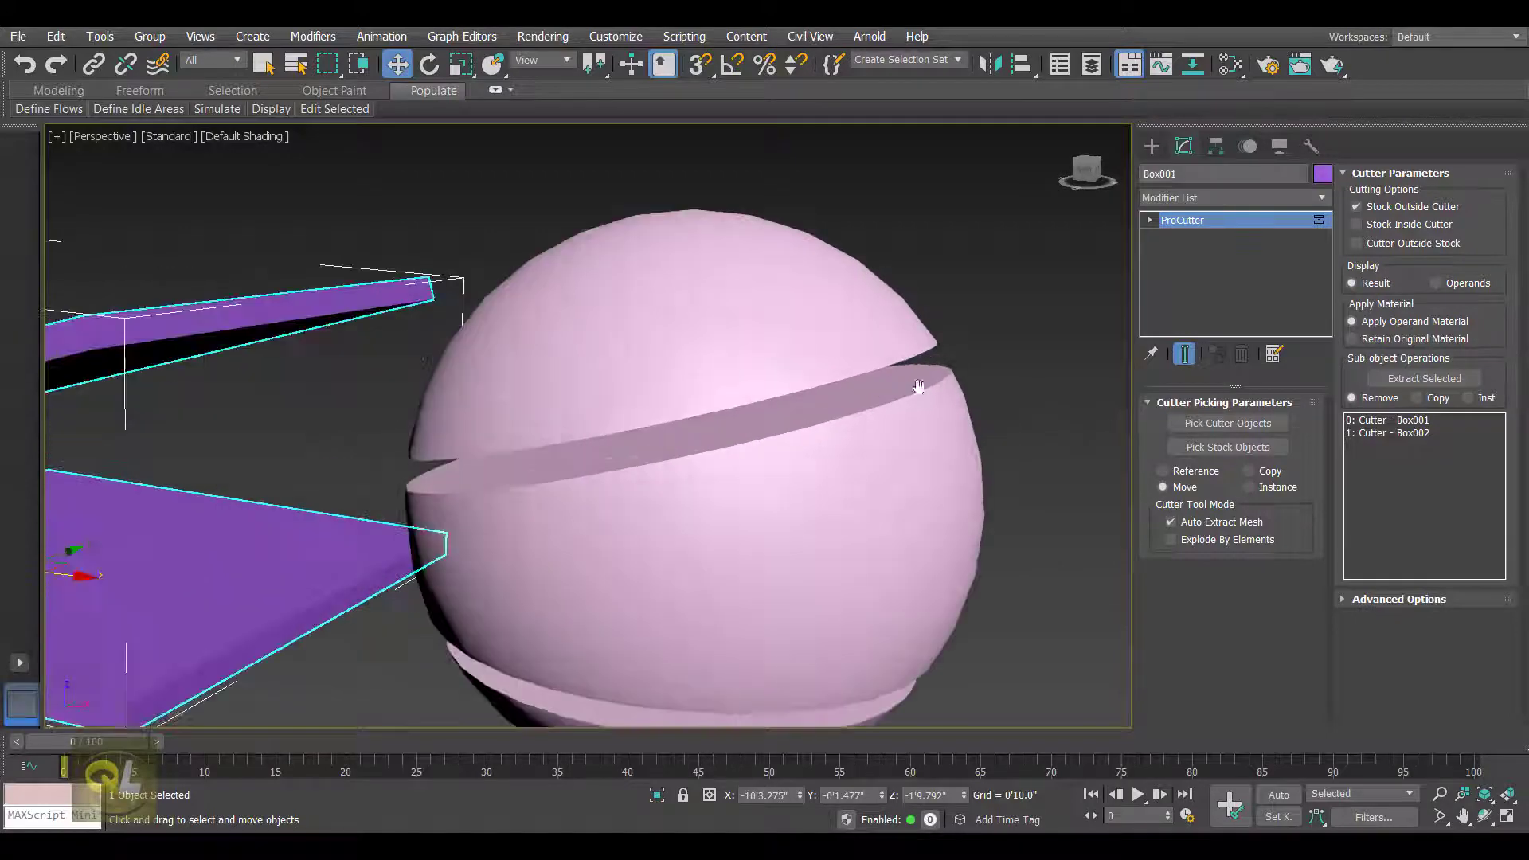
Select the extracted Editable Mesh and pull its top, middle and bottom pieces apart in Element mode
left_click(764, 284)
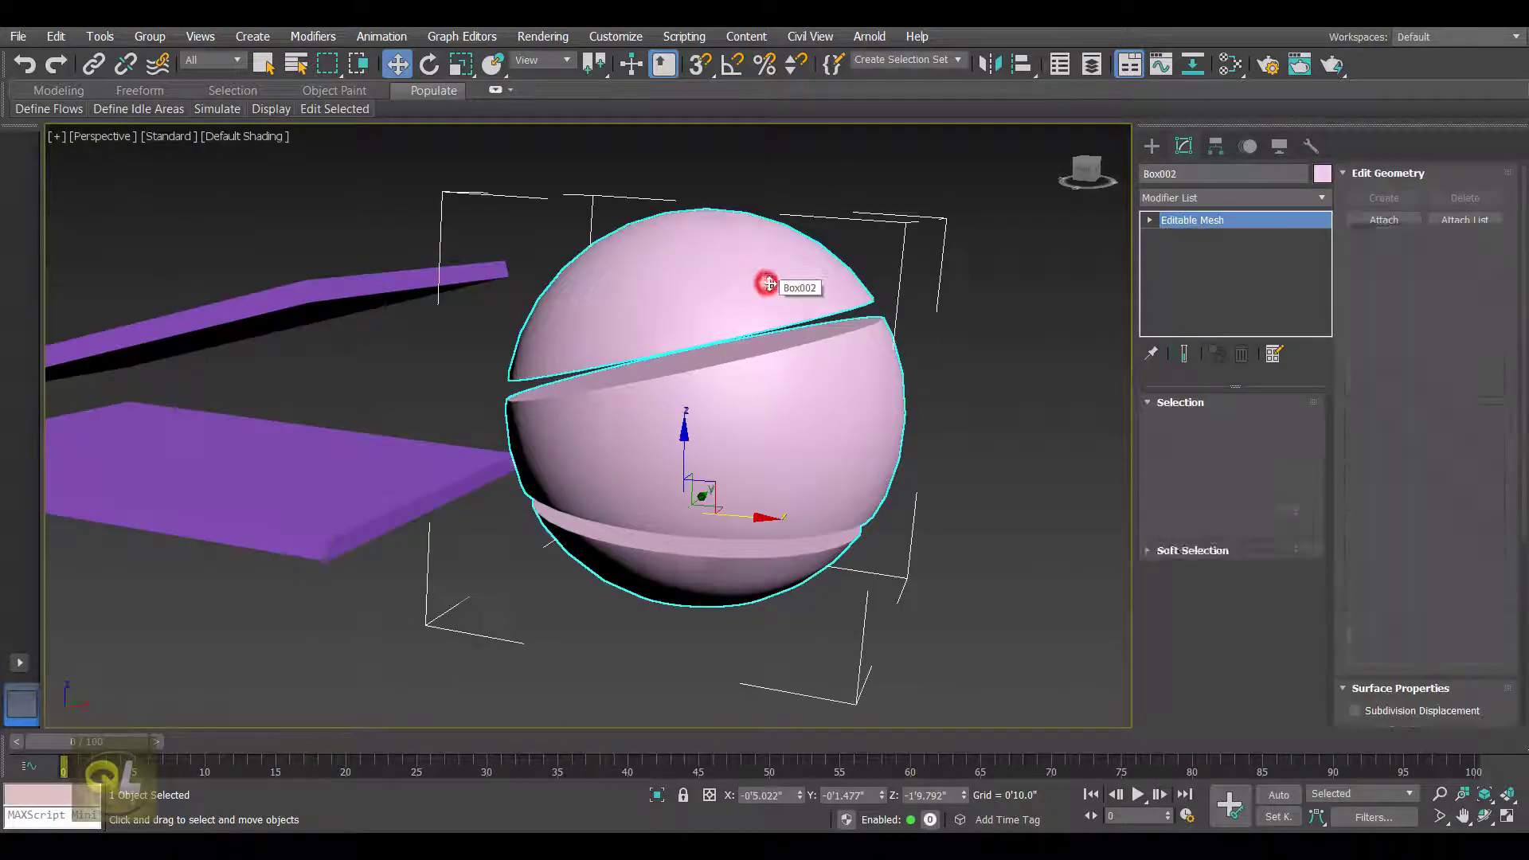
left_click(1271, 430)
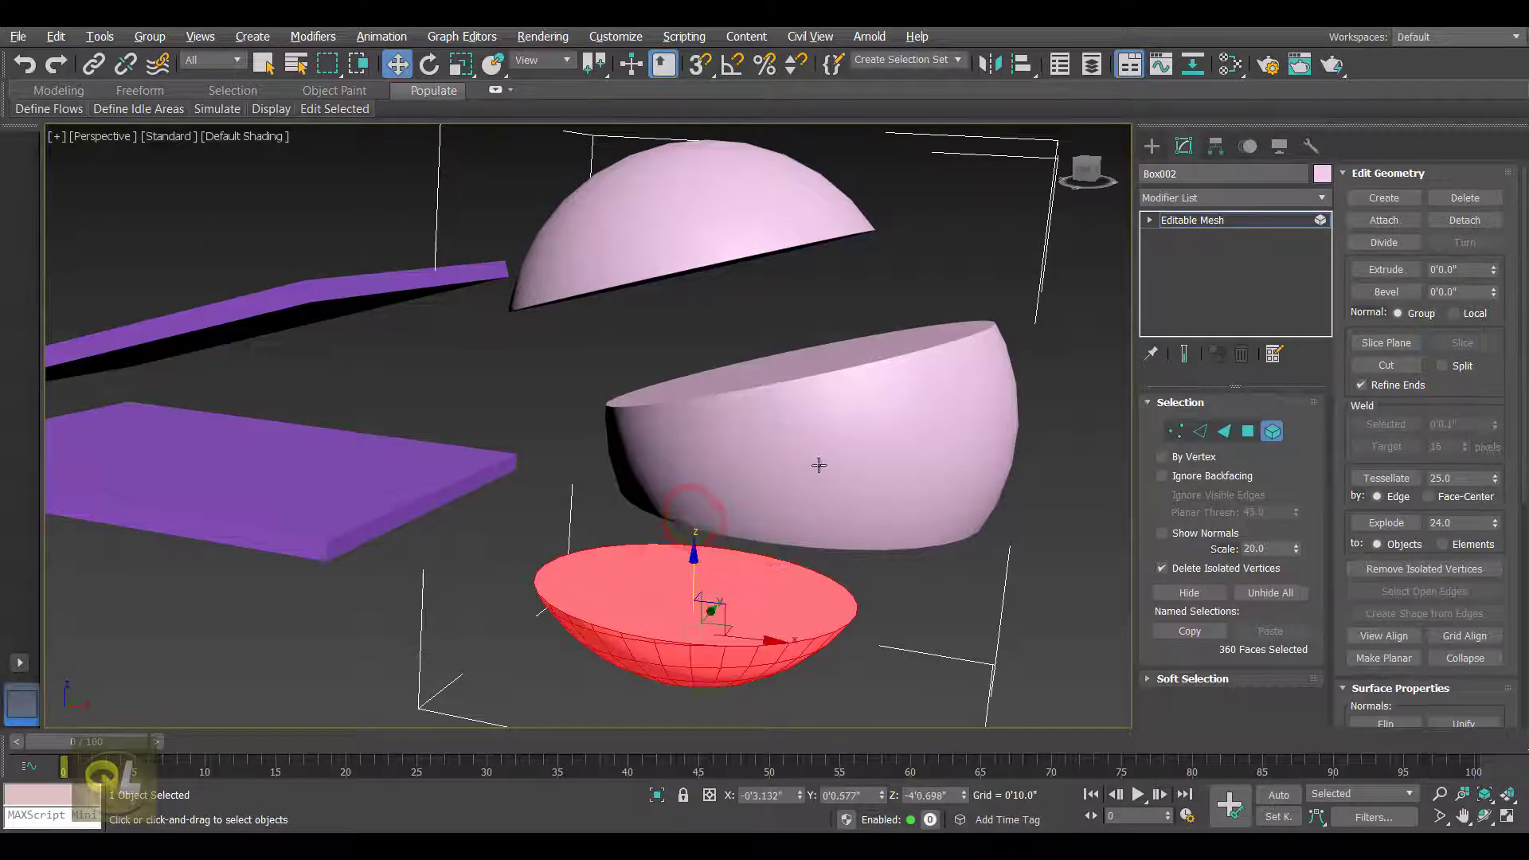
left_click(1175, 430)
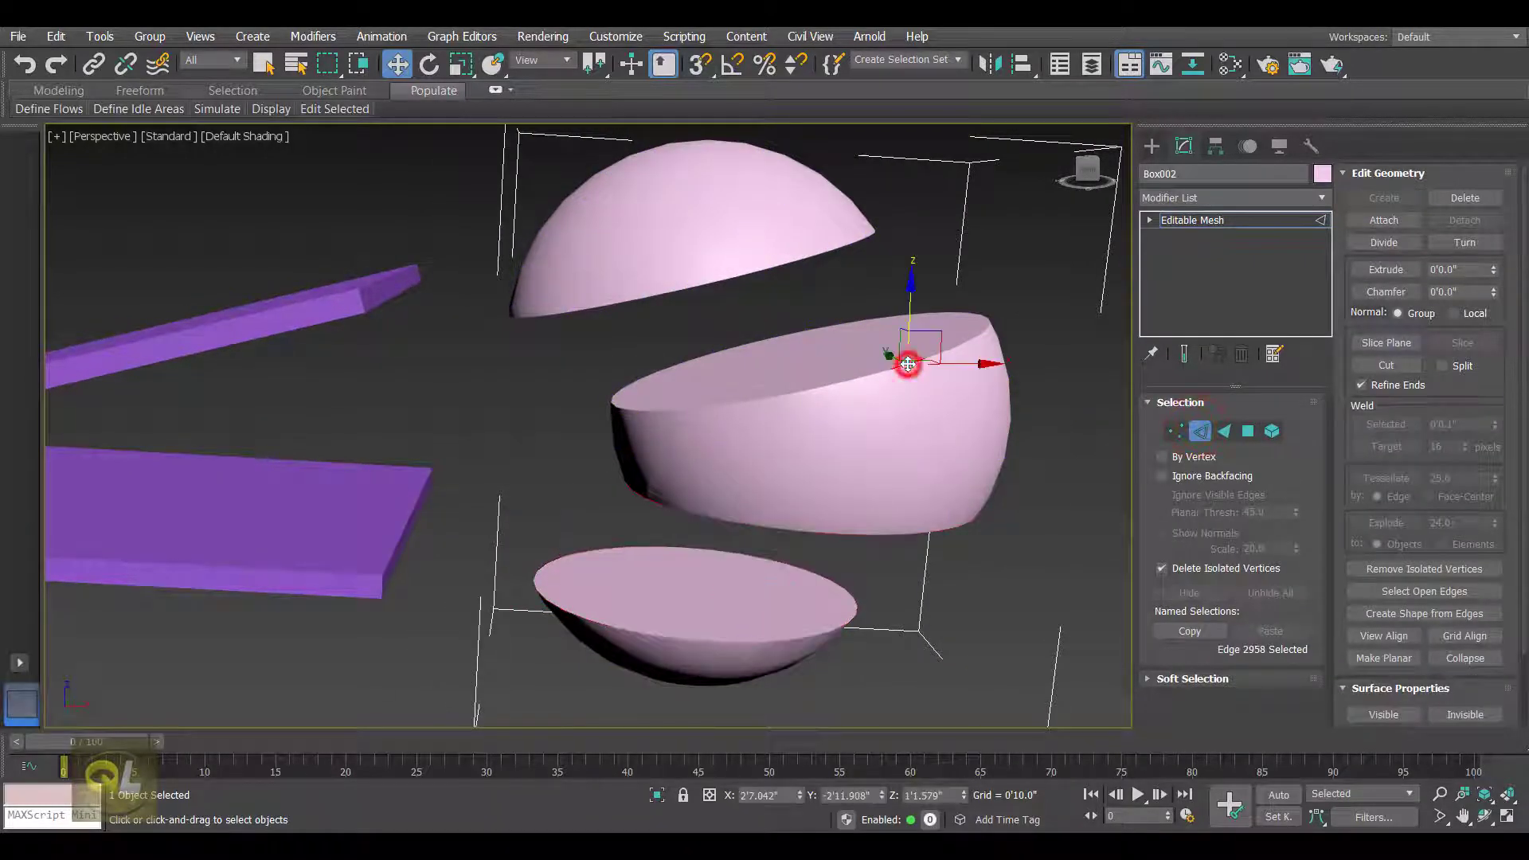
left_click(1249, 430)
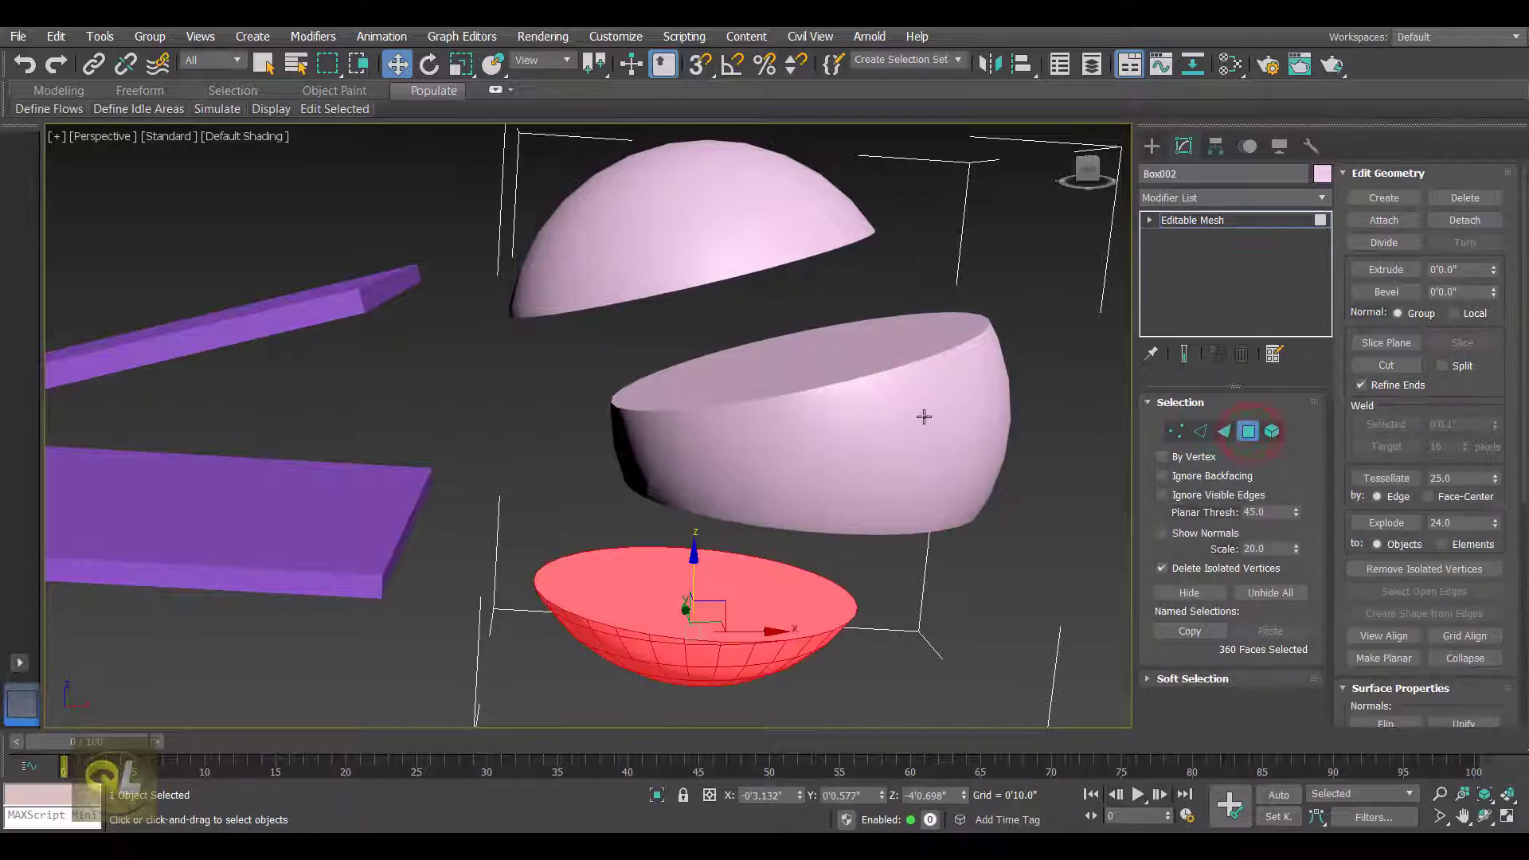
left_click(912, 419)
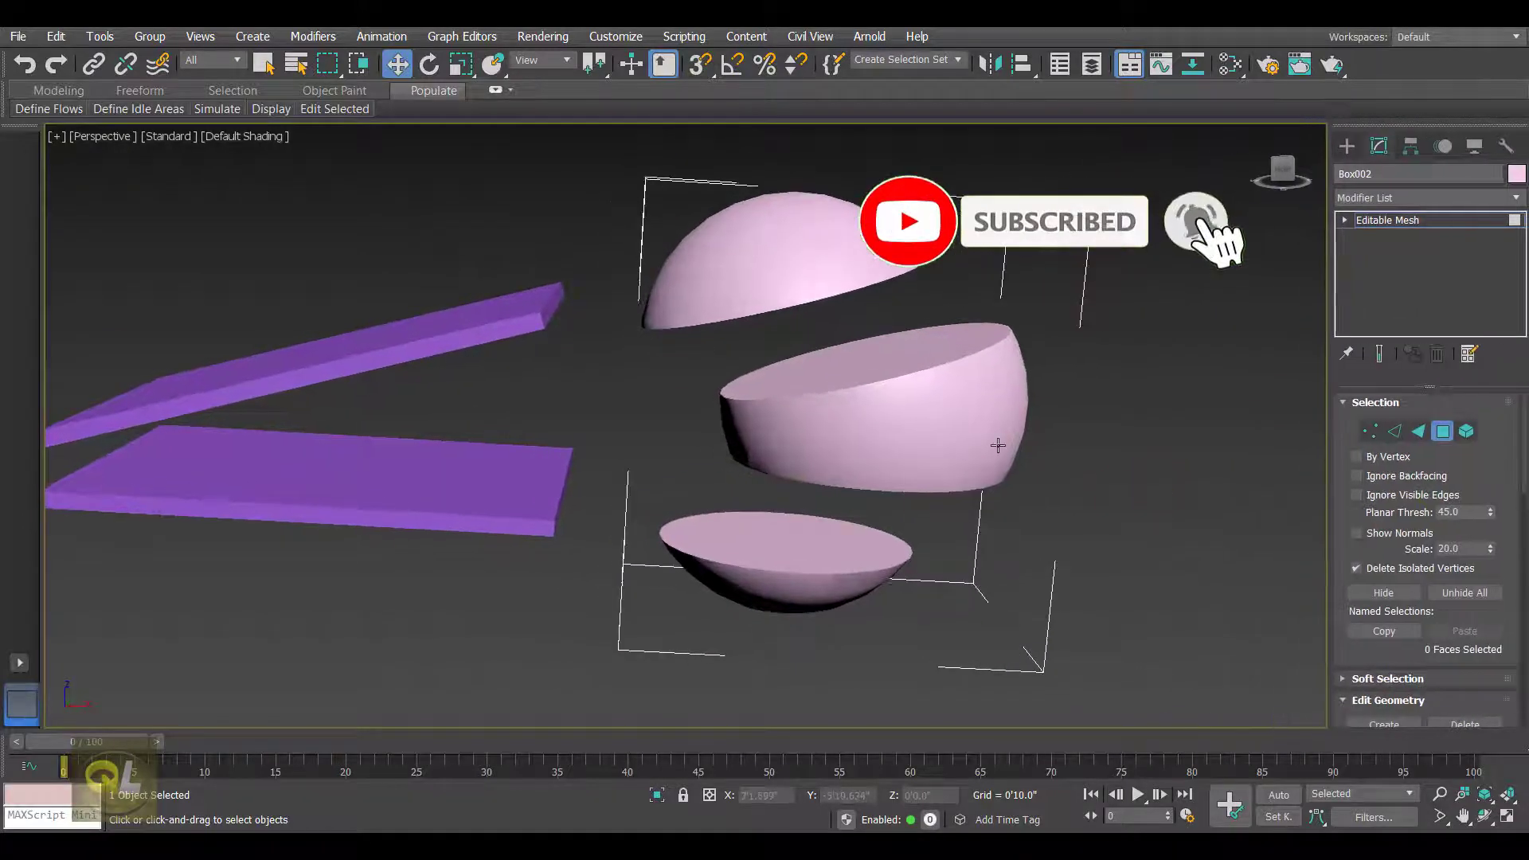
left_click_drag(994, 444, 761, 449)
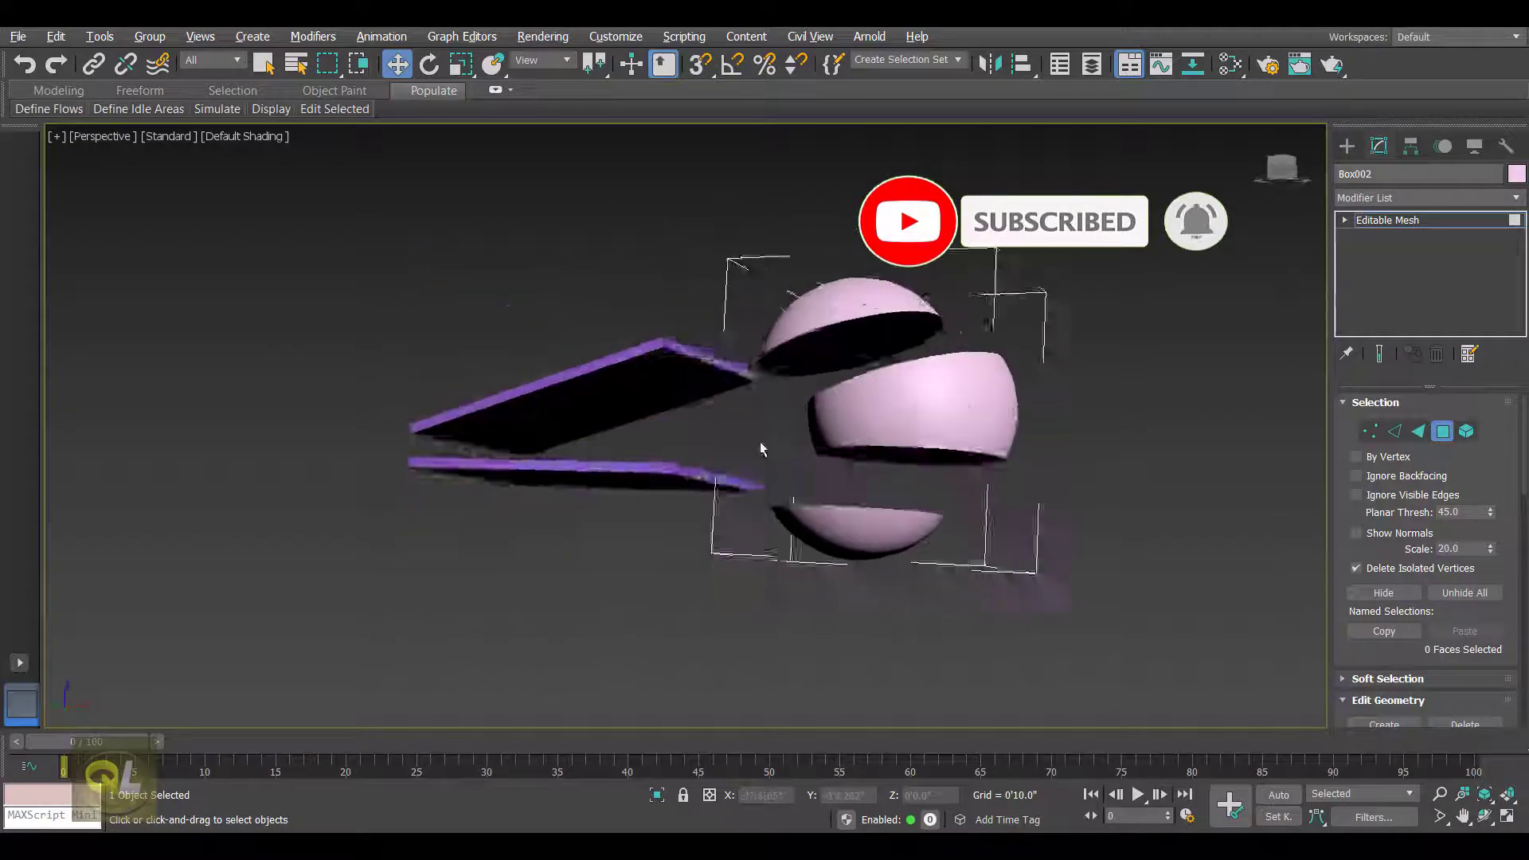